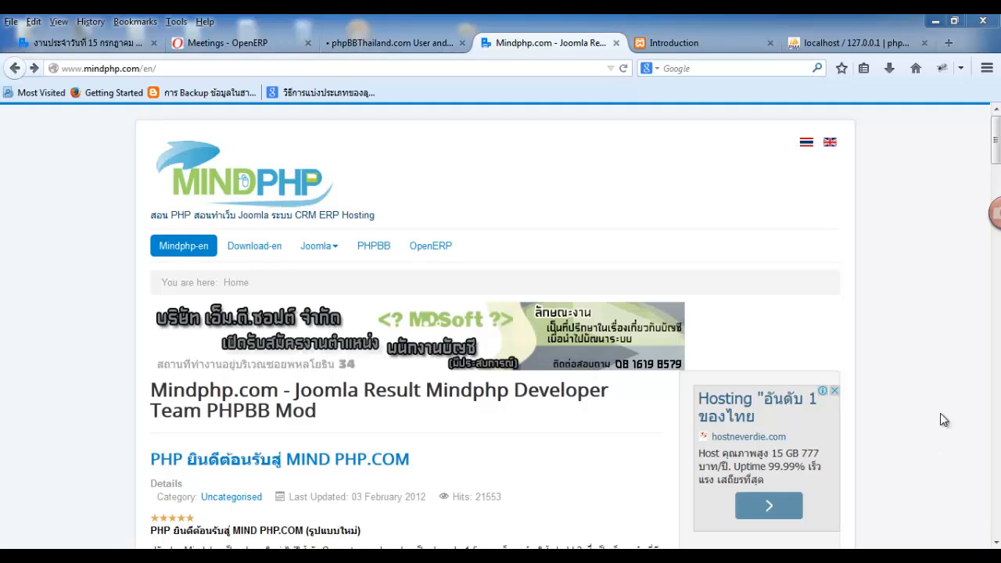
{"action": "mouse_move", "coordinate": [991, 406]}
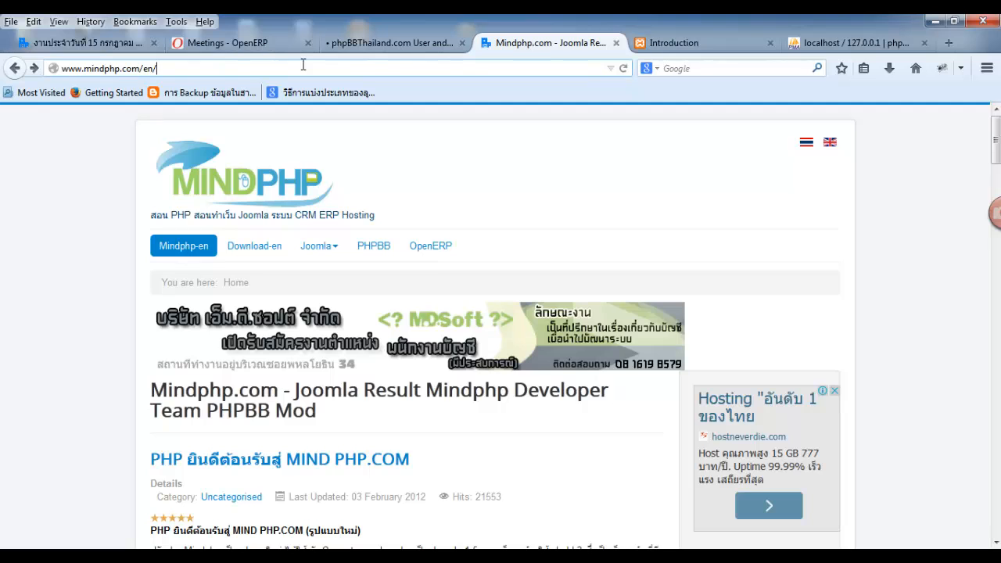
- Browse MindPHP's Download-en and phpBB Module sections to the phpBB 3.1 installation files entry
{"action": "scroll", "scroll_direction": "down", "scroll_amount": 3}
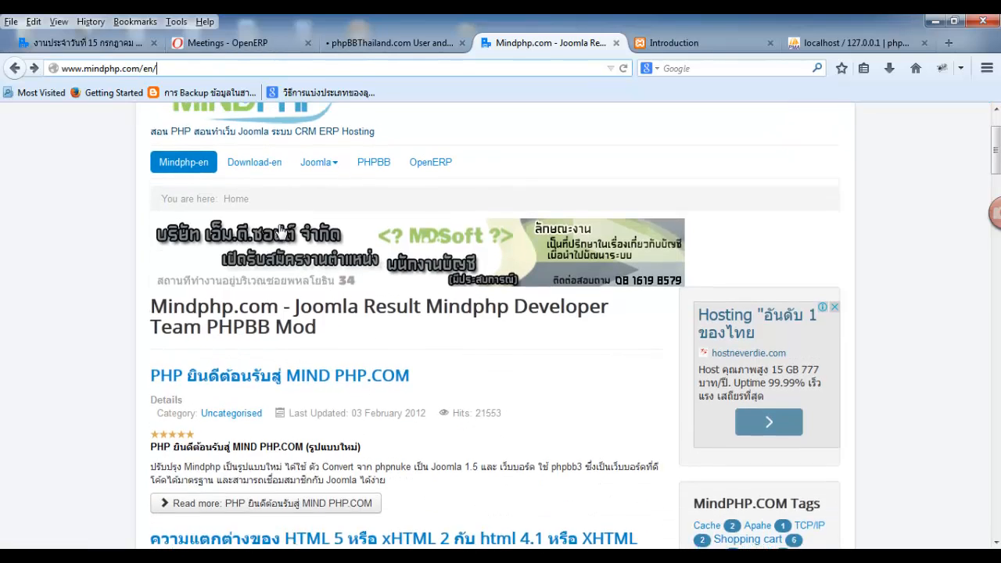
{"action": "left_click", "coordinate": [253, 245]}
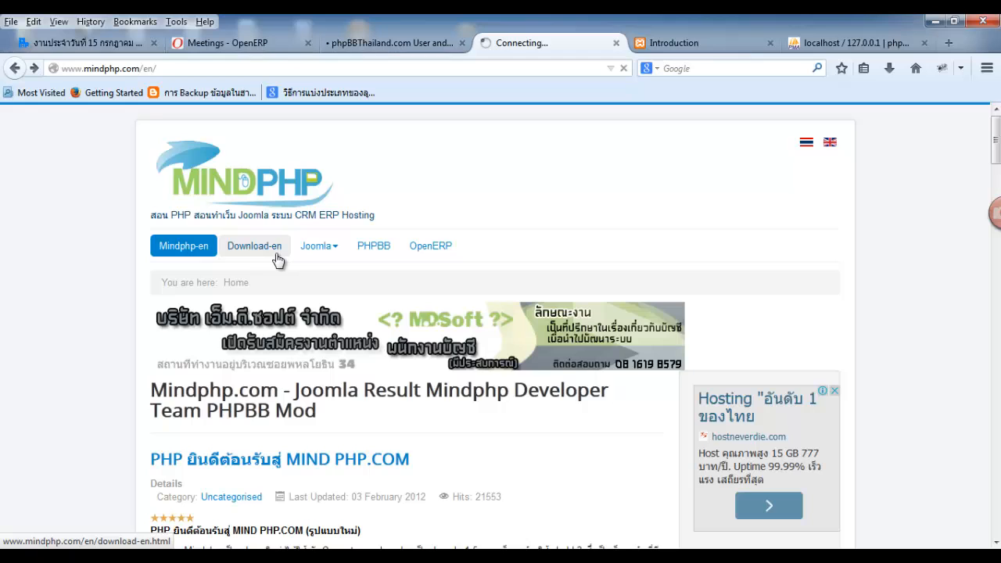
{"action": "left_click", "coordinate": [254, 245]}
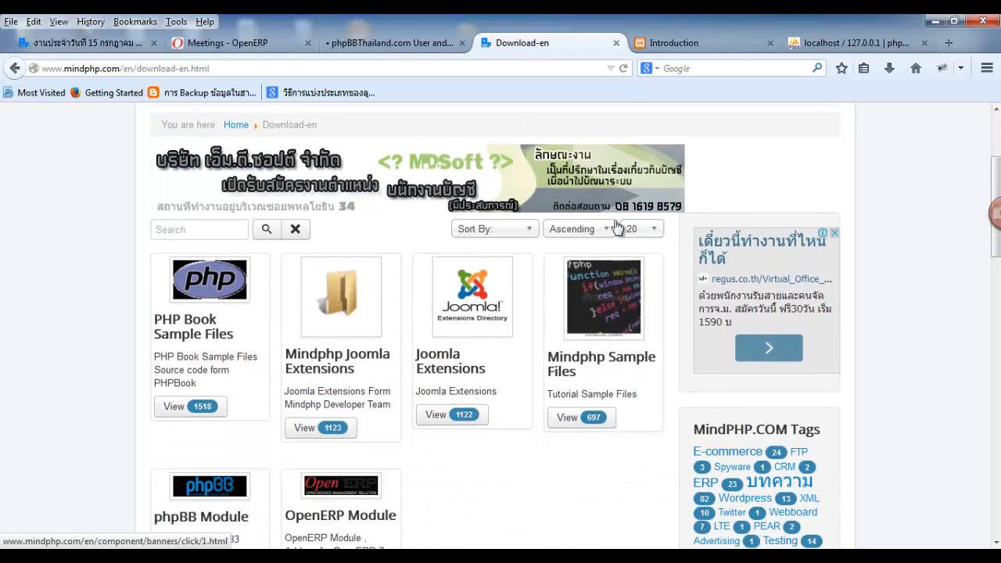
{"action": "scroll", "scroll_direction": "down", "scroll_amount": 3}
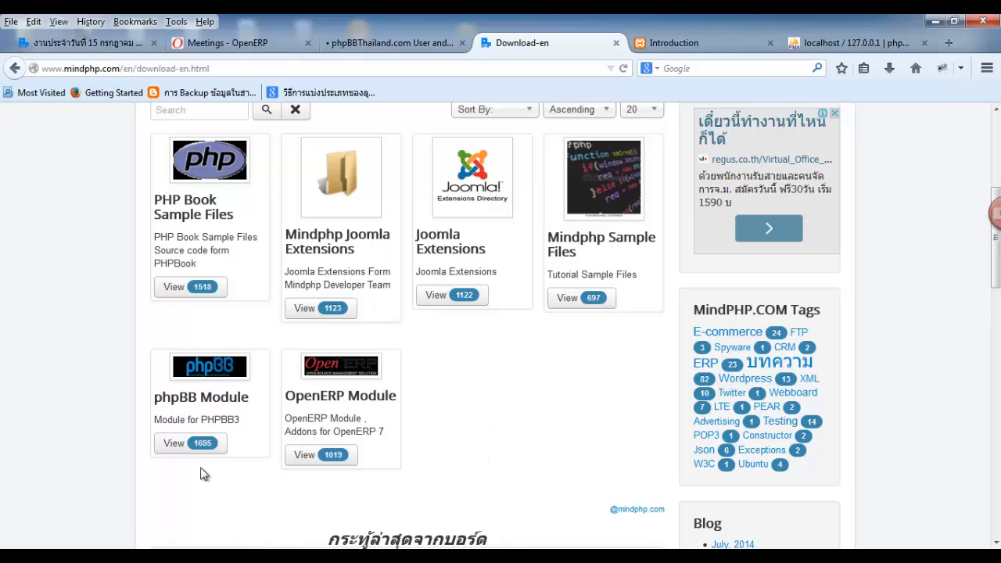
{"action": "left_click", "coordinate": [174, 442]}
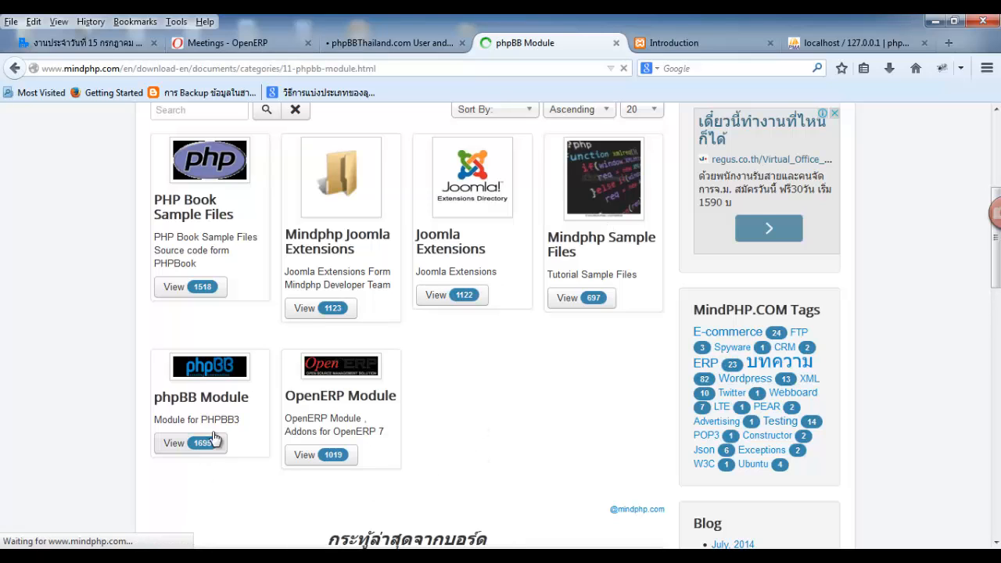
{"action": "left_click", "coordinate": [189, 443]}
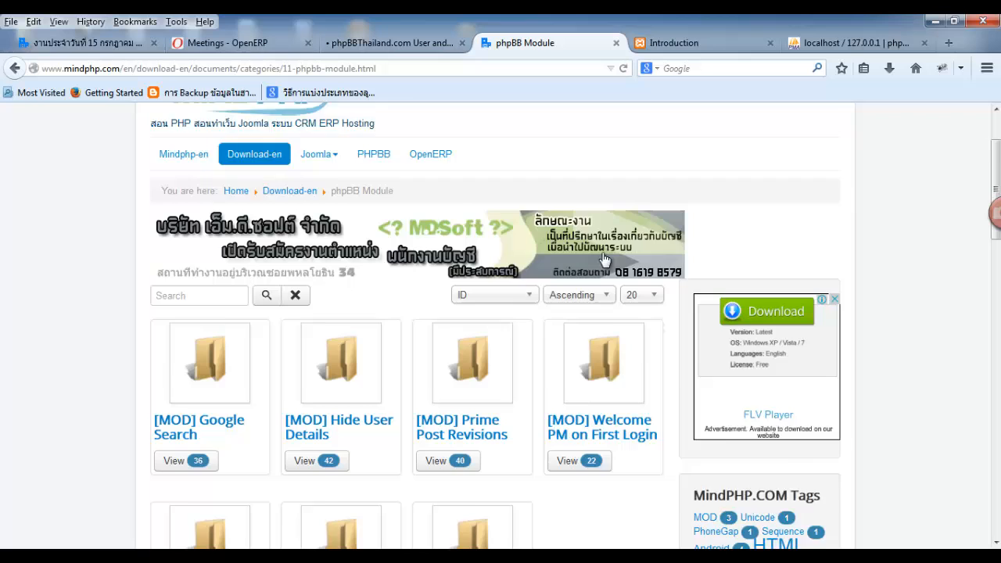
{"action": "scroll", "scroll_direction": "down", "scroll_amount": 3}
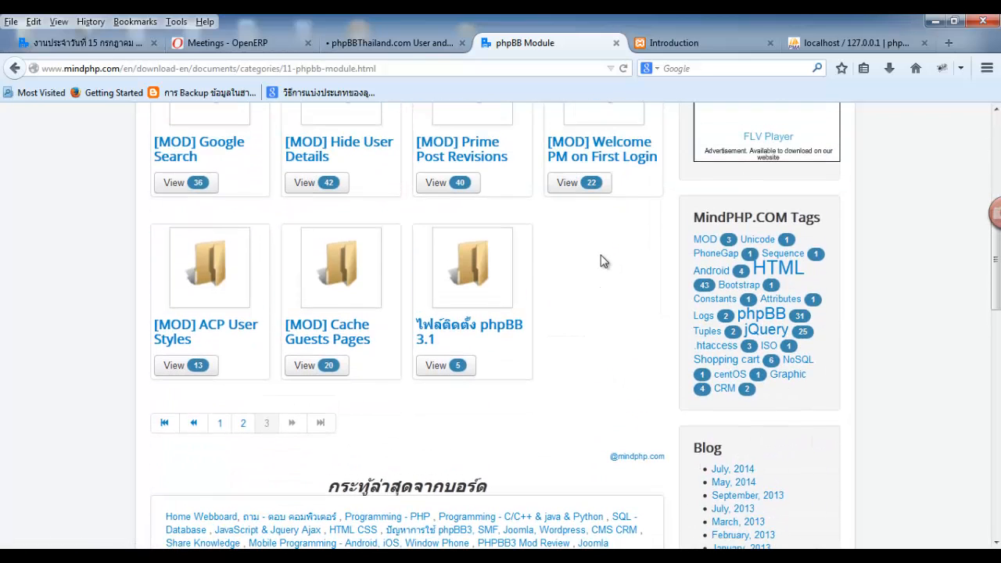
{"action": "mouse_move", "coordinate": [514, 384]}
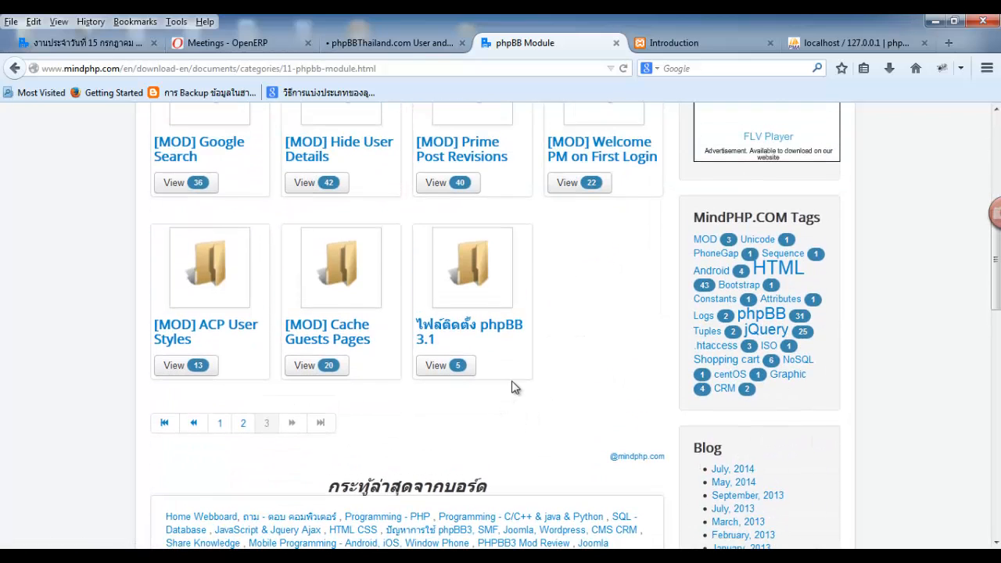
{"action": "mouse_move", "coordinate": [463, 359]}
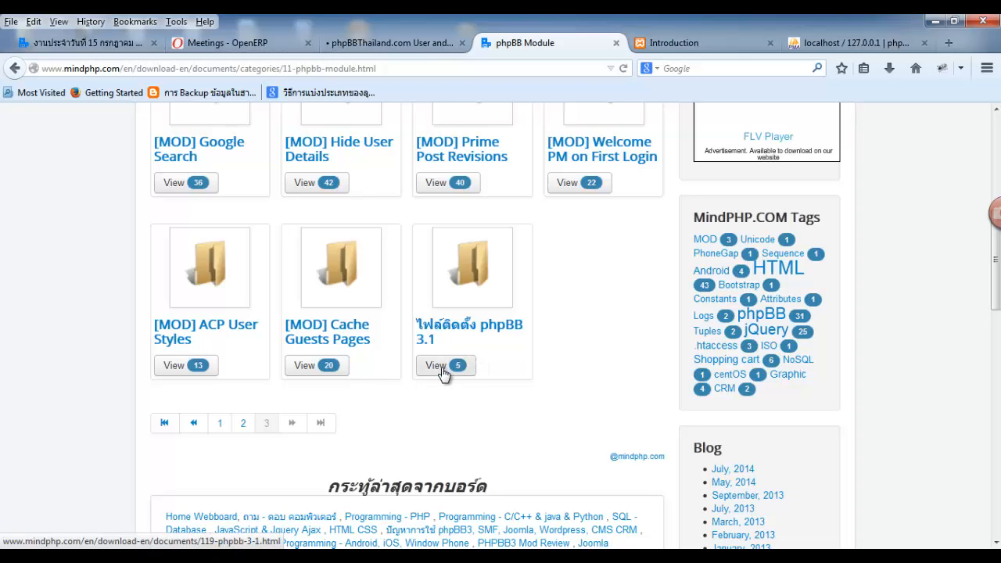
{"action": "left_click", "coordinate": [435, 365]}
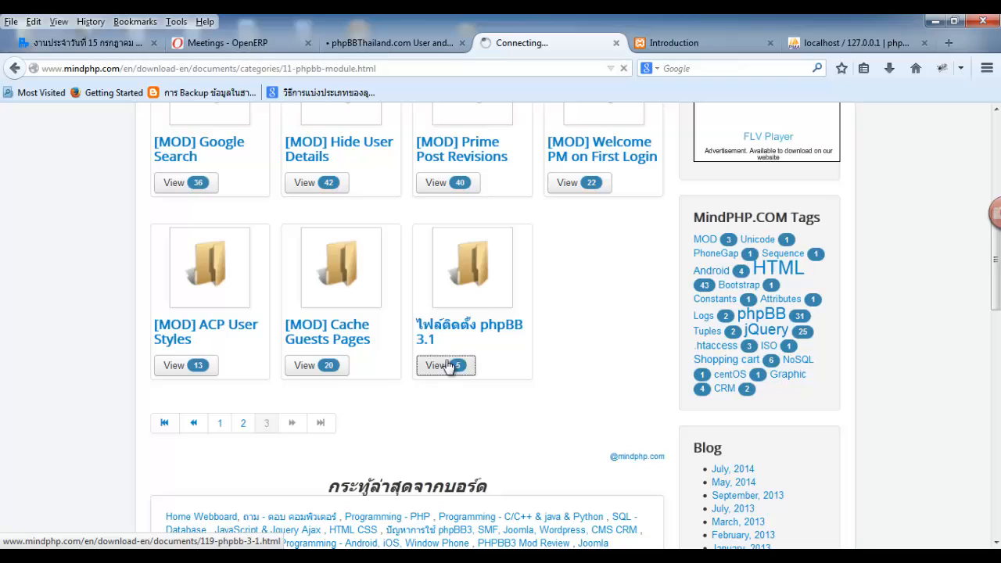
{"action": "left_click", "coordinate": [440, 366]}
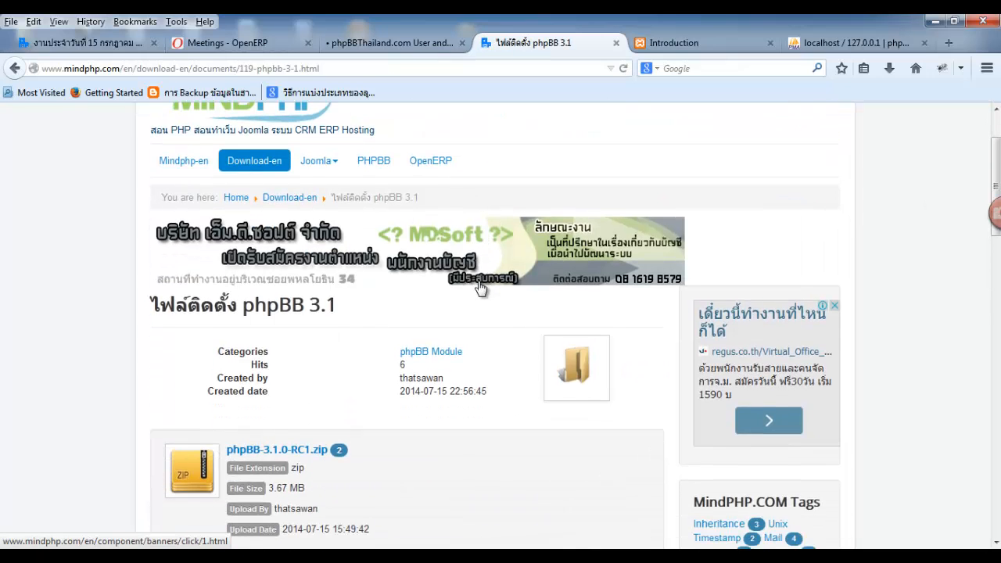
{"action": "scroll", "scroll_direction": "down", "scroll_amount": 3}
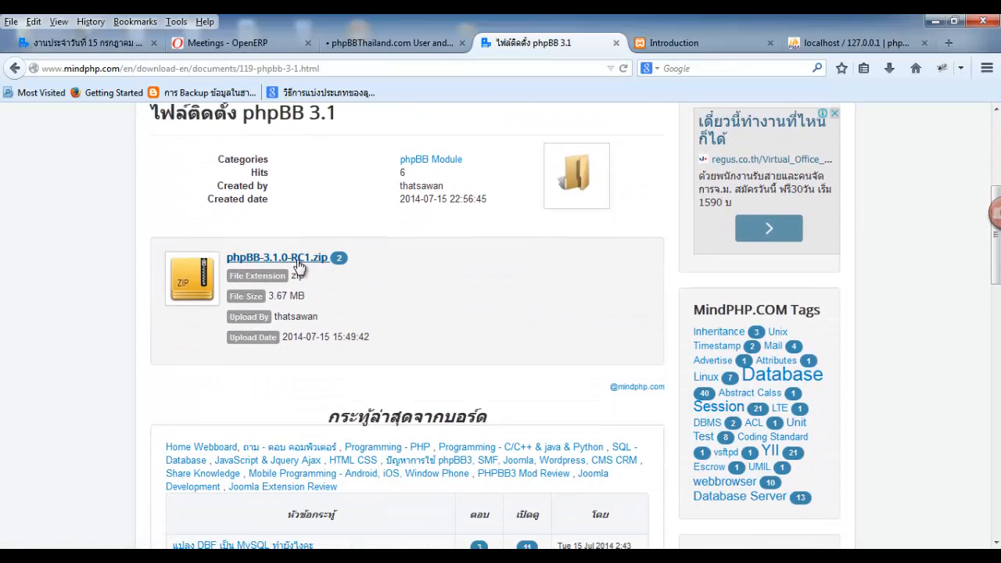
- Download phpBB-3.1.0-RC1.zip from its file page and confirm saving it to disk
{"action": "left_click", "coordinate": [277, 257]}
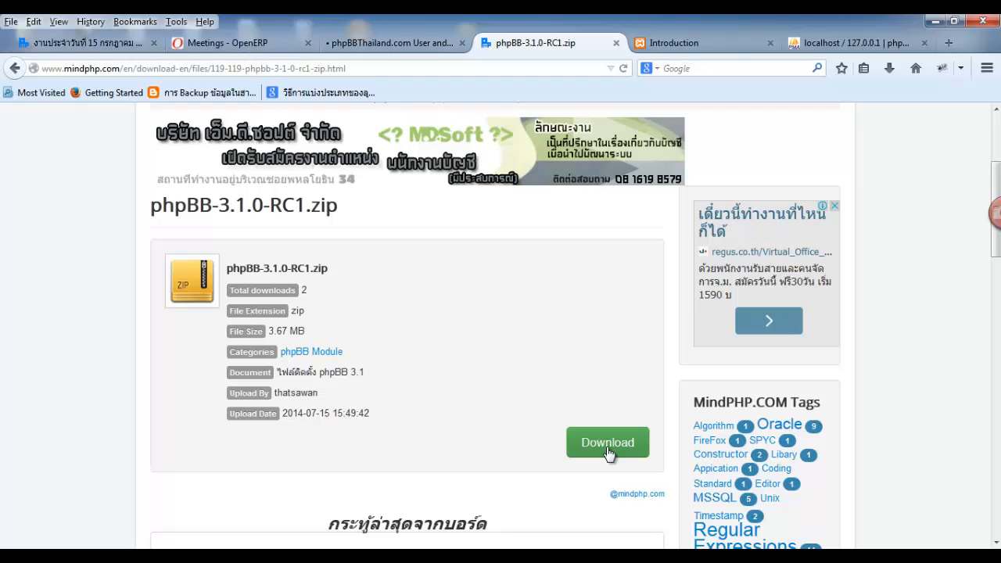
{"action": "left_click", "coordinate": [608, 442]}
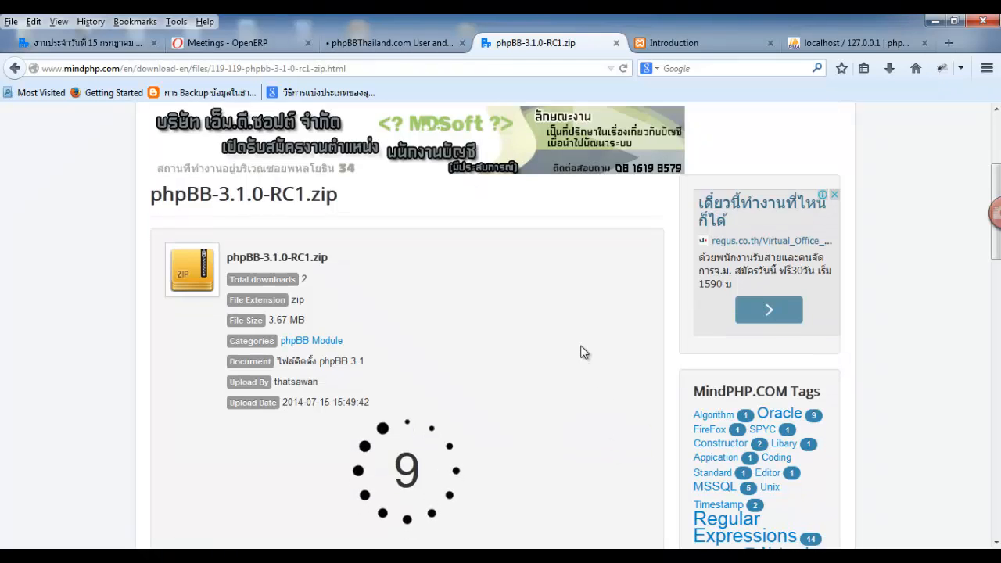
{"action": "scroll", "scroll_direction": "down", "scroll_amount": 3}
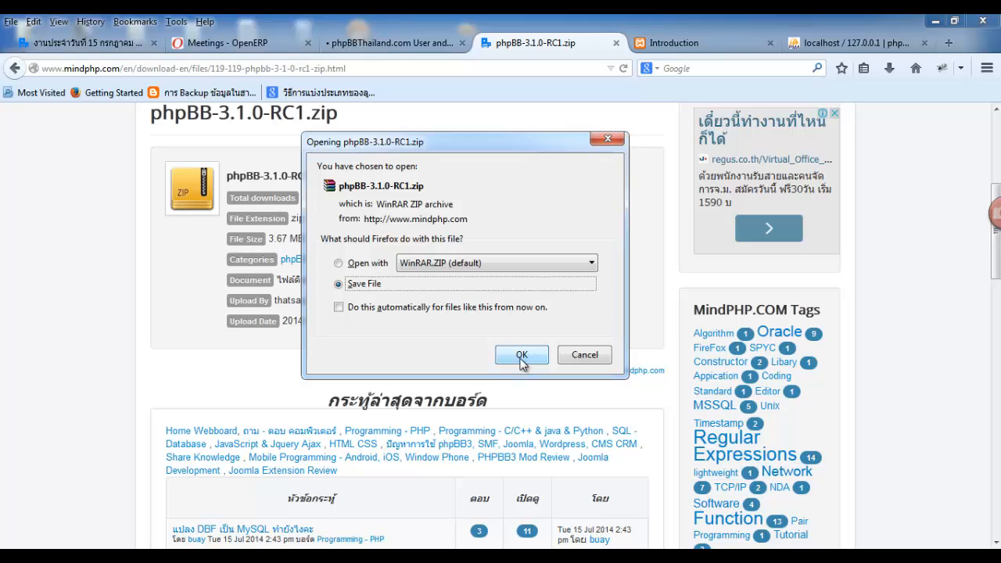
{"action": "left_click", "coordinate": [521, 354]}
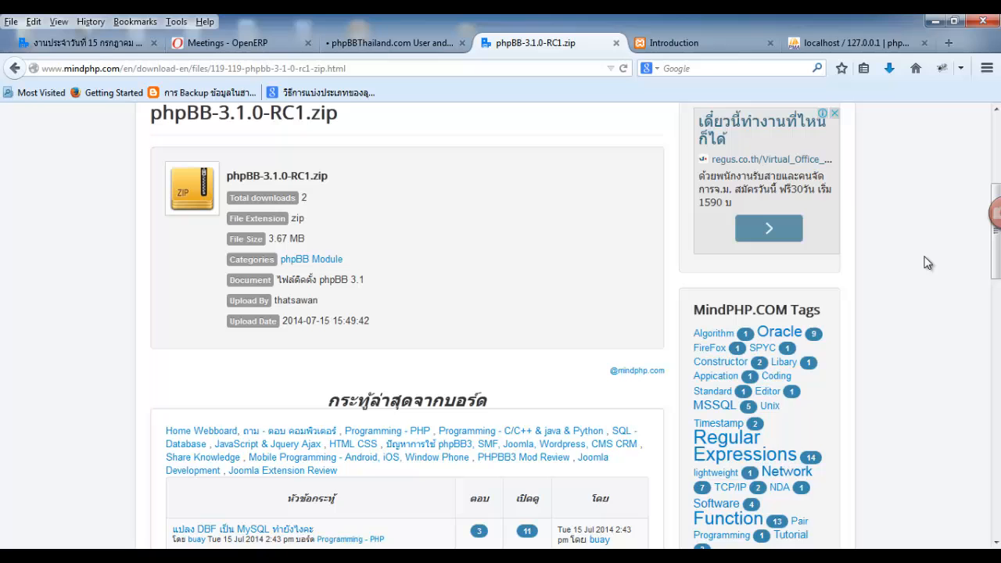
{"action": "scroll", "scroll_direction": "down", "scroll_amount": 3}
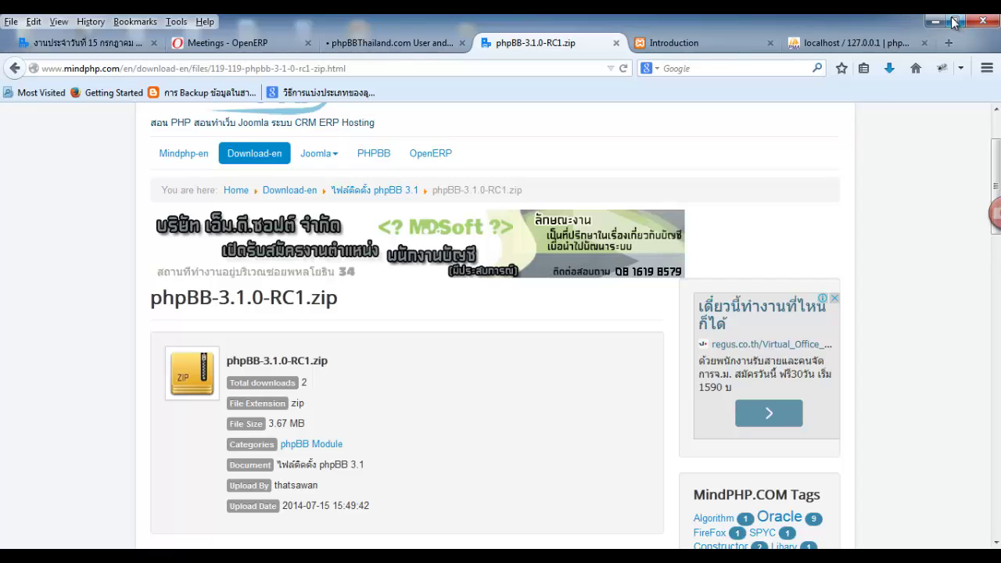
{"action": "mouse_move", "coordinate": [953, 14]}
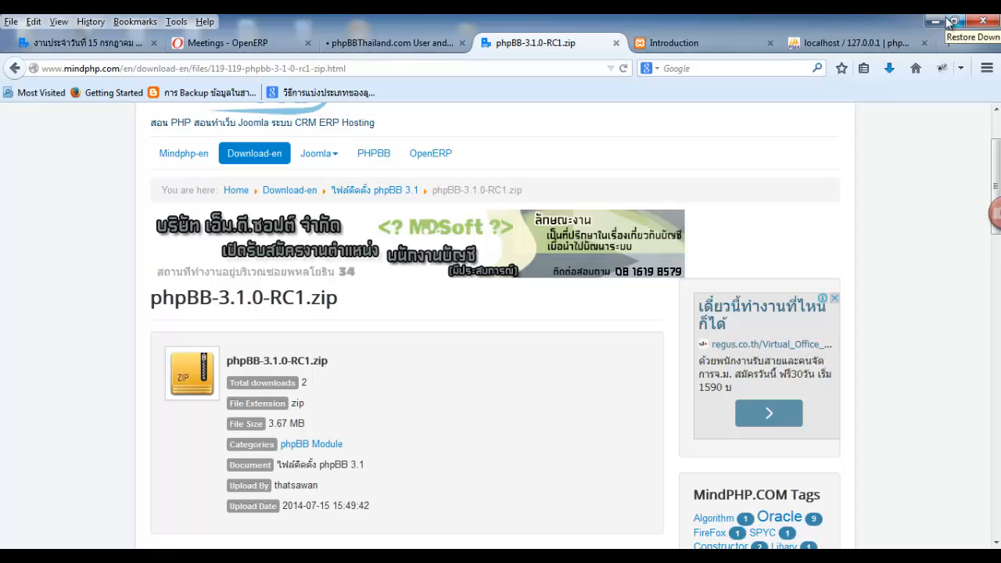
{"action": "mouse_move", "coordinate": [943, 14]}
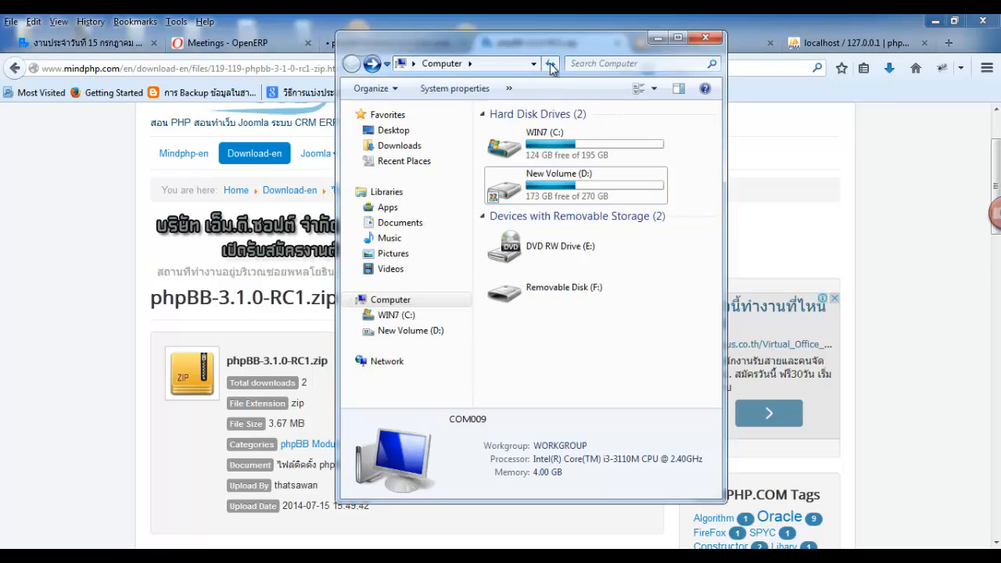
- Navigate Explorer to D:\xampp\htdocs and open the e folder
{"action": "left_click_drag", "start_coordinate": [529, 42], "coordinate": [536, 37]}
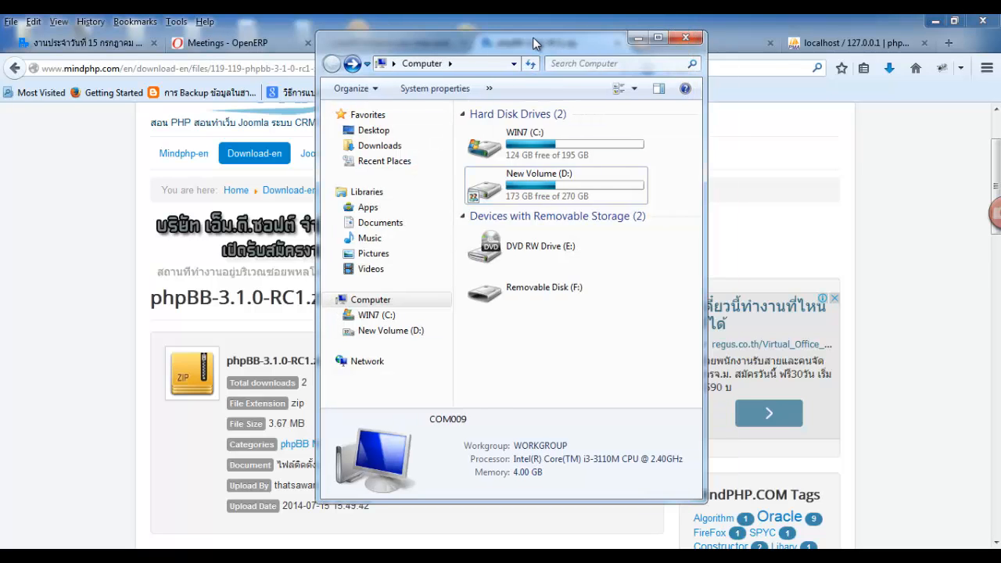
{"action": "mouse_move", "coordinate": [567, 188]}
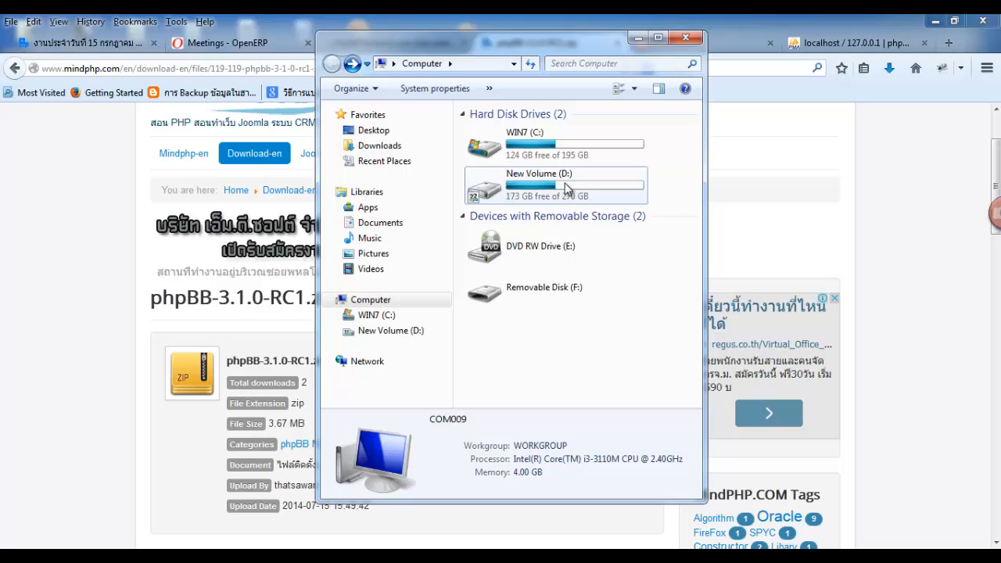
{"action": "double_click", "coordinate": [538, 173]}
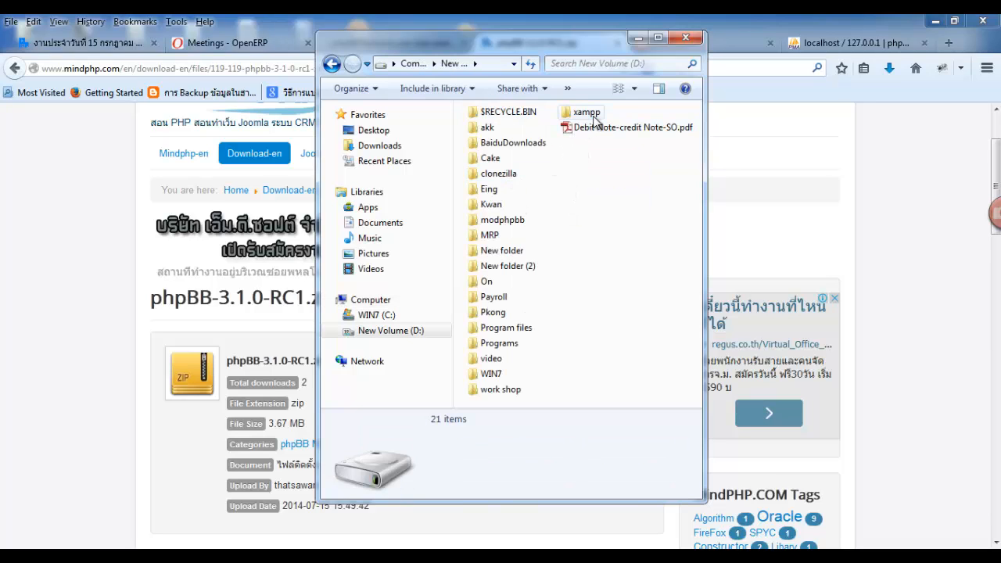
{"action": "mouse_move", "coordinate": [583, 117]}
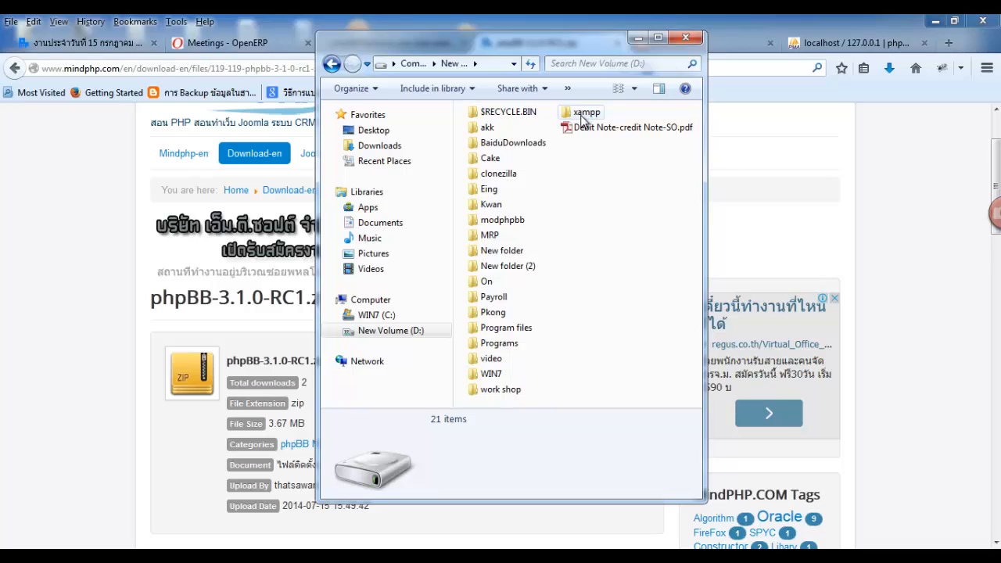
{"action": "left_click", "coordinate": [581, 111]}
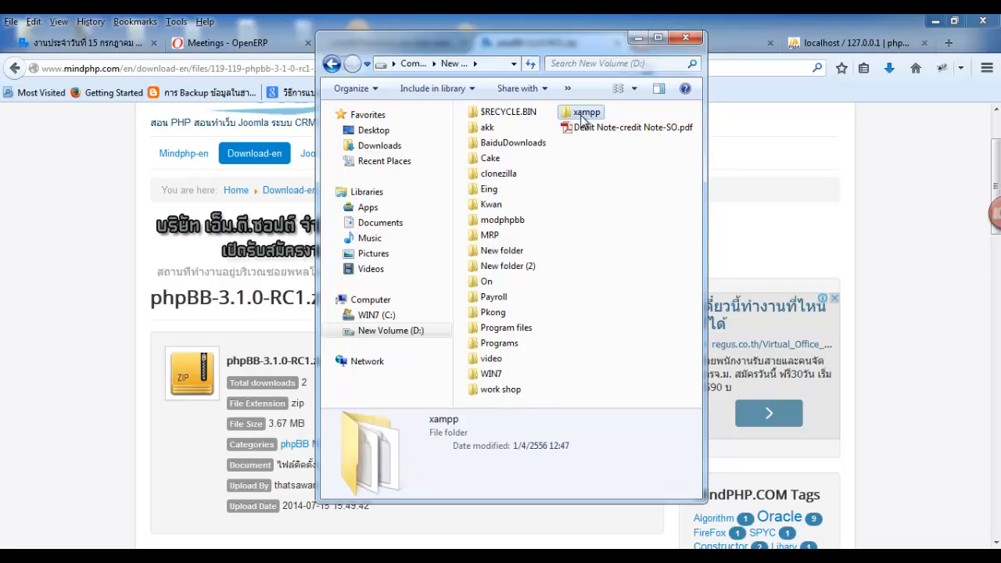
{"action": "double_click", "coordinate": [585, 112]}
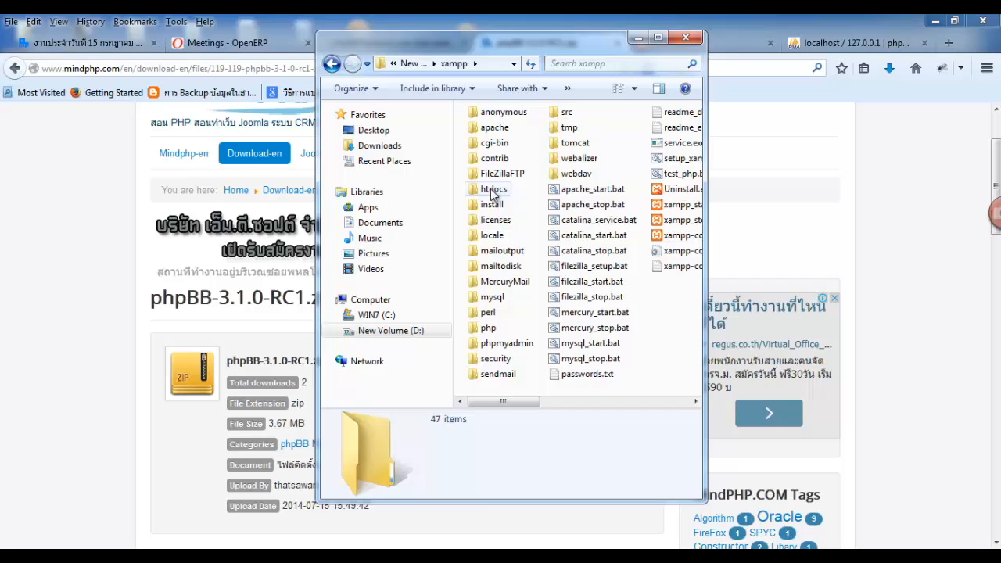
{"action": "mouse_move", "coordinate": [480, 198]}
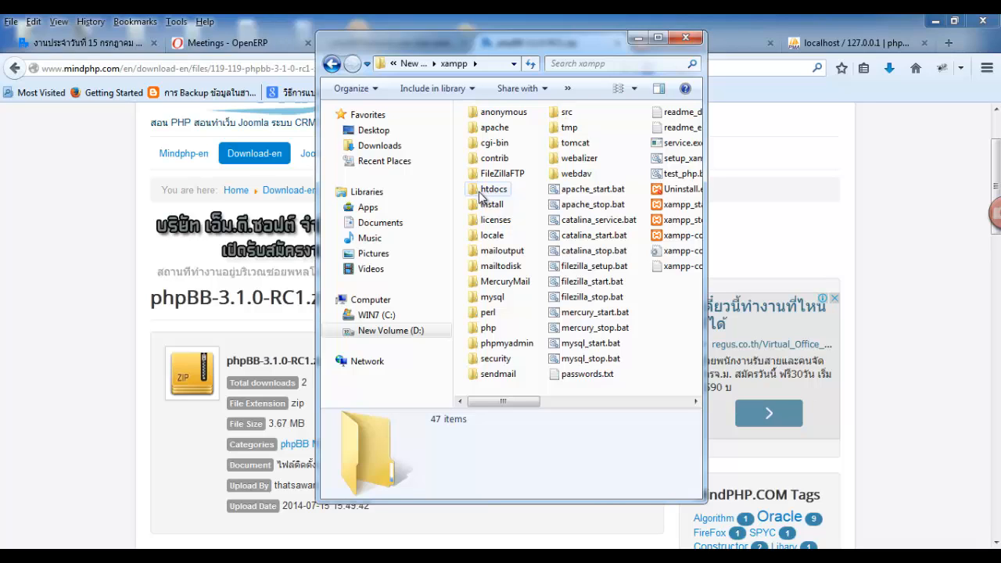
{"action": "double_click", "coordinate": [493, 188]}
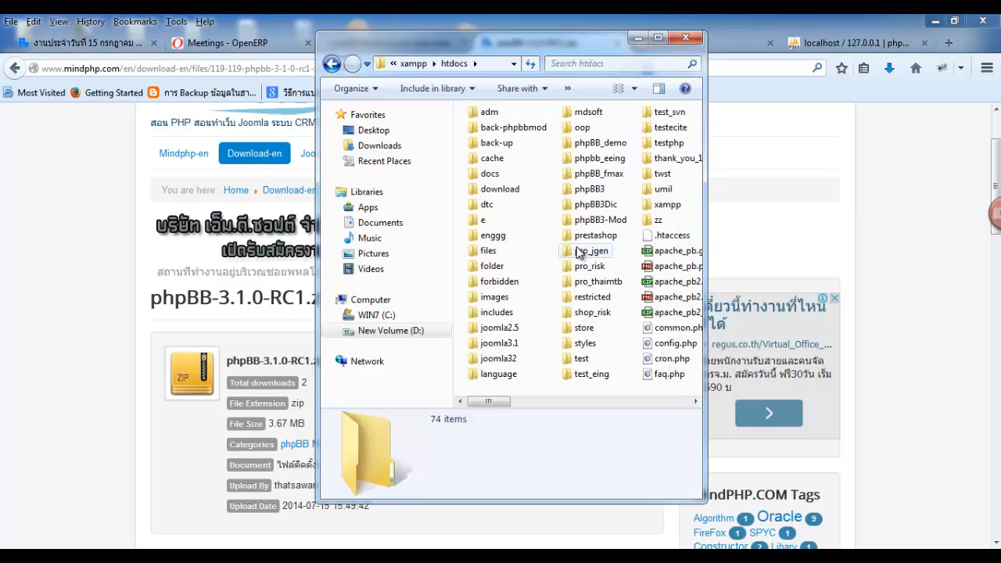
{"action": "mouse_move", "coordinate": [615, 262]}
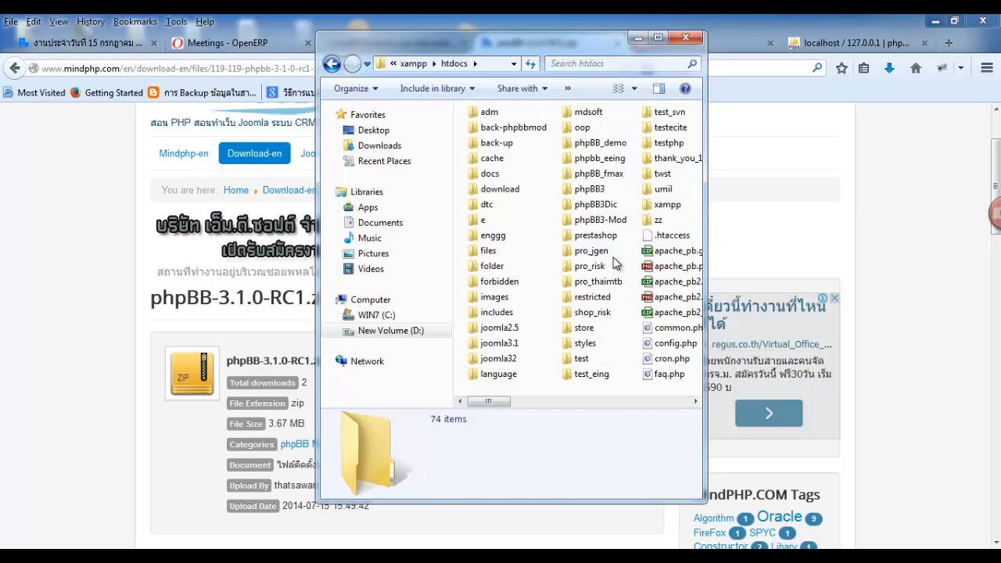
{"action": "mouse_move", "coordinate": [531, 312]}
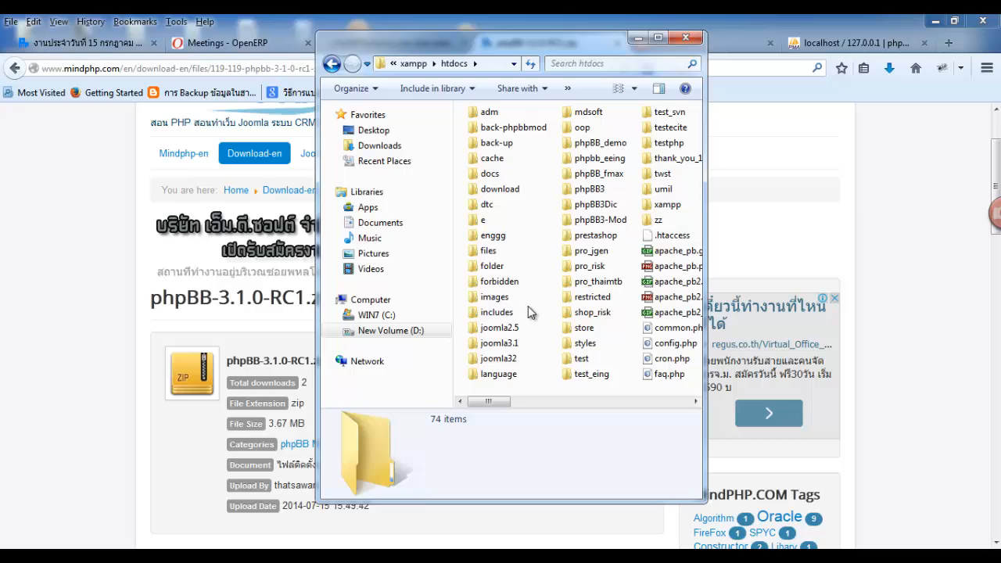
{"action": "mouse_move", "coordinate": [538, 321]}
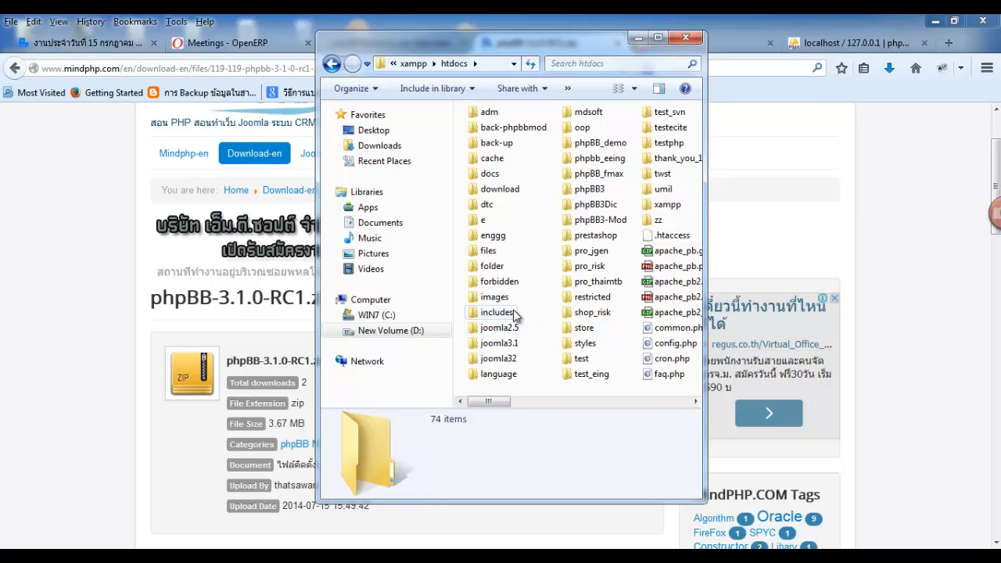
{"action": "mouse_move", "coordinate": [490, 224]}
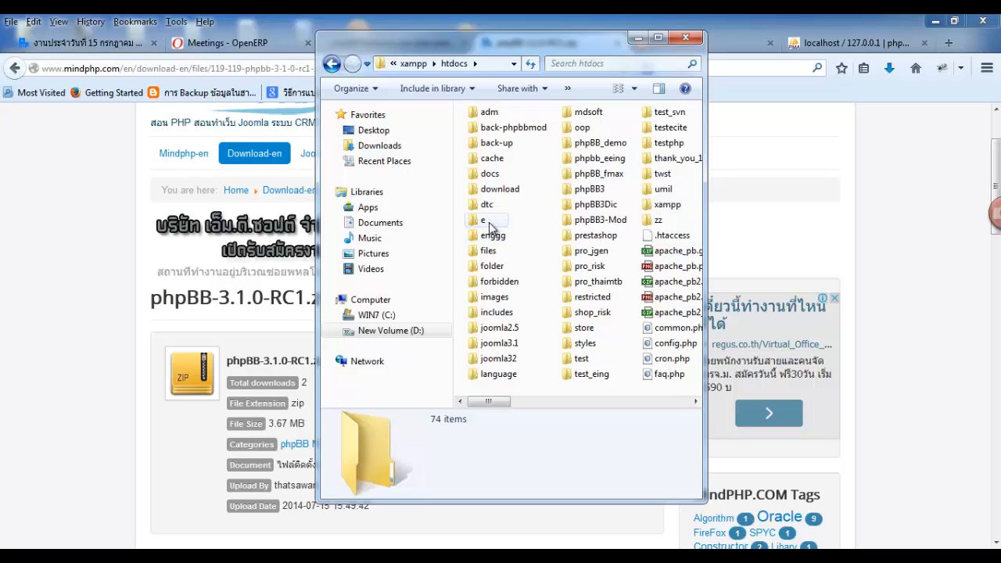
{"action": "mouse_move", "coordinate": [491, 226]}
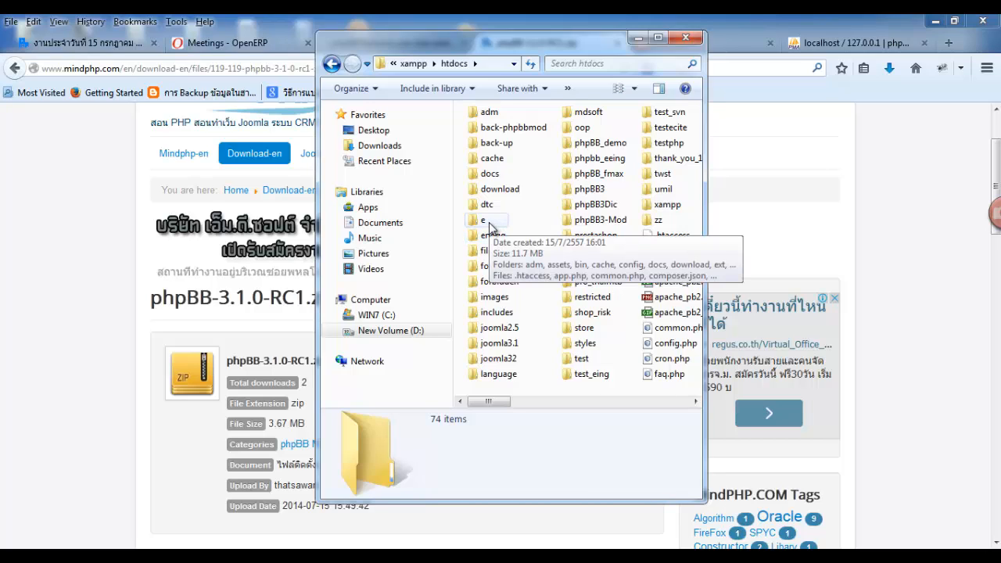
{"action": "double_click", "coordinate": [476, 220]}
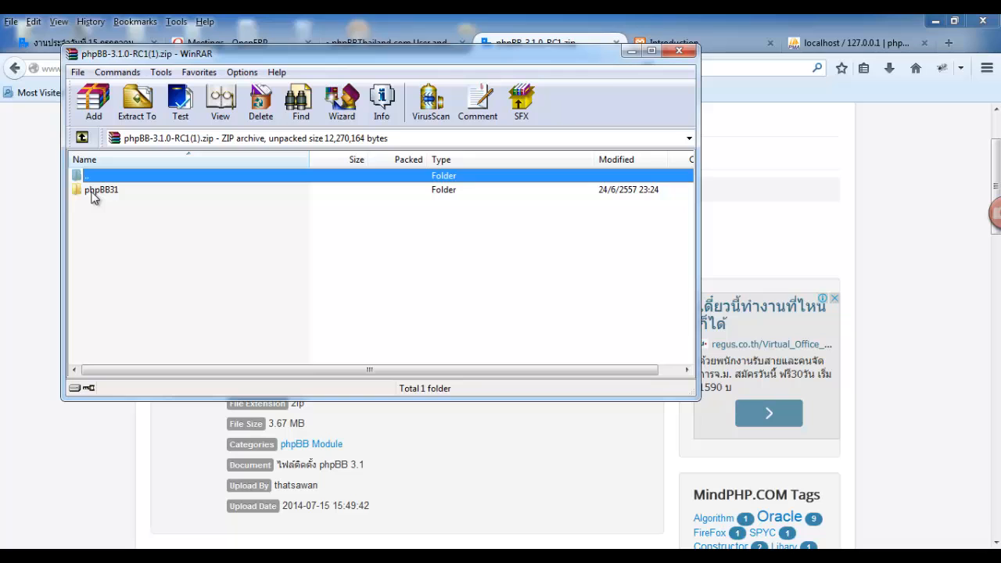
- Extract all files from the archive's phpBB31 folder into htdocs\e, then close that folder
{"action": "double_click", "coordinate": [101, 189]}
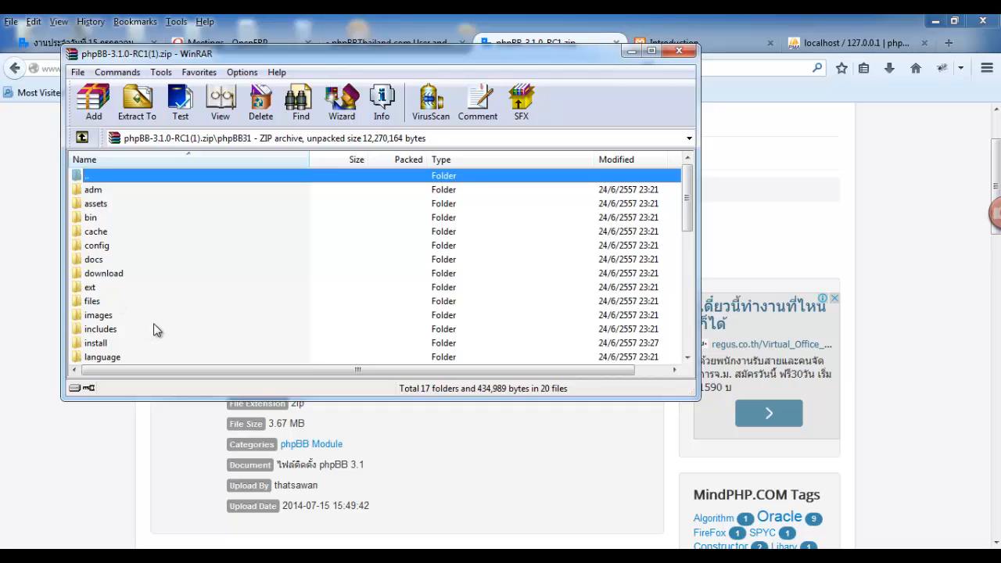
{"action": "key", "text": "ctrl+a"}
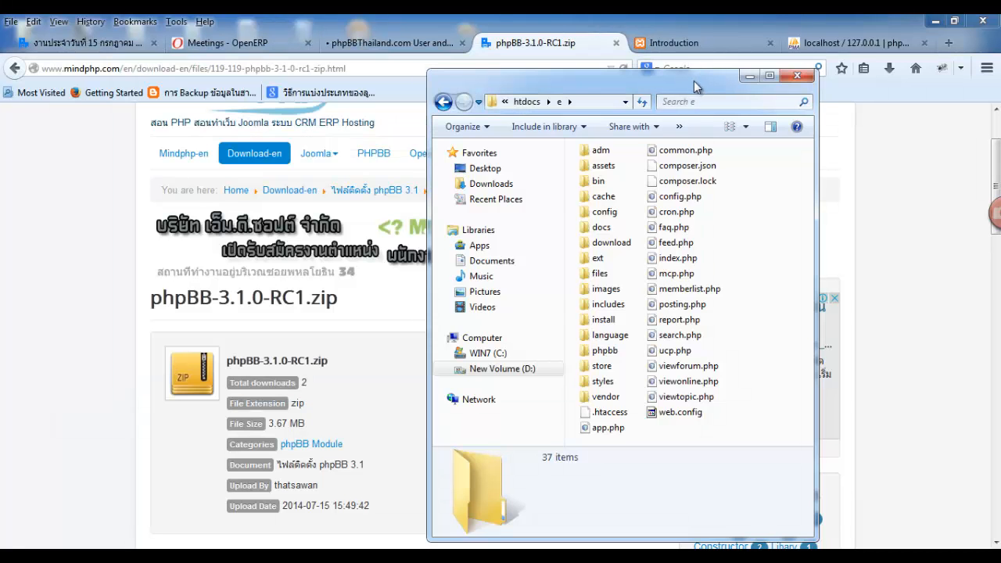
{"action": "left_click_drag", "start_coordinate": [696, 76], "coordinate": [786, 70]}
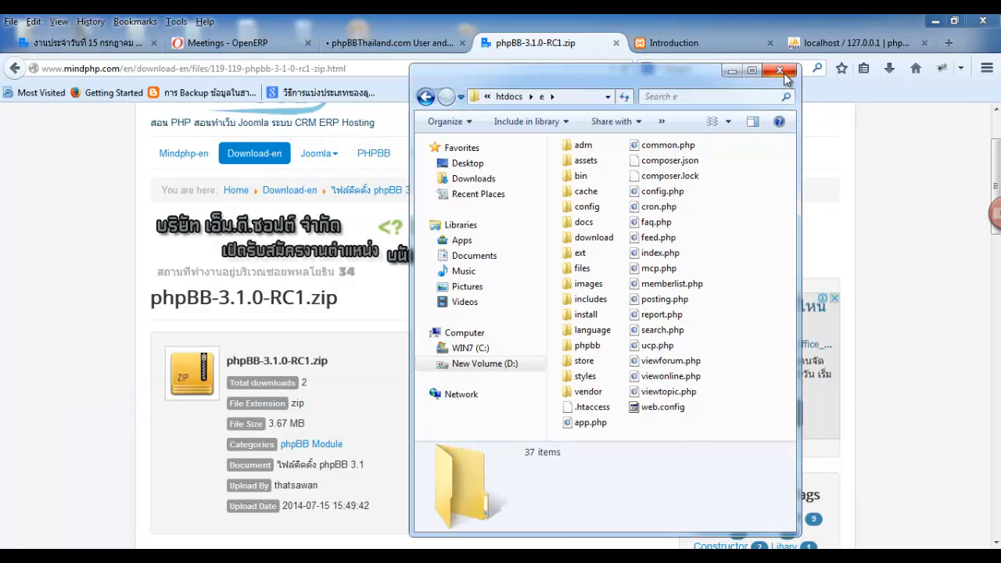
{"action": "left_click", "coordinate": [778, 70]}
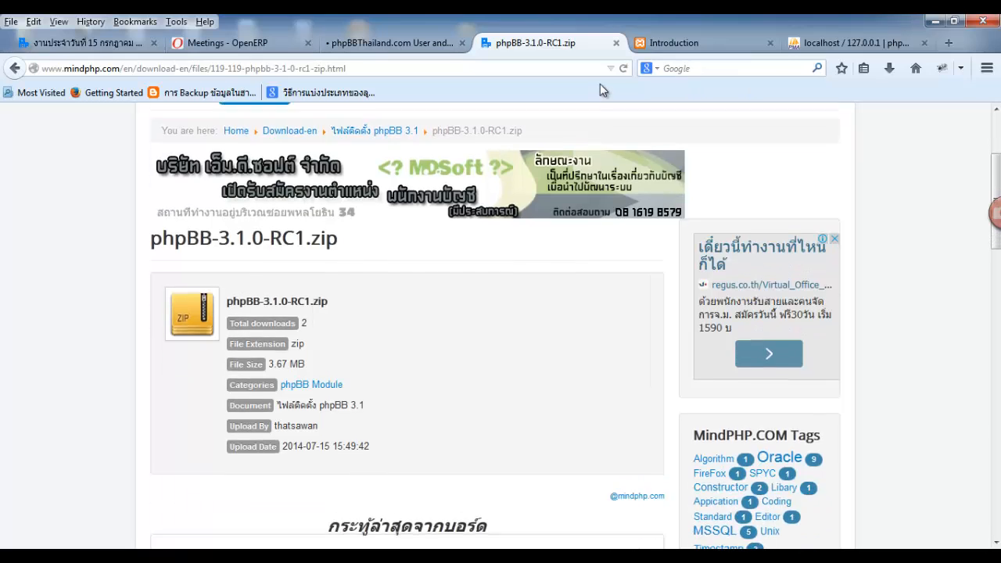
- Load localhost/e/install/index.php to bring up the phpBB Installation Panel
{"action": "left_click", "coordinate": [672, 42]}
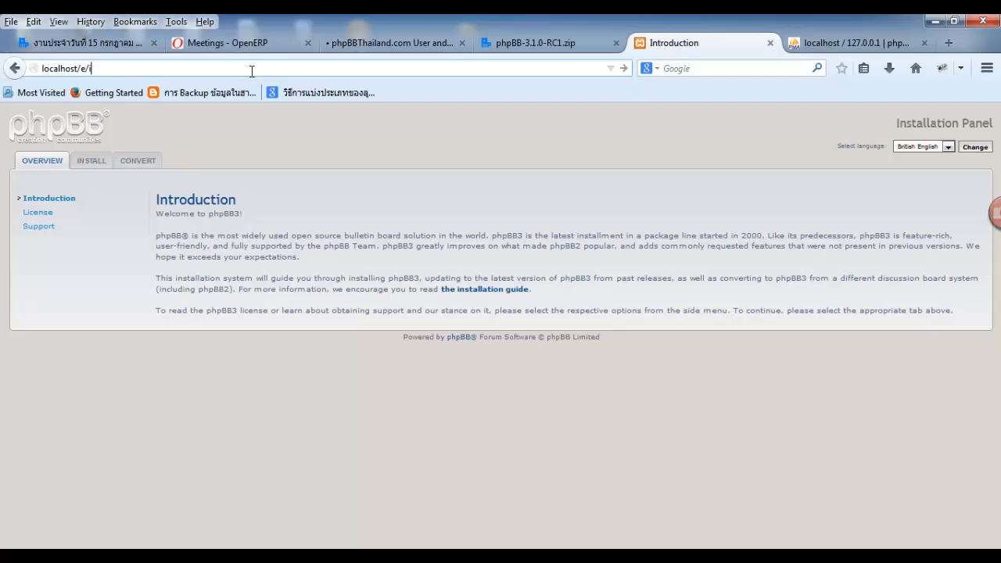
{"action": "type", "text": "สน"}
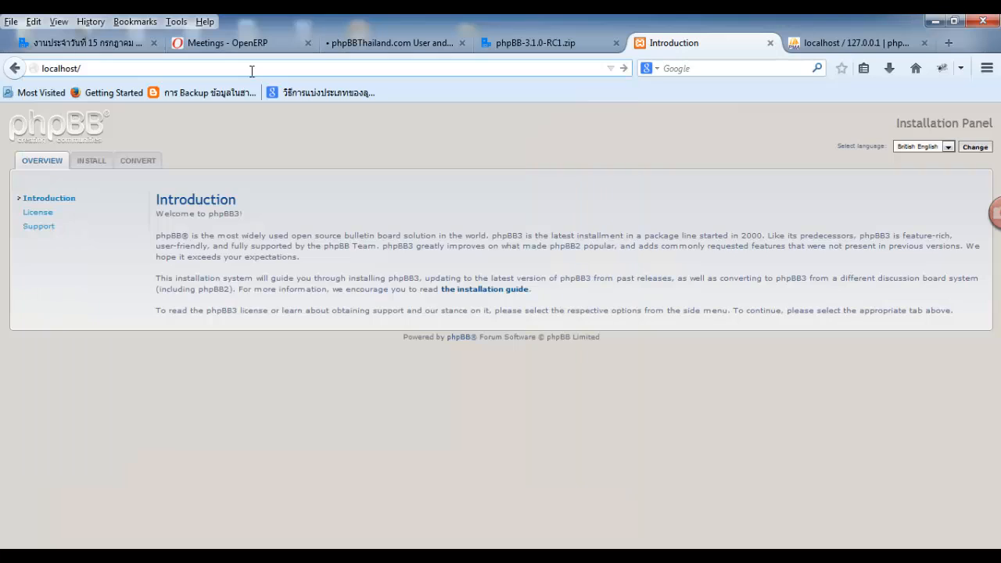
{"action": "type", "text": "e"}
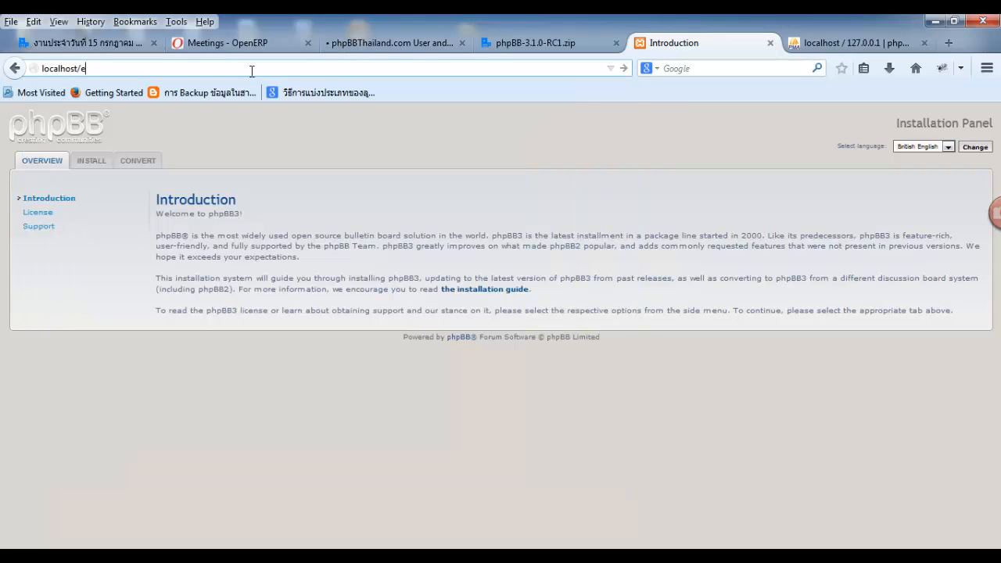
{"action": "left_click", "coordinate": [156, 69]}
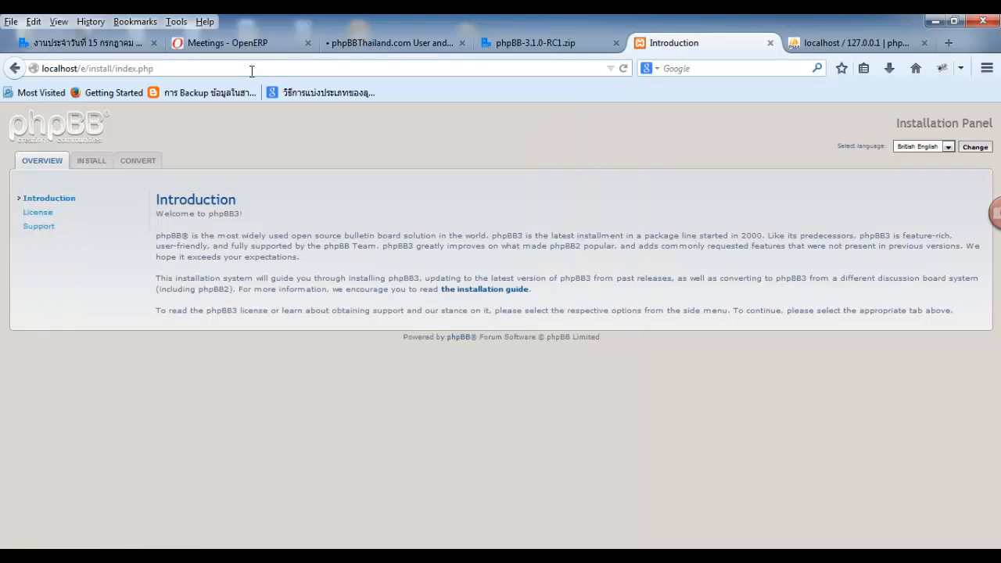
{"action": "mouse_move", "coordinate": [200, 150]}
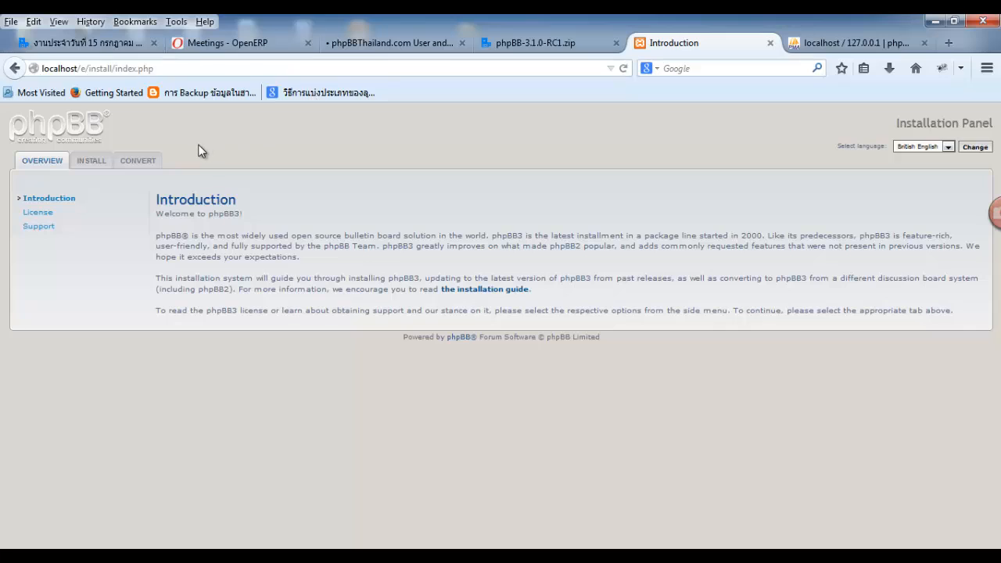
{"action": "mouse_move", "coordinate": [211, 173]}
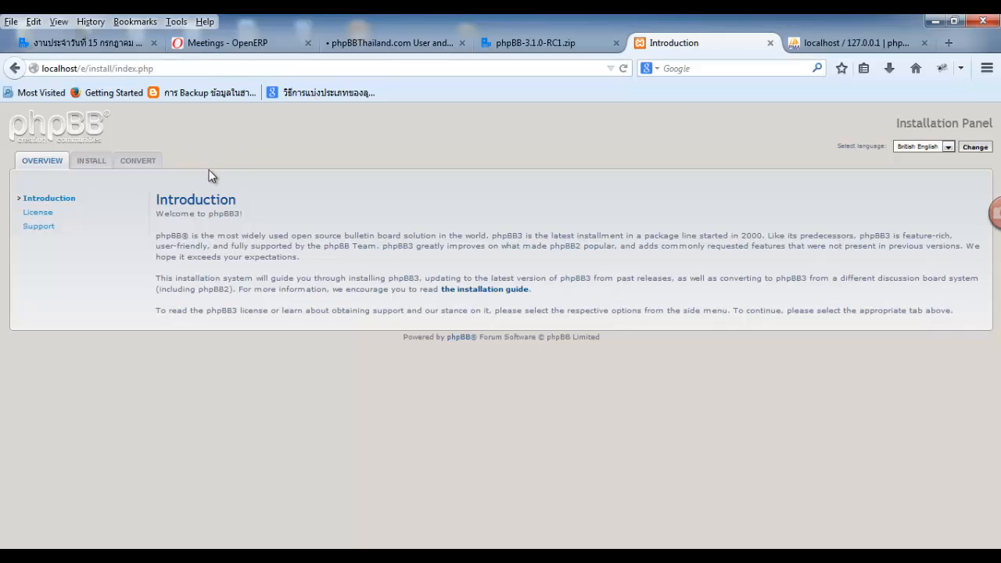
{"action": "mouse_move", "coordinate": [229, 184]}
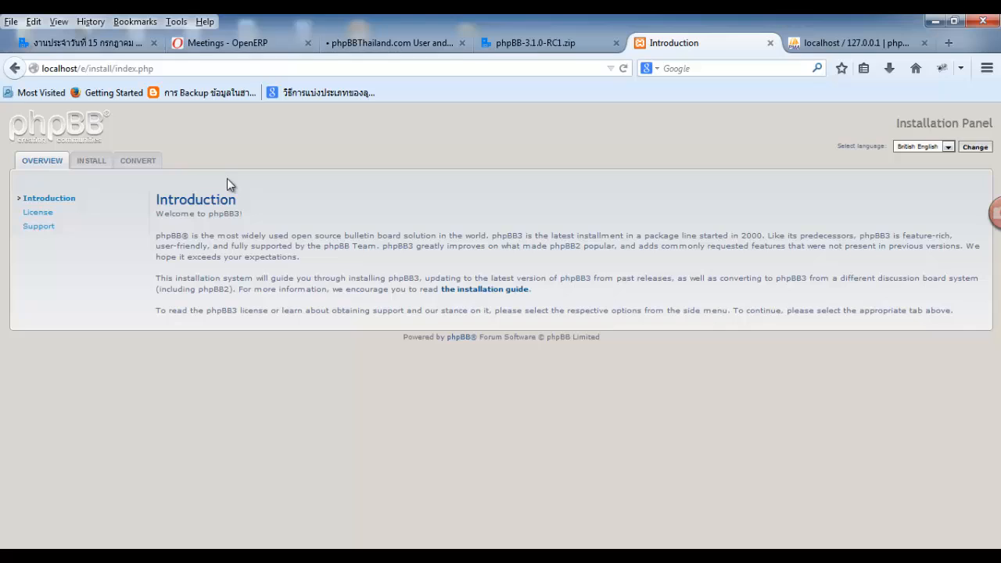
{"action": "mouse_move", "coordinate": [148, 278]}
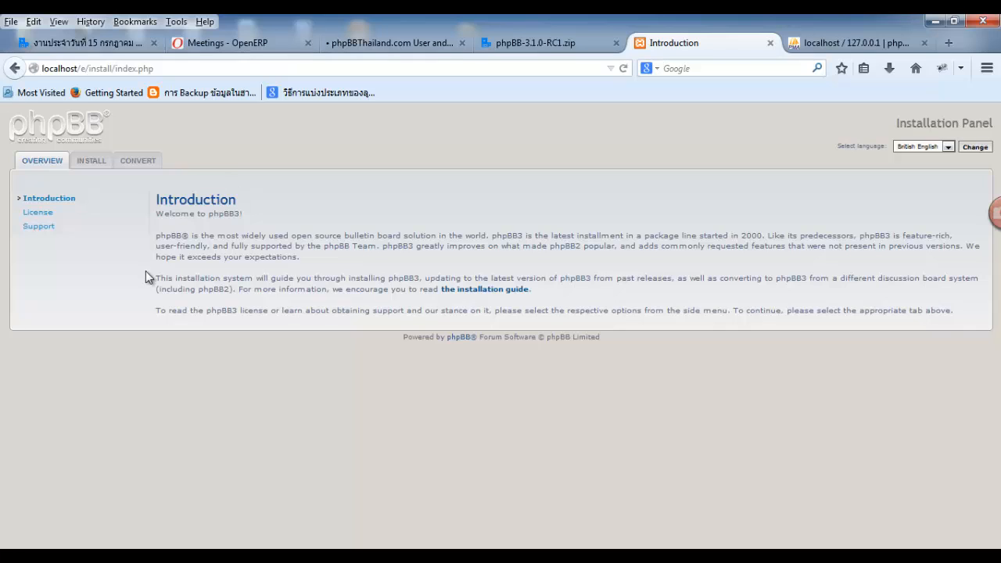
{"action": "mouse_move", "coordinate": [91, 164]}
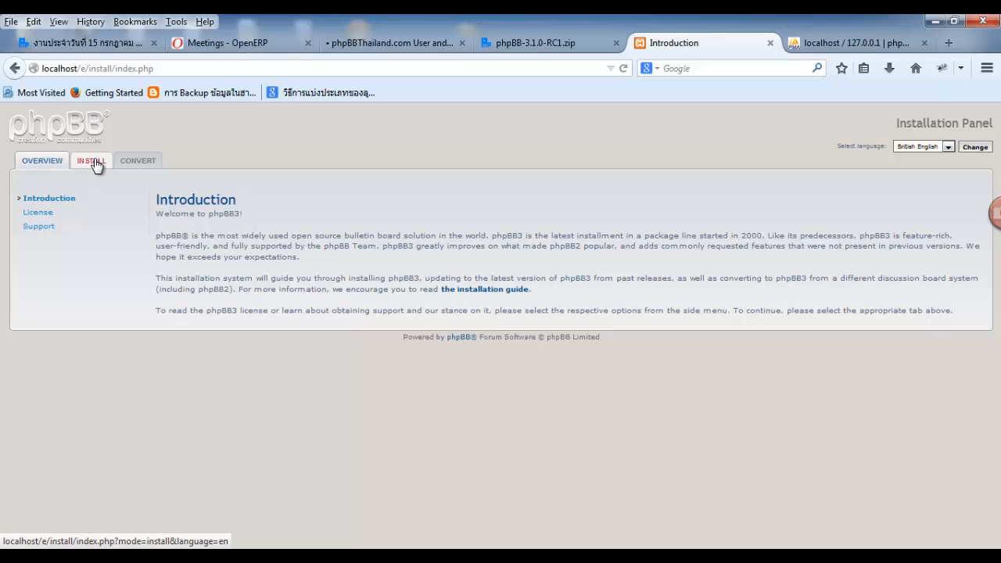
- Start the install, continue through the requirements check, and begin installation
{"action": "left_click", "coordinate": [90, 160]}
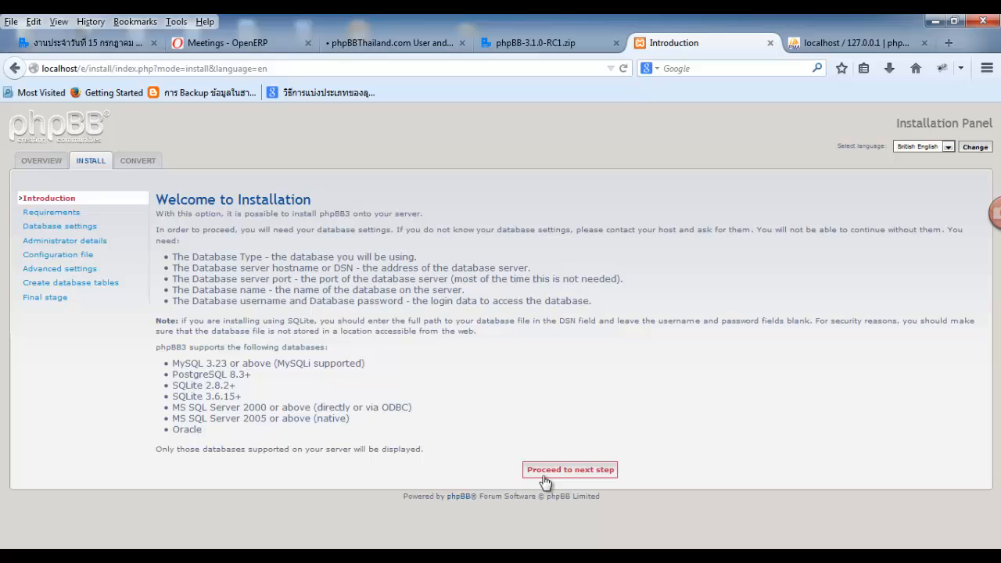
{"action": "left_click", "coordinate": [569, 469]}
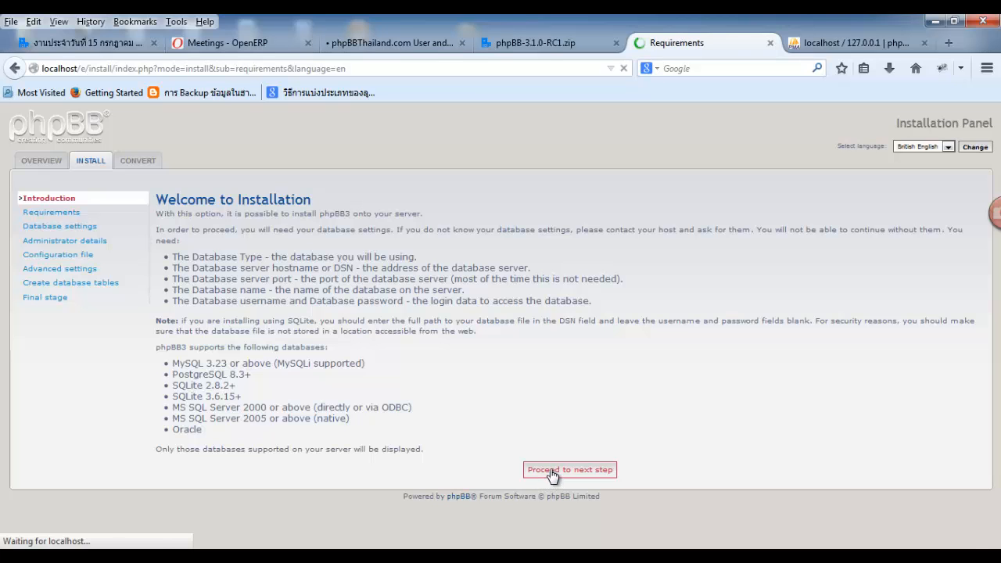
{"action": "left_click", "coordinate": [569, 470]}
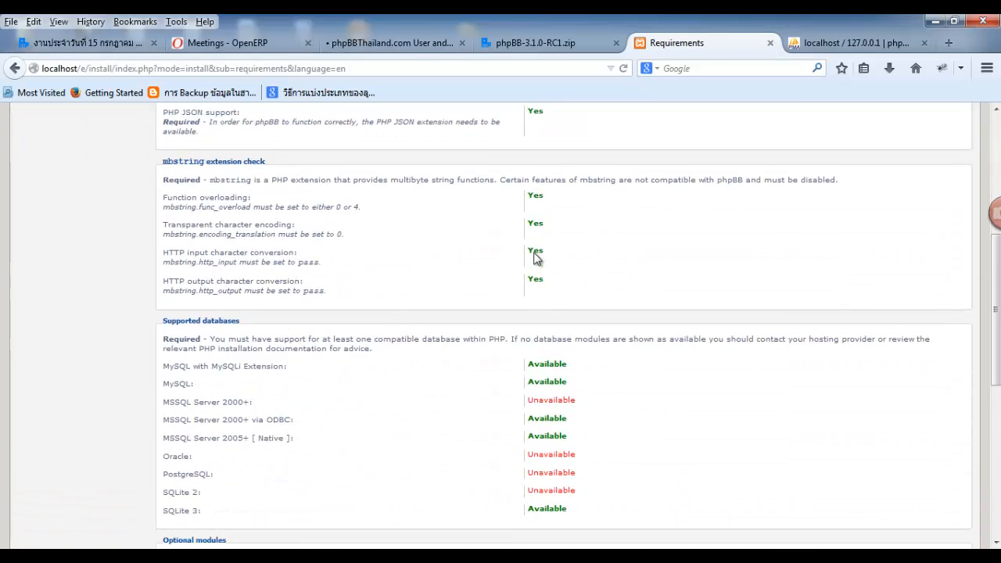
{"action": "scroll", "scroll_direction": "down", "scroll_amount": 3}
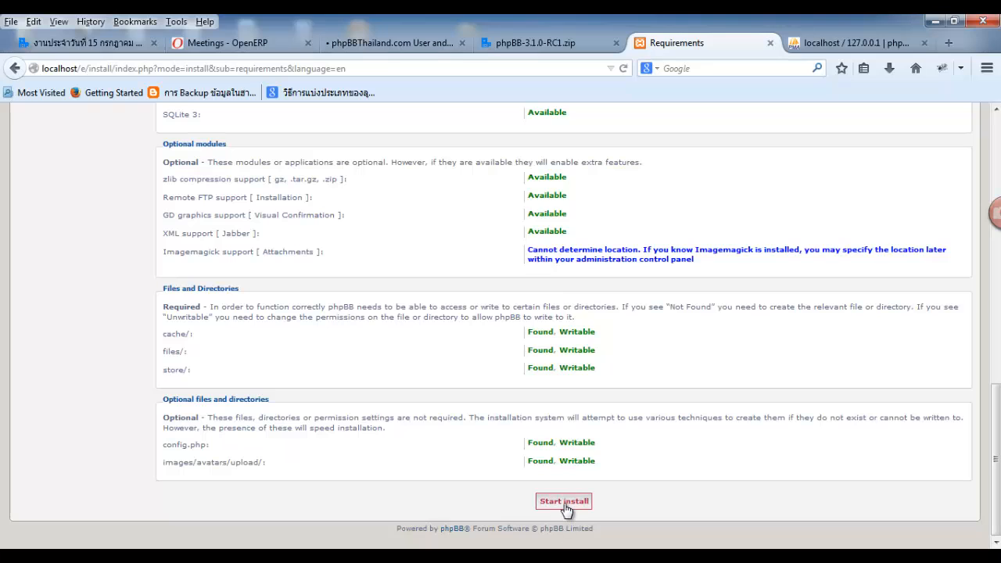
{"action": "left_click", "coordinate": [561, 501]}
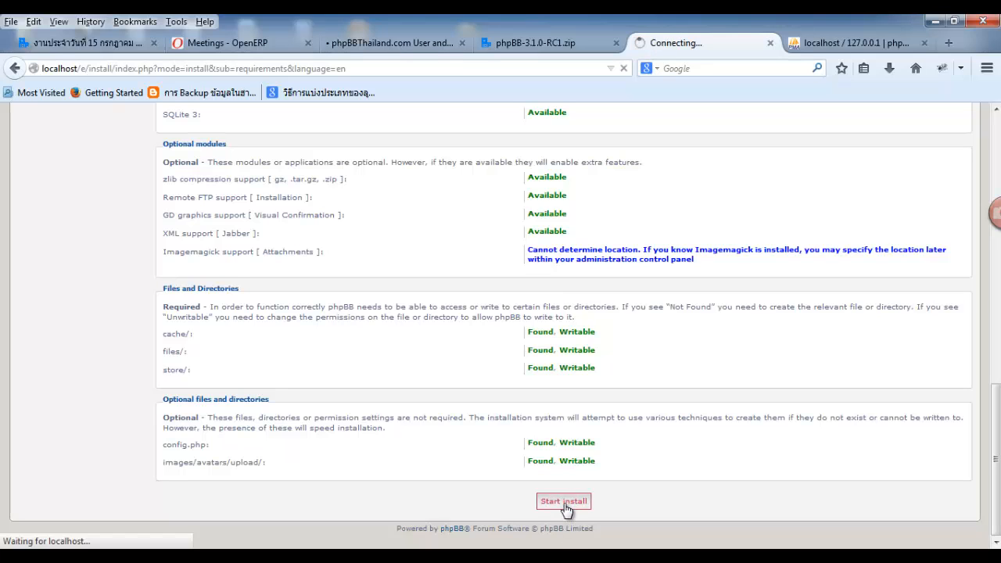
{"action": "left_click", "coordinate": [563, 501]}
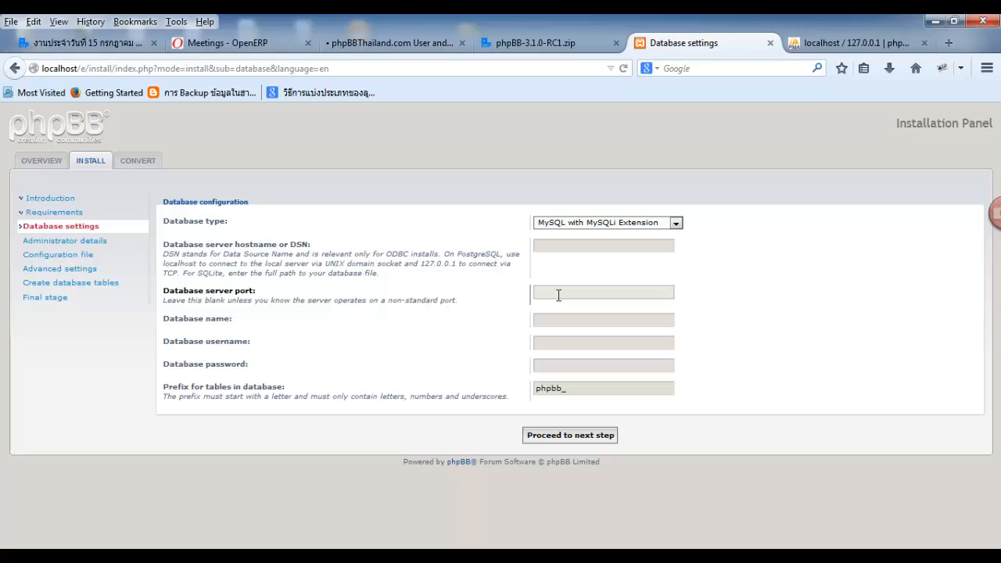
- Fill in localhost as the database server hostname
{"action": "left_click", "coordinate": [603, 244]}
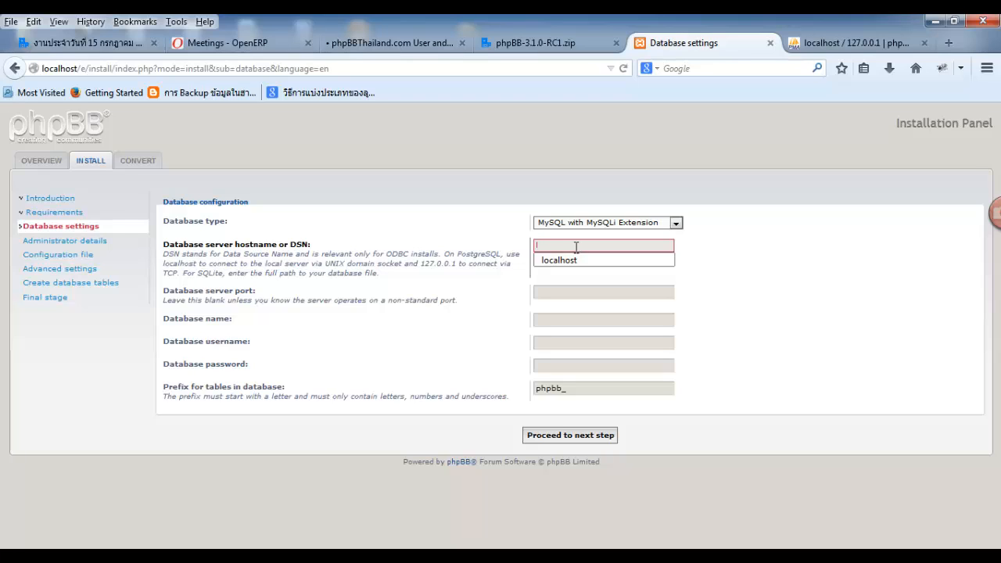
{"action": "type", "text": "lo"}
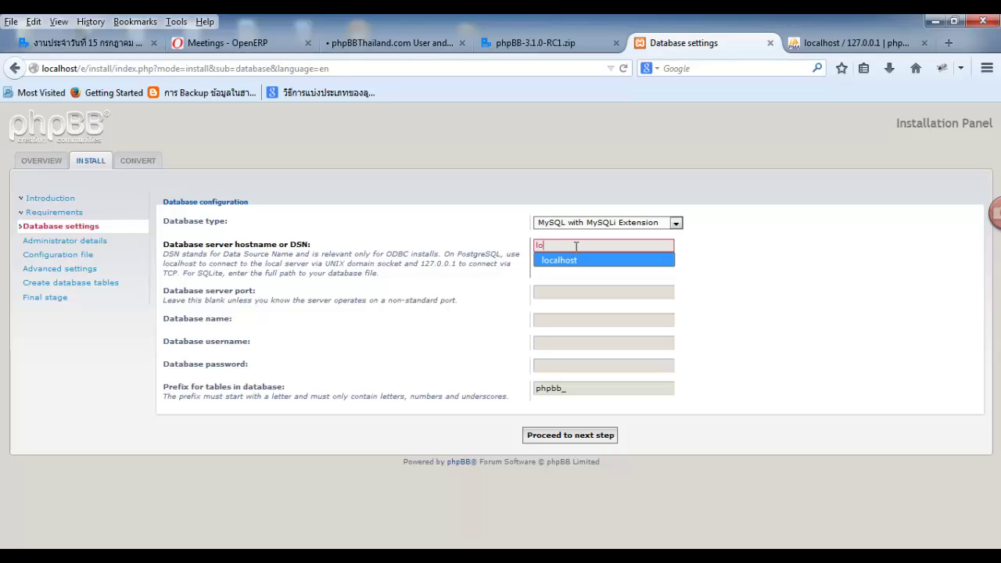
{"action": "left_click", "coordinate": [559, 259]}
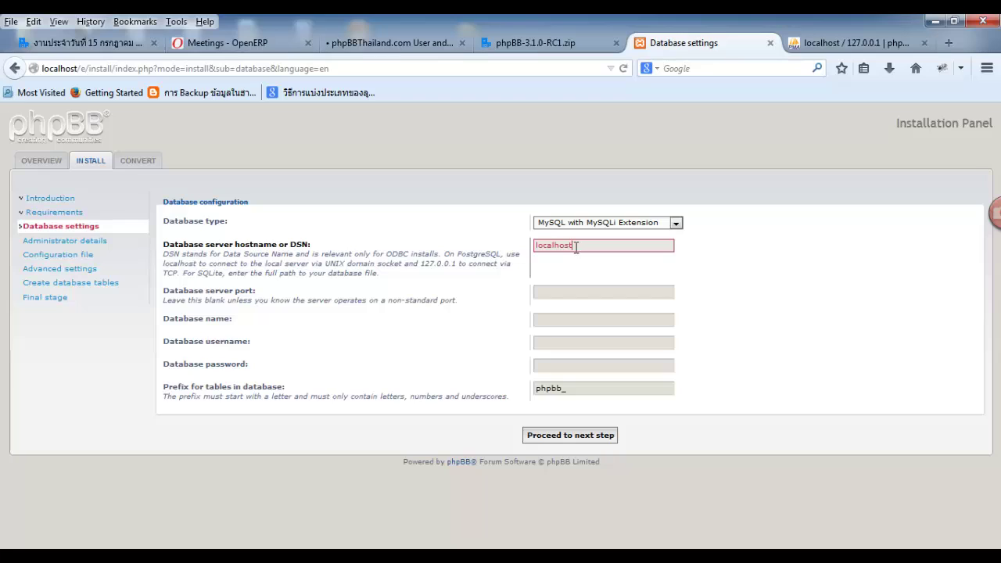
- Select the Database name field and switch to the phpMyAdmin browser tab
{"action": "left_click", "coordinate": [602, 319]}
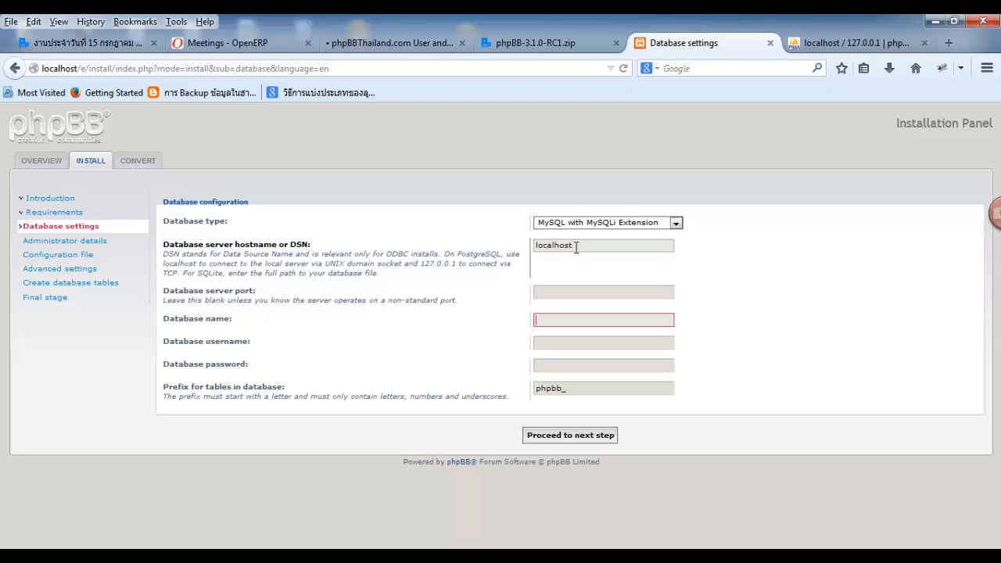
{"action": "left_click", "coordinate": [602, 319]}
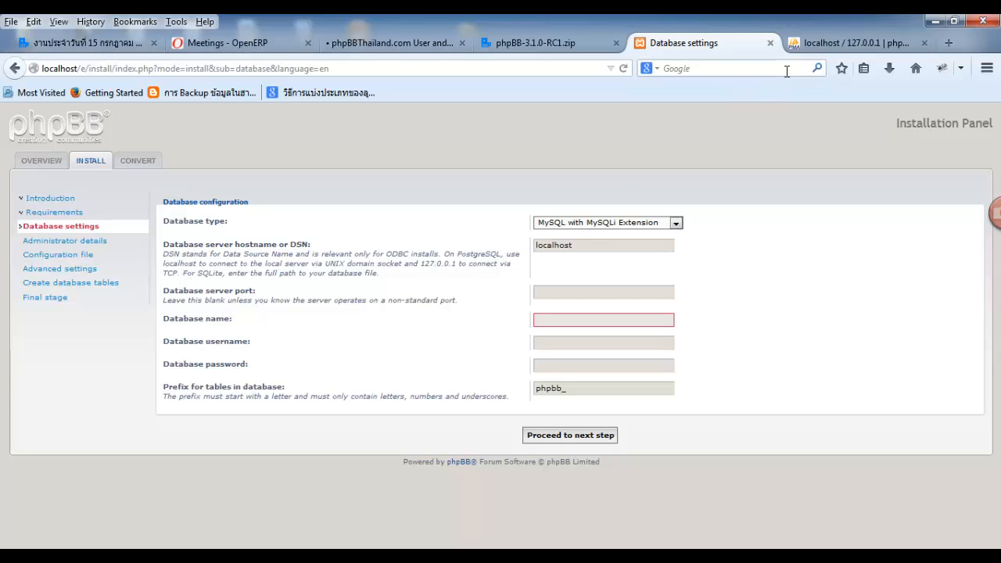
{"action": "mouse_move", "coordinate": [837, 47]}
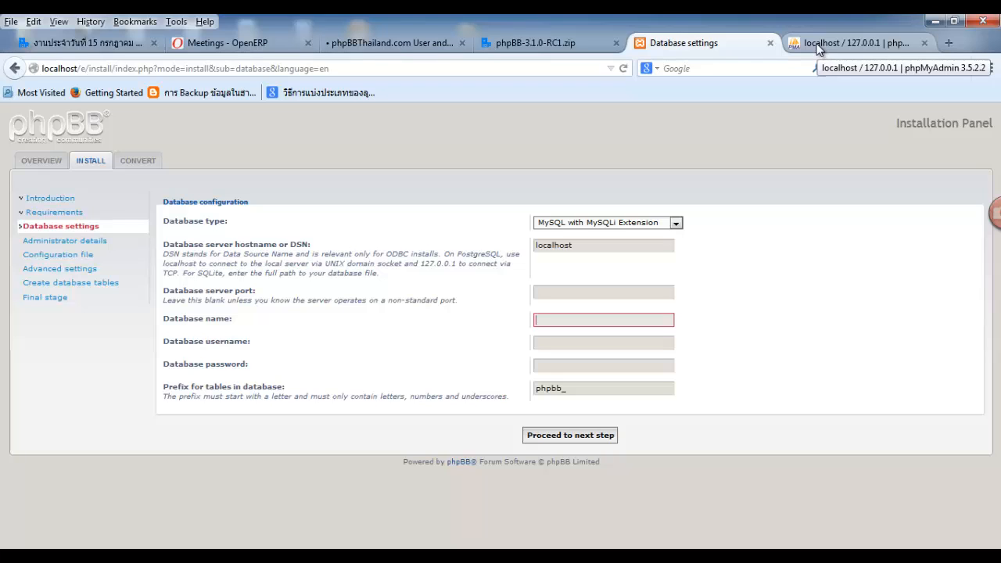
{"action": "left_click", "coordinate": [856, 43]}
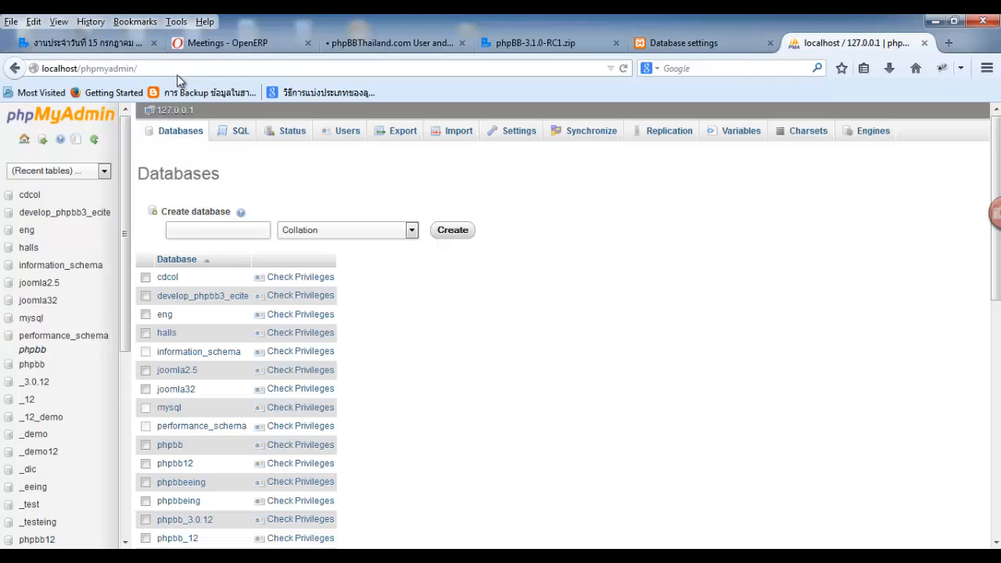
- Load phpMyAdmin in the browser and view its MySQL user accounts
{"action": "left_click", "coordinate": [180, 68]}
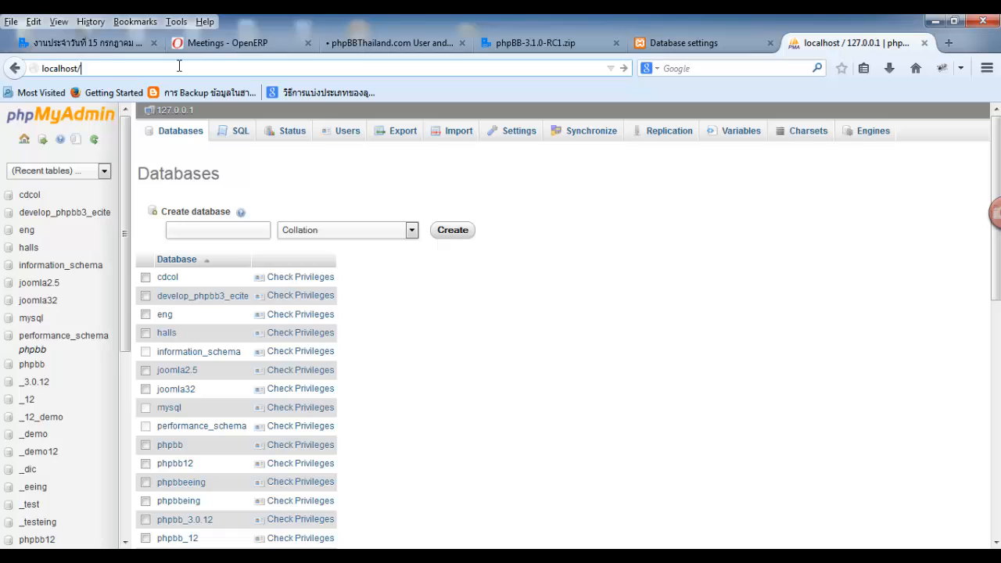
{"action": "type", "text": "phpmyadmin/"}
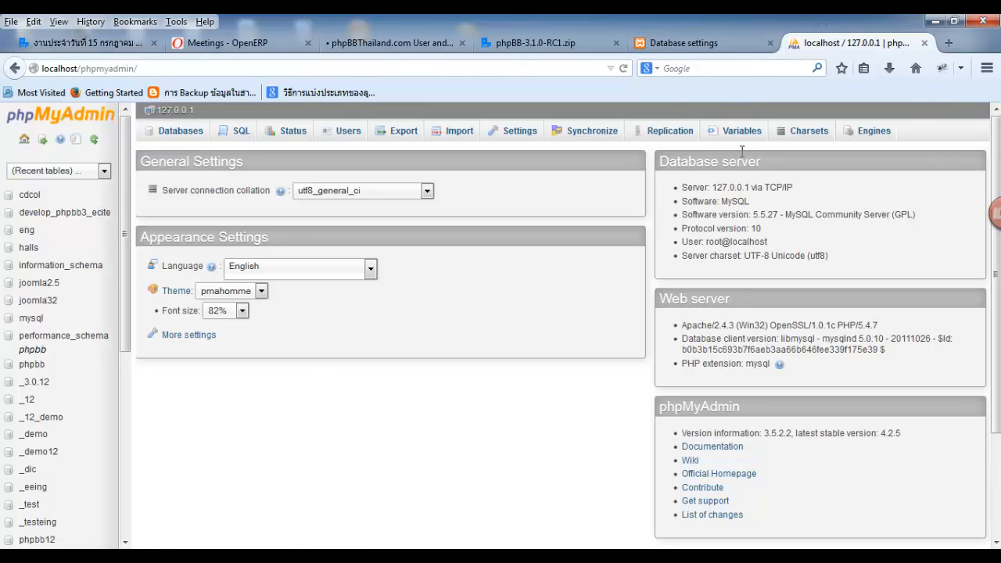
{"action": "scroll", "scroll_direction": "down", "scroll_amount": 3}
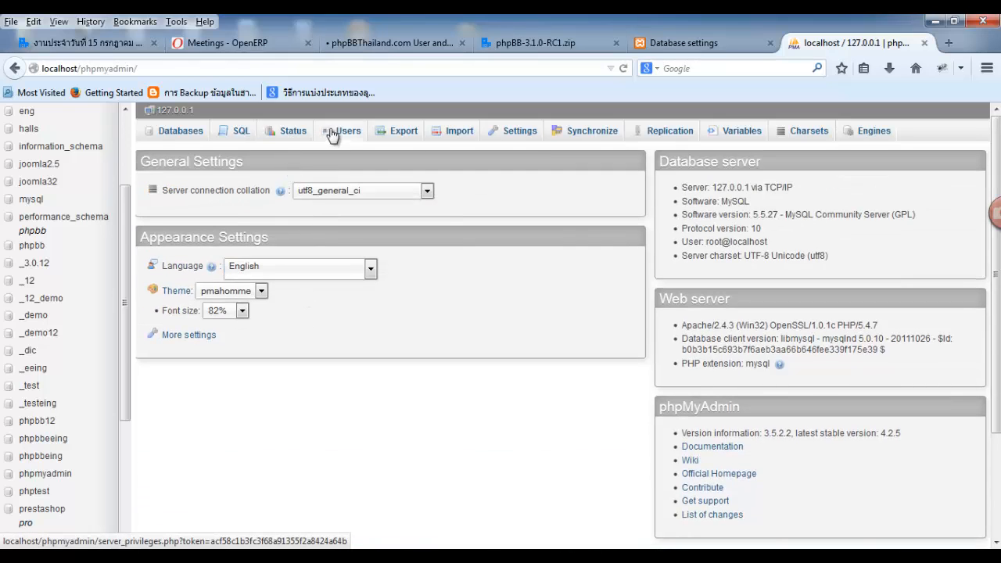
{"action": "left_click", "coordinate": [706, 43]}
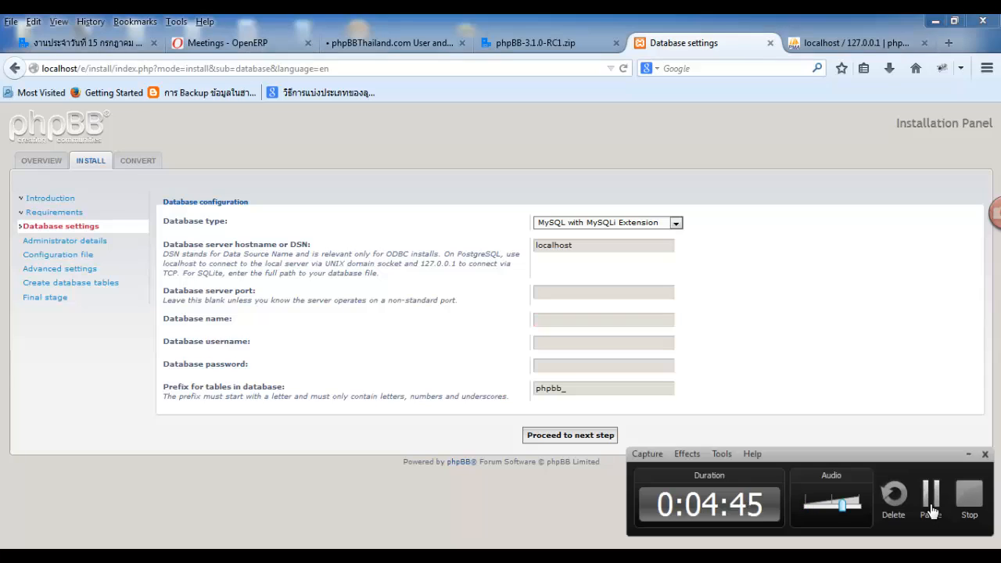
{"action": "left_click", "coordinate": [860, 43]}
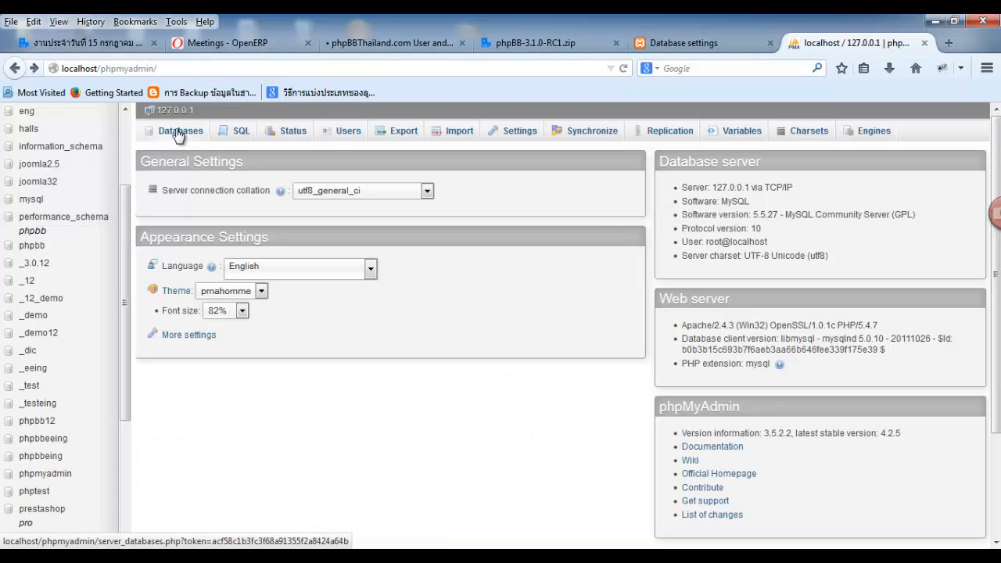
- Create a new database named eingeng from the Databases page
{"action": "left_click", "coordinate": [180, 130]}
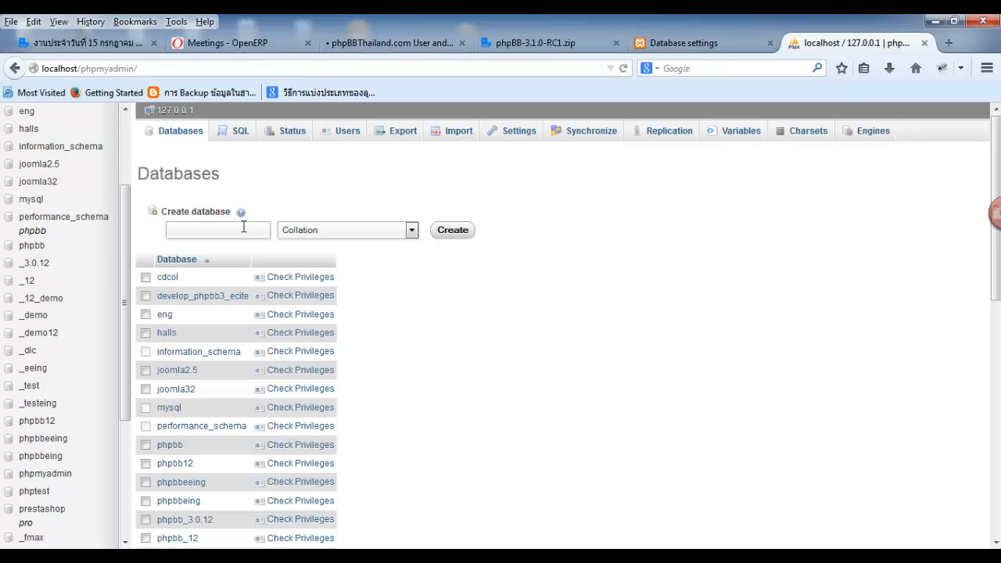
{"action": "left_click", "coordinate": [217, 230]}
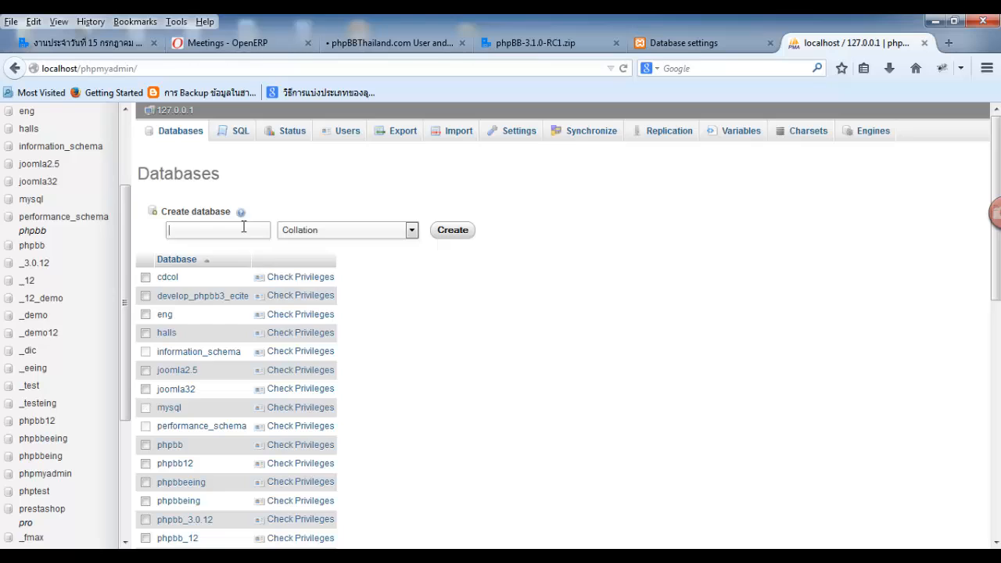
{"action": "type", "text": "eingeng"}
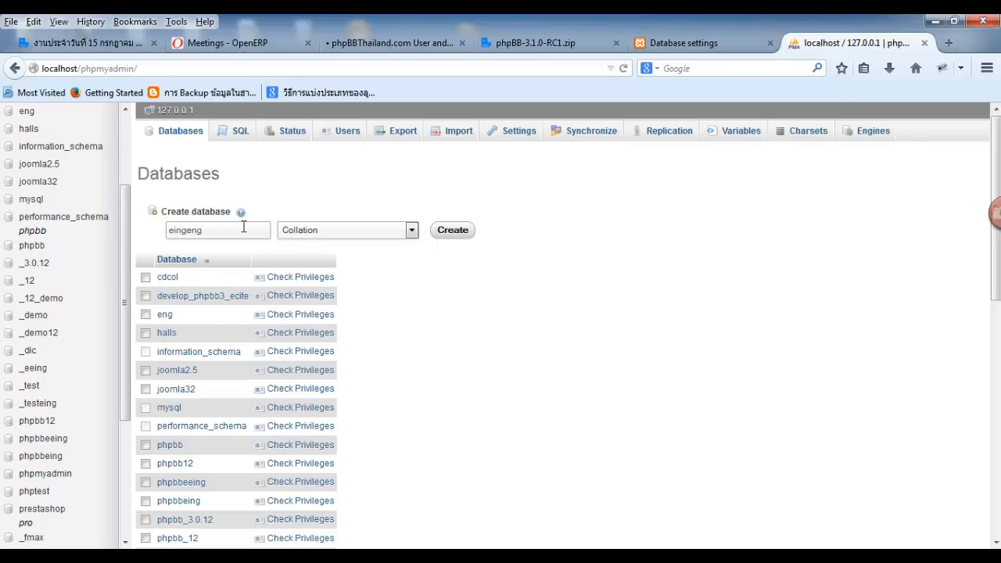
{"action": "left_click", "coordinate": [452, 230]}
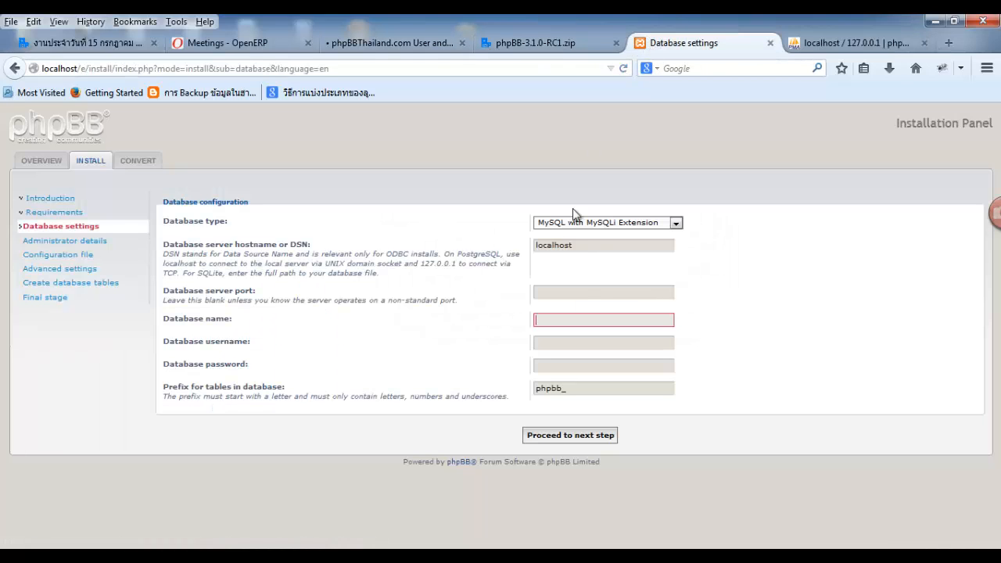
- Enter database name eingeng and username root, test the connection, and proceed
{"action": "left_click", "coordinate": [603, 319]}
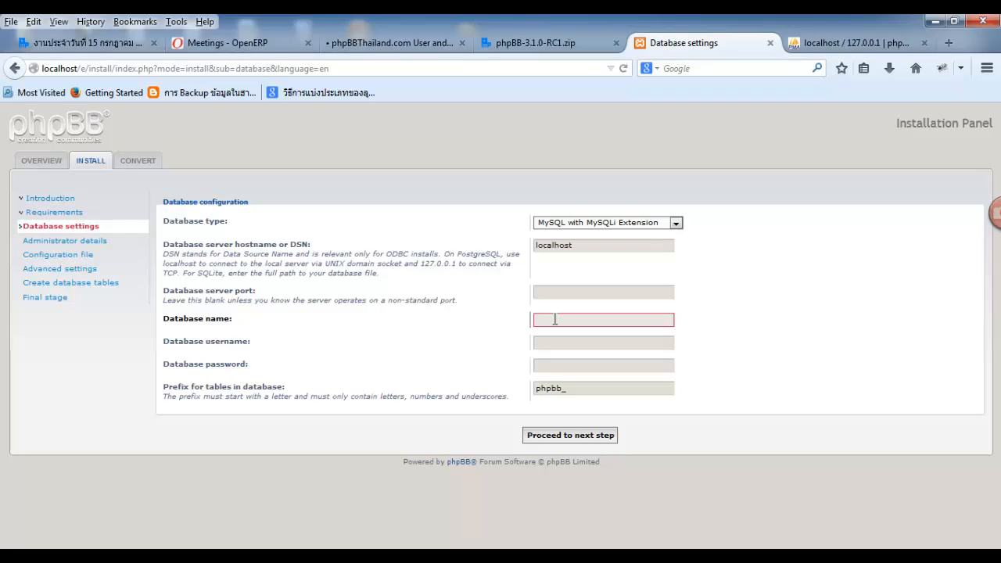
{"action": "type", "text": "eingeng"}
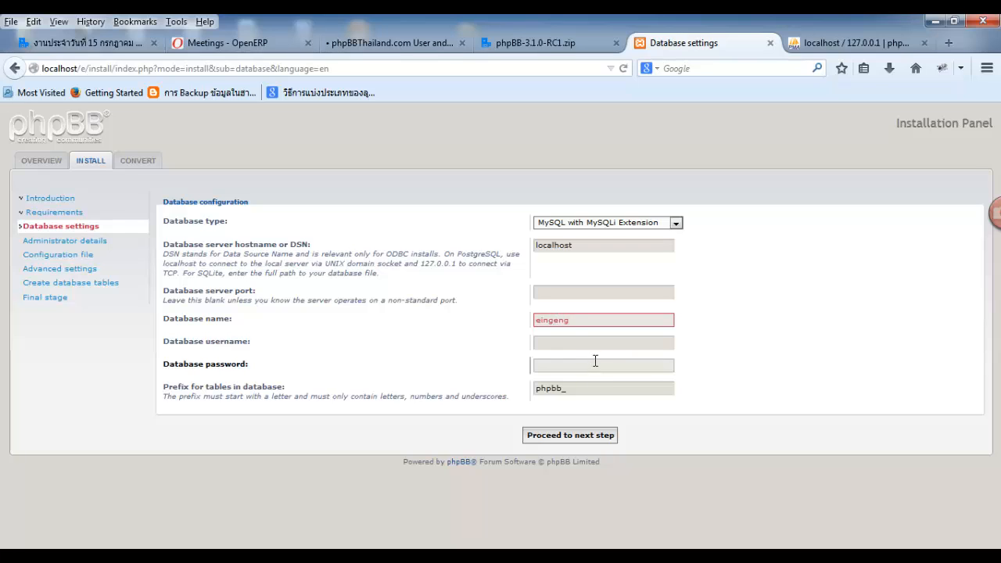
{"action": "left_click", "coordinate": [603, 343]}
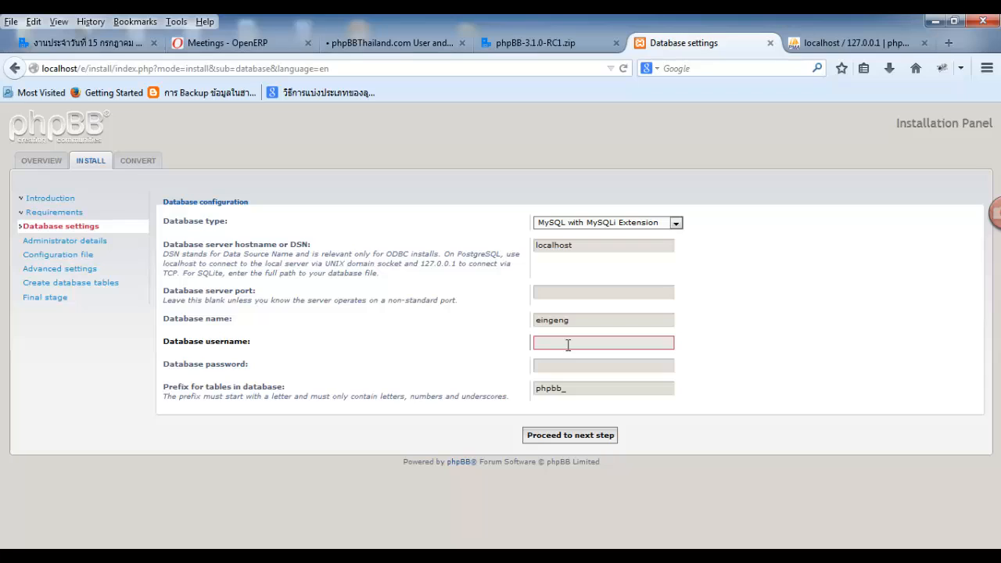
{"action": "type", "text": "root"}
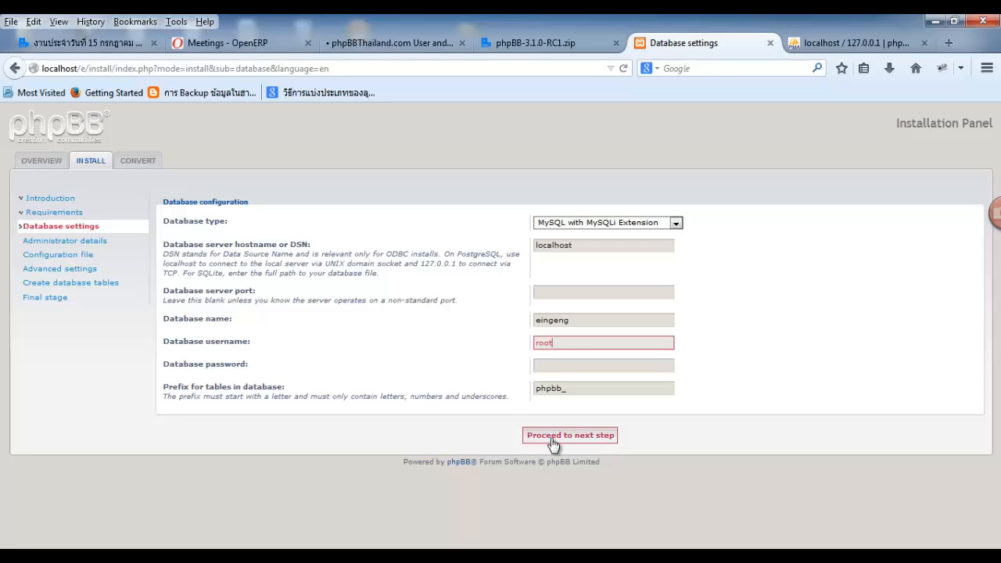
{"action": "left_click", "coordinate": [569, 434]}
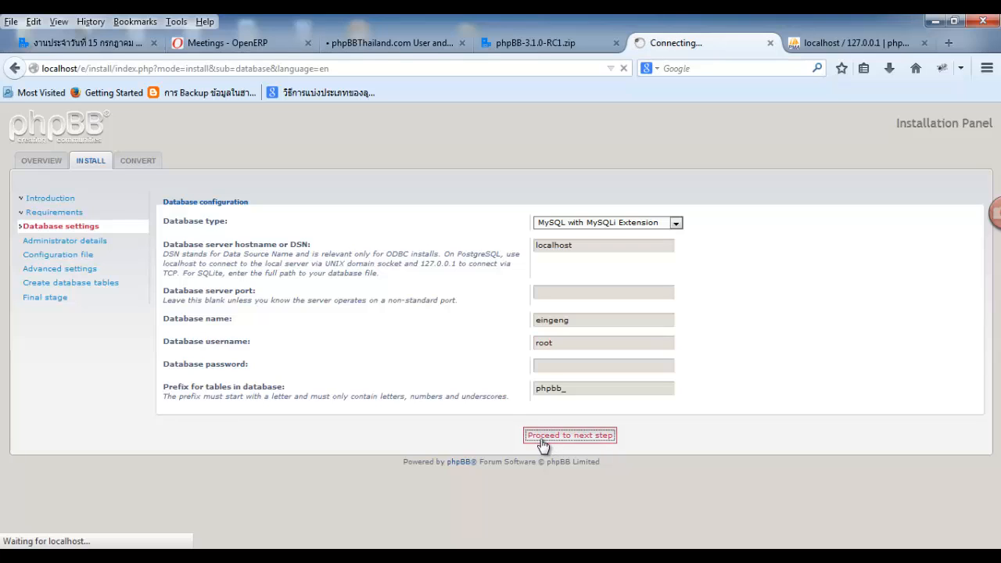
{"action": "left_click", "coordinate": [569, 435]}
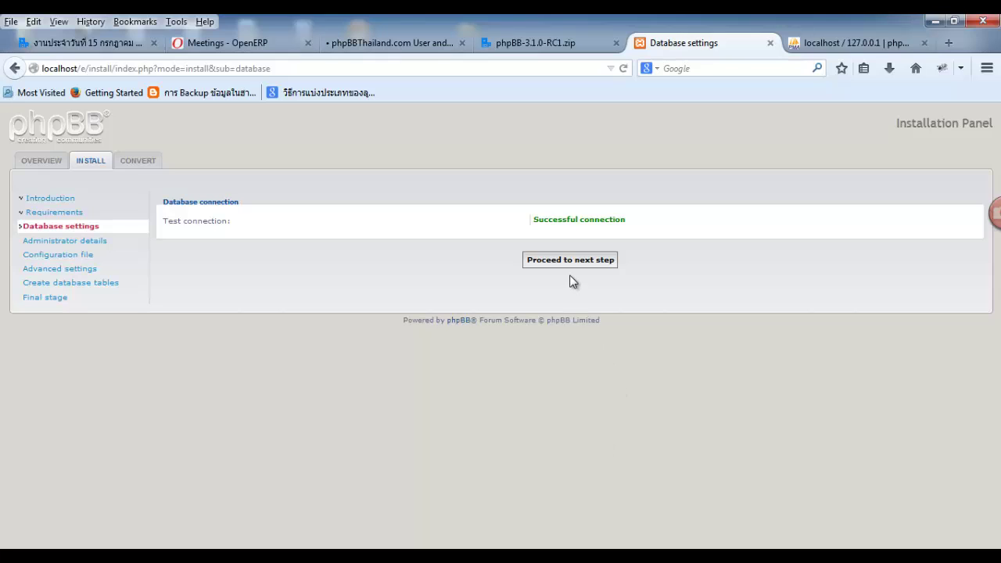
{"action": "mouse_move", "coordinate": [577, 272]}
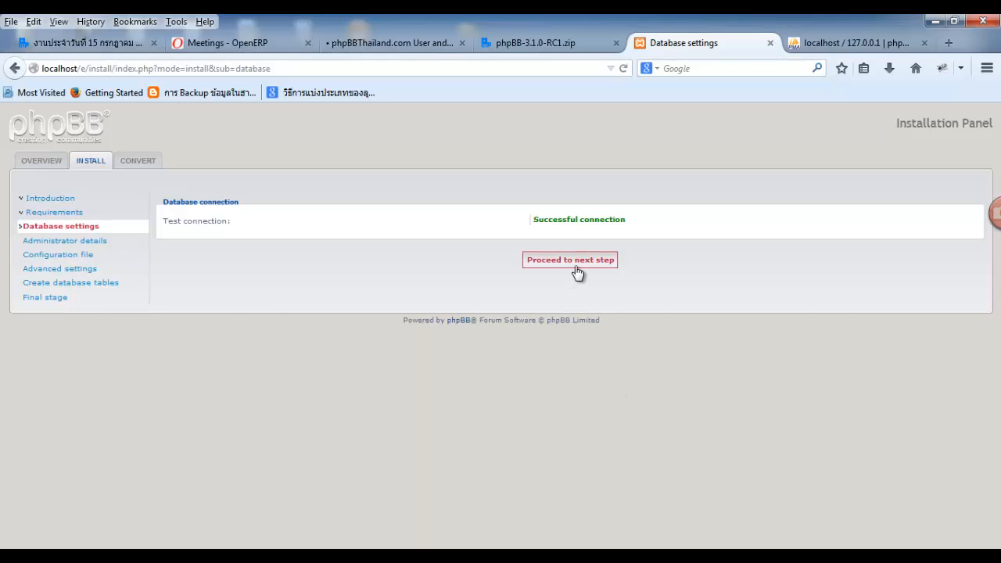
{"action": "left_click", "coordinate": [569, 259]}
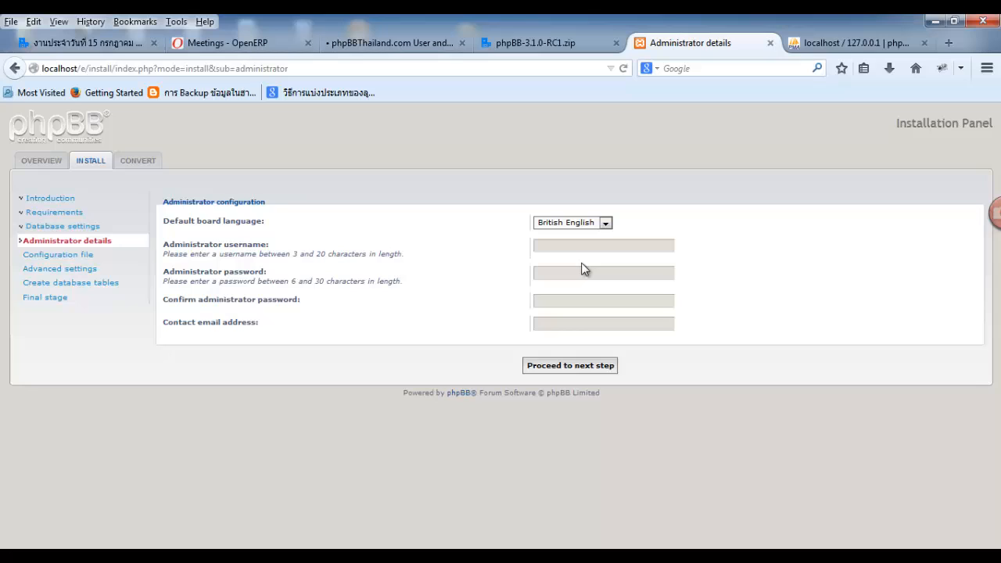
- Enter administrator username admin with password and confirmation, then submit
{"action": "left_click", "coordinate": [602, 245]}
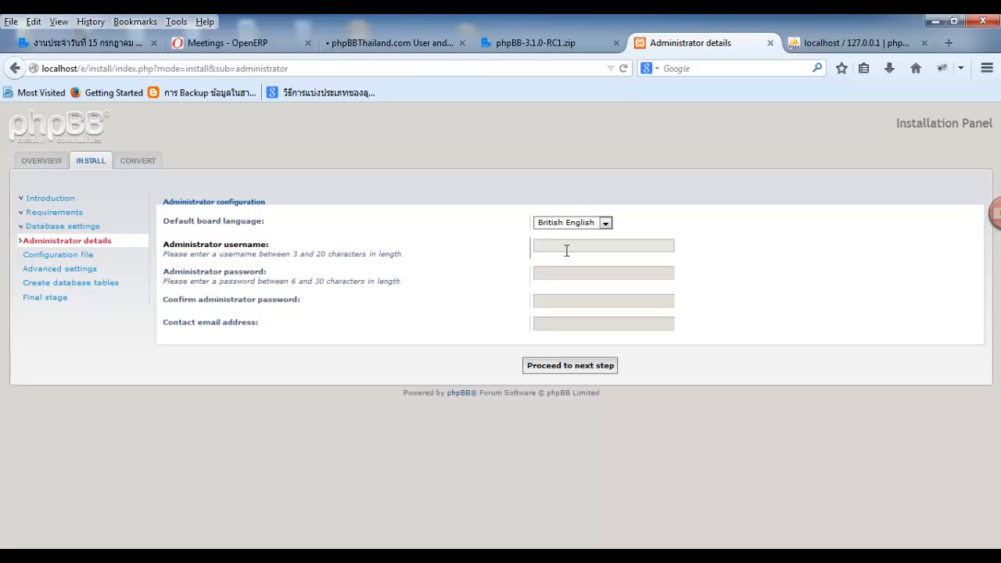
{"action": "left_click", "coordinate": [603, 246]}
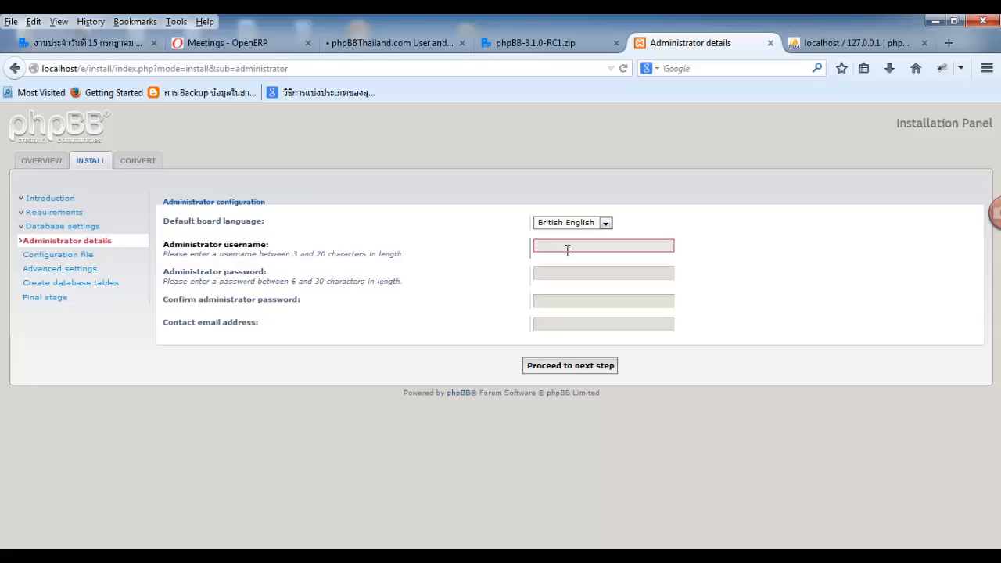
{"action": "type", "text": "admin"}
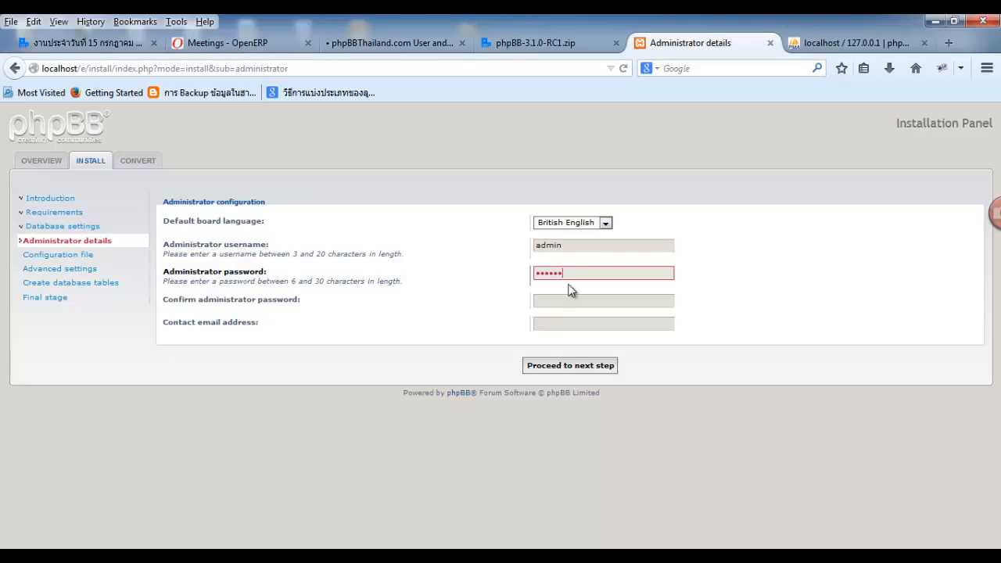
{"action": "left_click", "coordinate": [602, 300]}
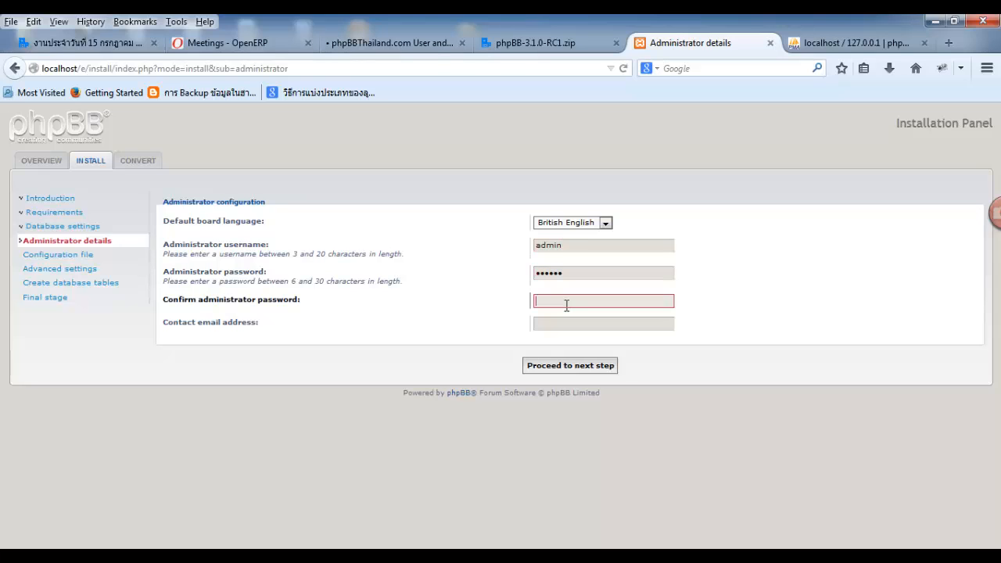
{"action": "type", "text": "••••••"}
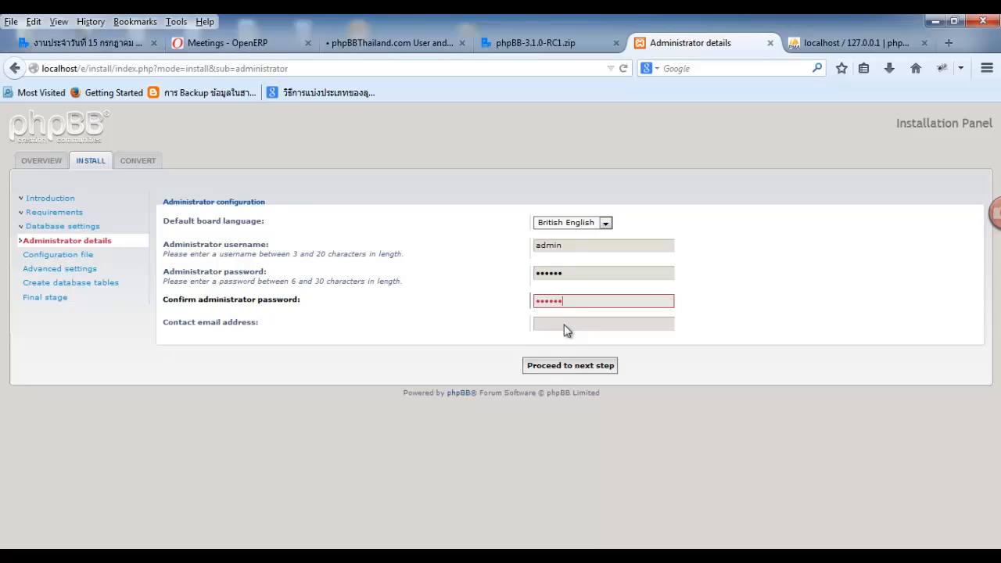
{"action": "left_click", "coordinate": [569, 365]}
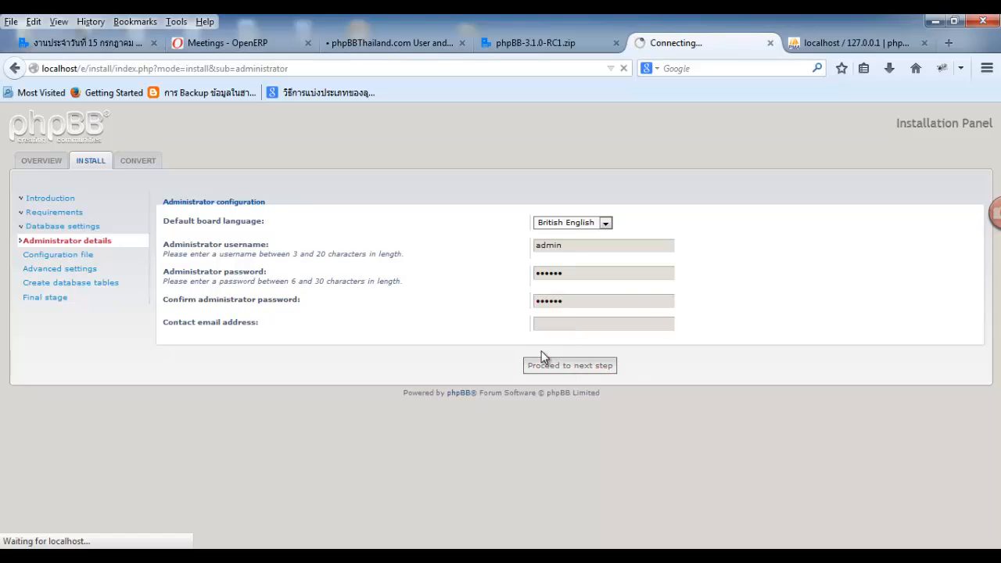
{"action": "left_click", "coordinate": [569, 365]}
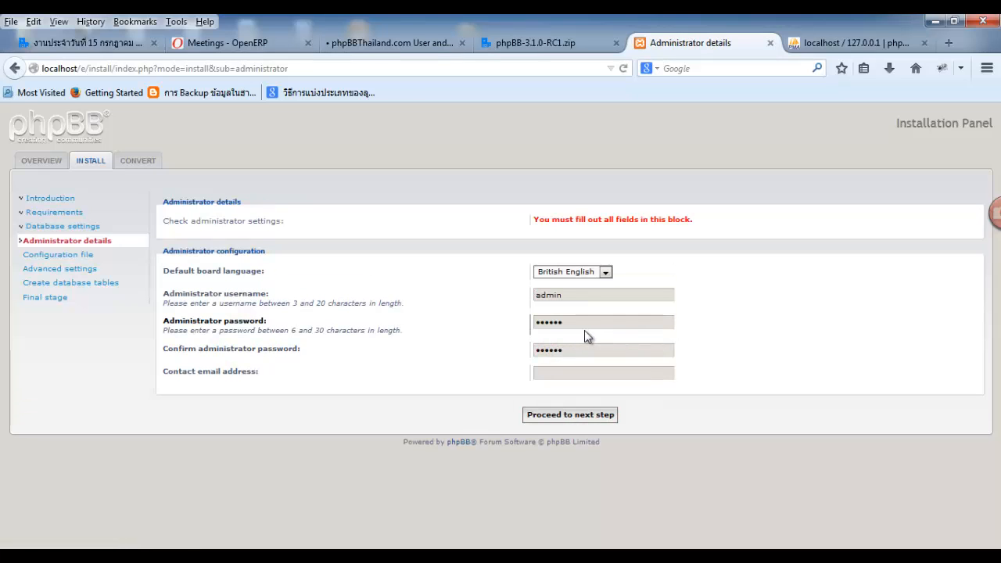
- Add a gmail.com contact email, resubmit, and proceed past the checks to Advanced settings
{"action": "left_click", "coordinate": [602, 373]}
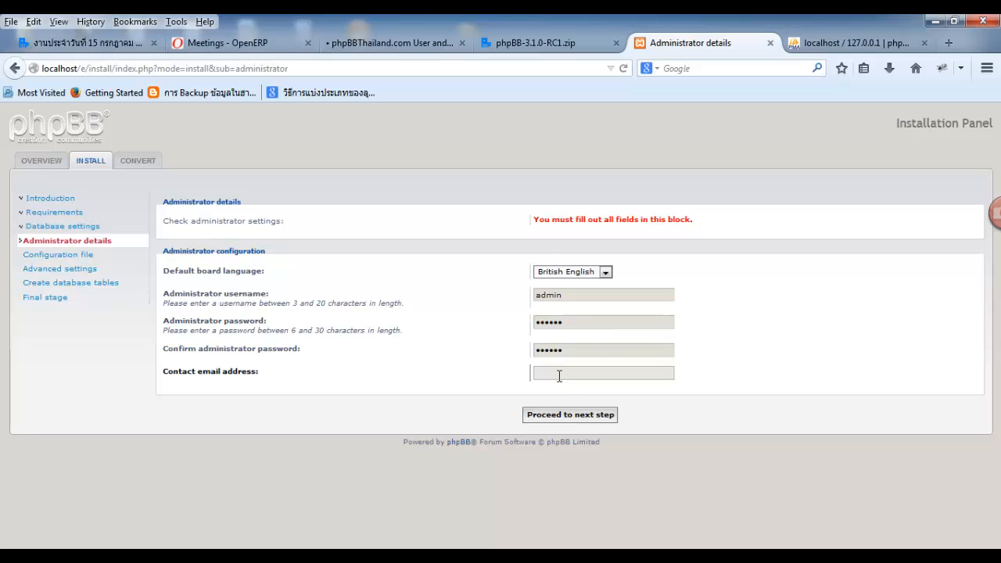
{"action": "left_click", "coordinate": [602, 373]}
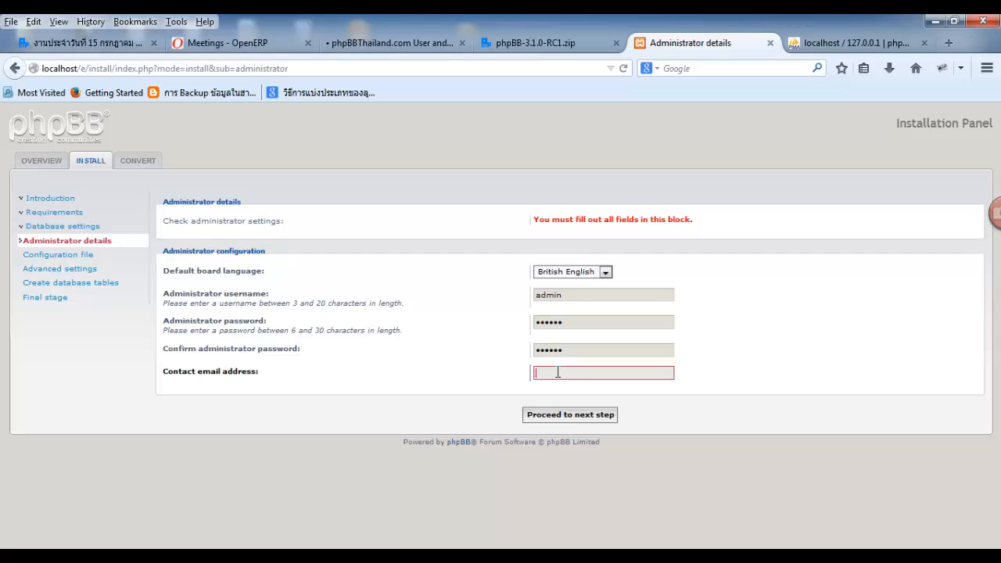
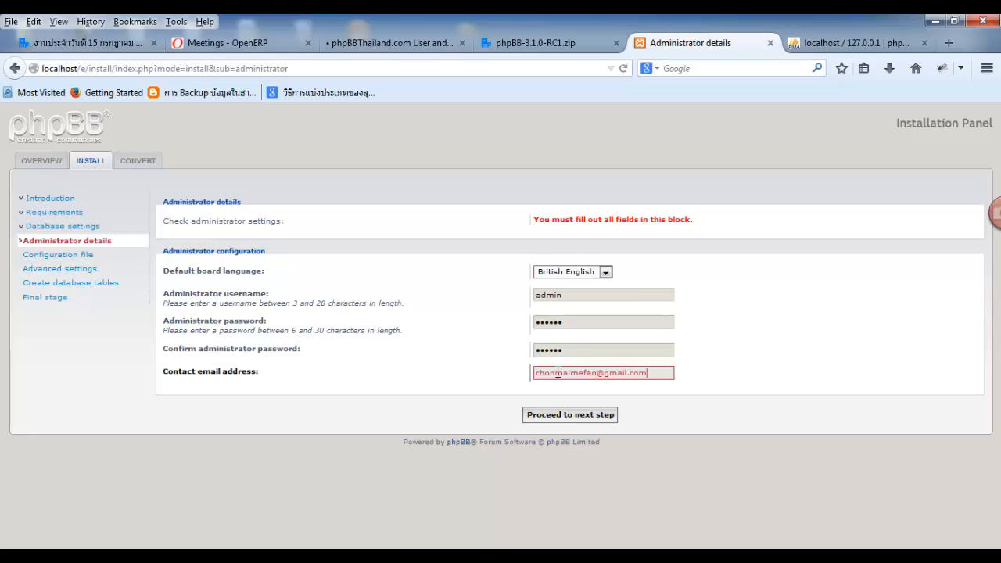
{"action": "left_click", "coordinate": [569, 414]}
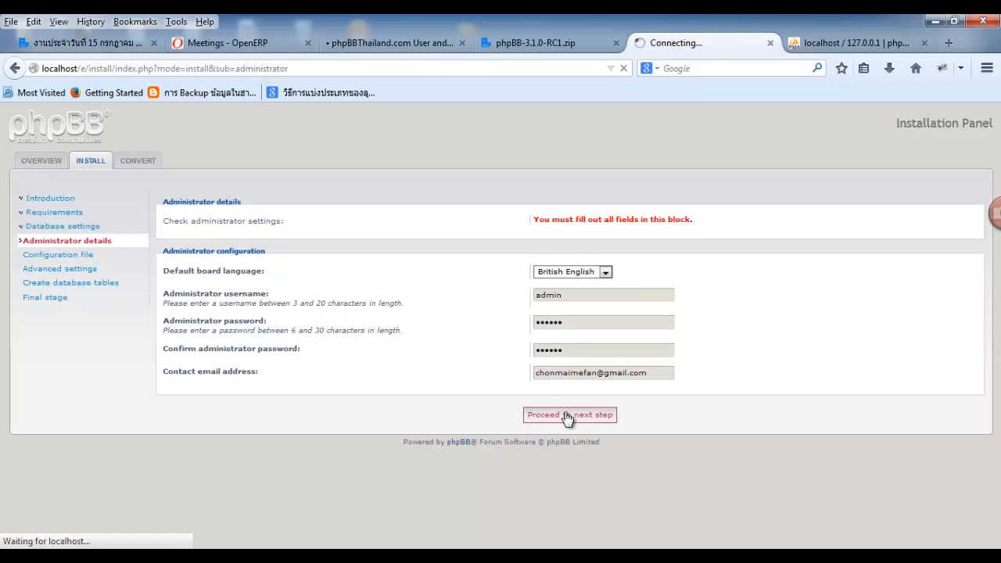
{"action": "left_click", "coordinate": [569, 415]}
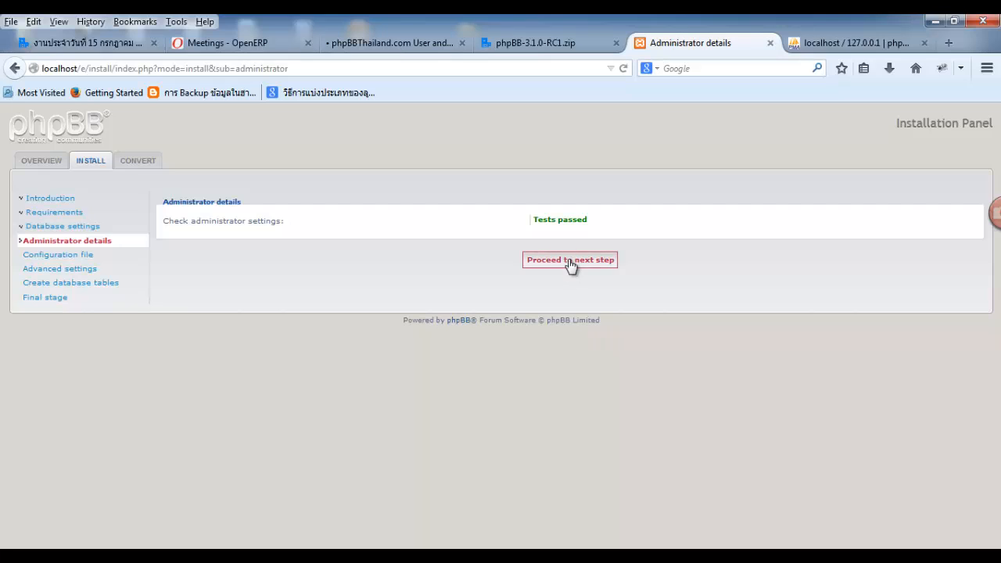
{"action": "left_click", "coordinate": [569, 260]}
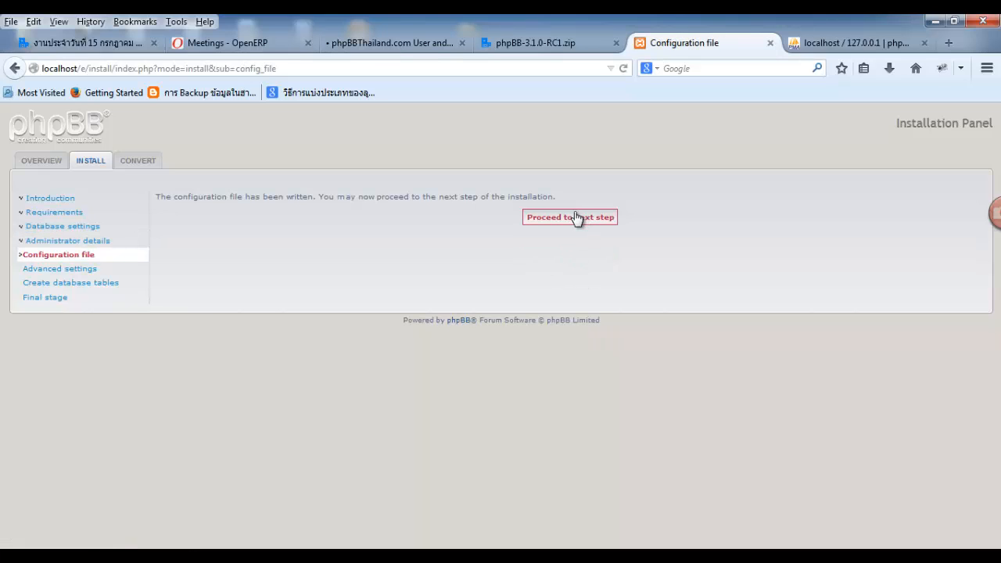
{"action": "mouse_move", "coordinate": [566, 226]}
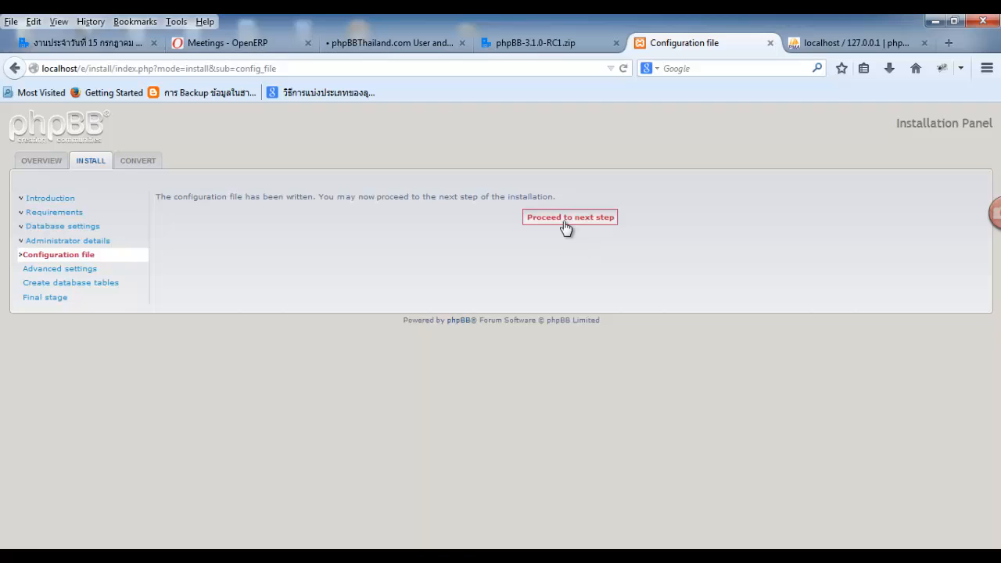
{"action": "left_click", "coordinate": [570, 217]}
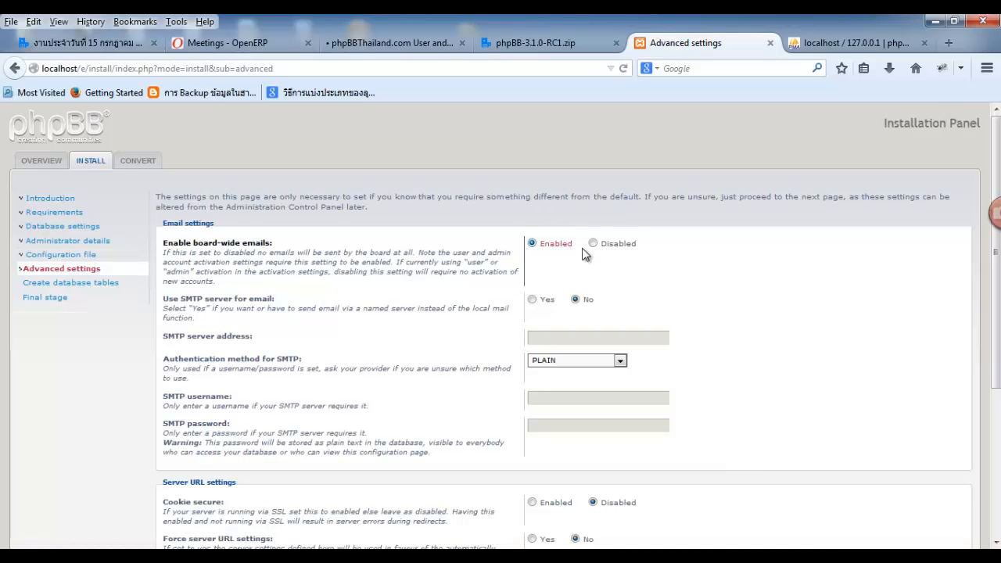
- Keep the default email and server URL settings and let the database tables be created
{"action": "scroll", "scroll_direction": "down", "scroll_amount": 3}
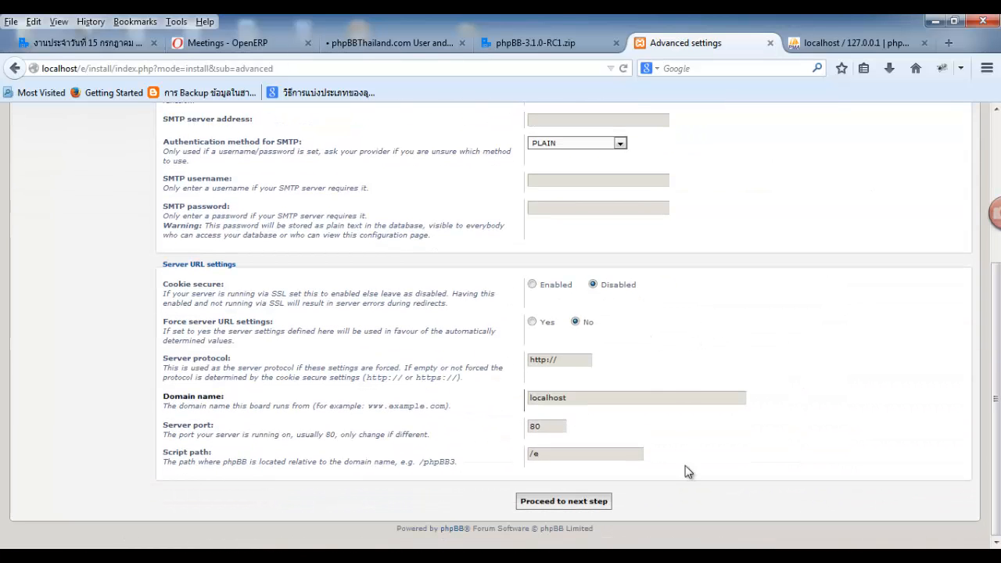
{"action": "left_click", "coordinate": [563, 501]}
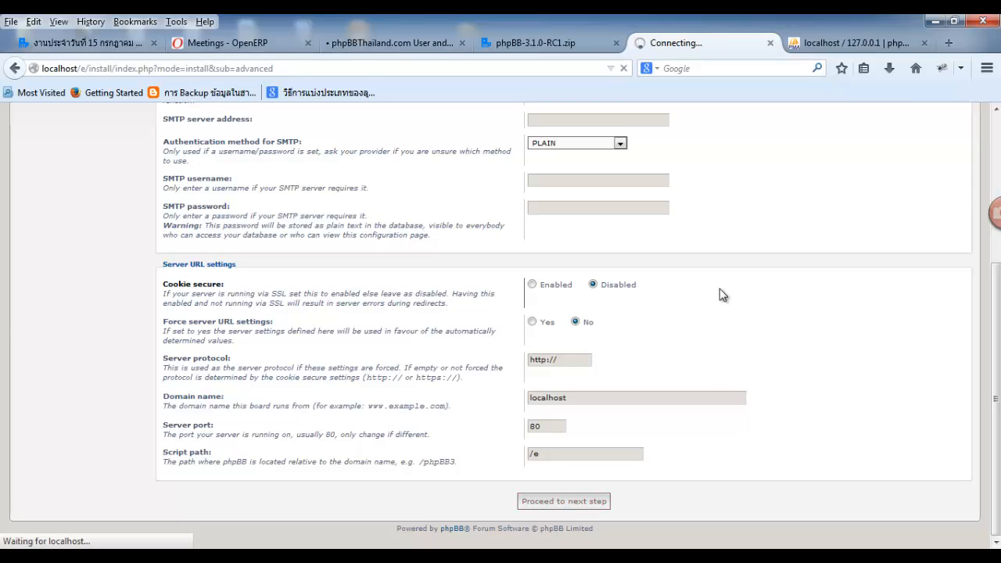
{"action": "mouse_move", "coordinate": [768, 301]}
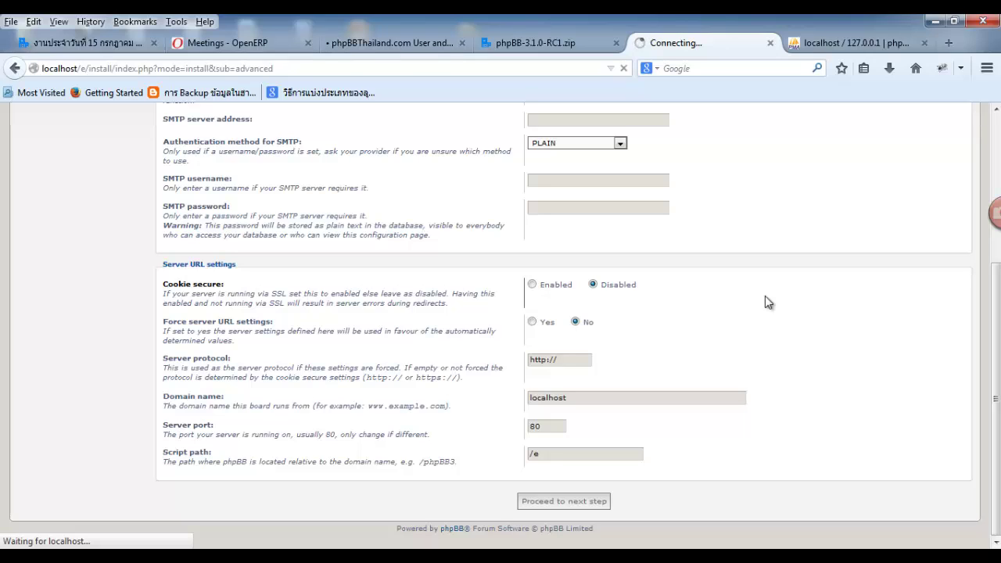
{"action": "mouse_move", "coordinate": [762, 302]}
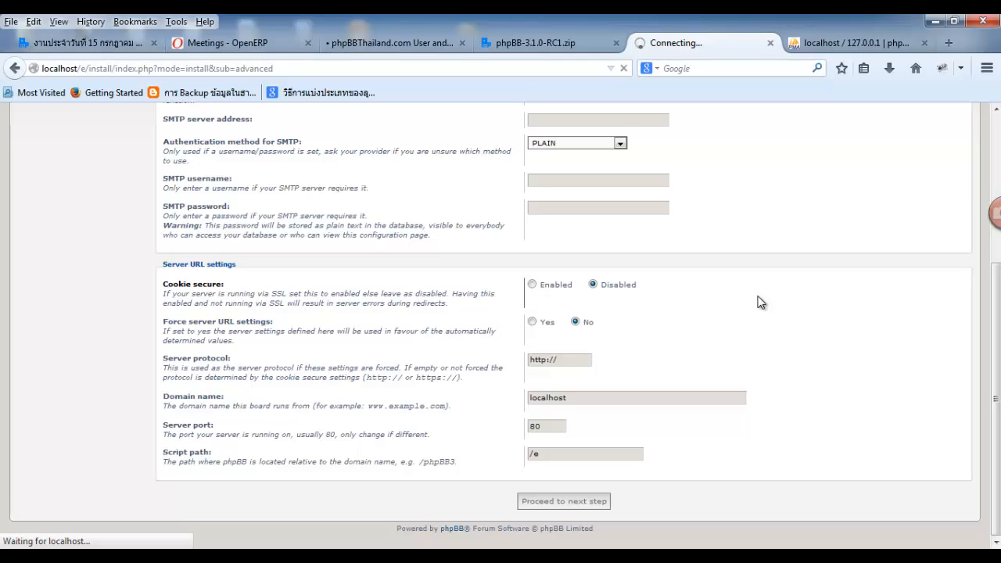
{"action": "mouse_move", "coordinate": [775, 260]}
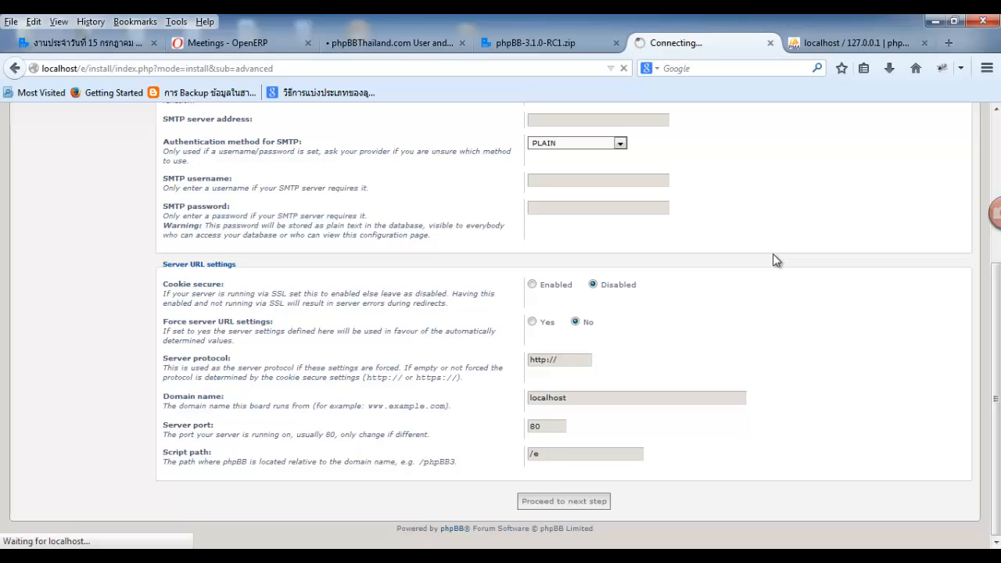
{"action": "mouse_move", "coordinate": [967, 374]}
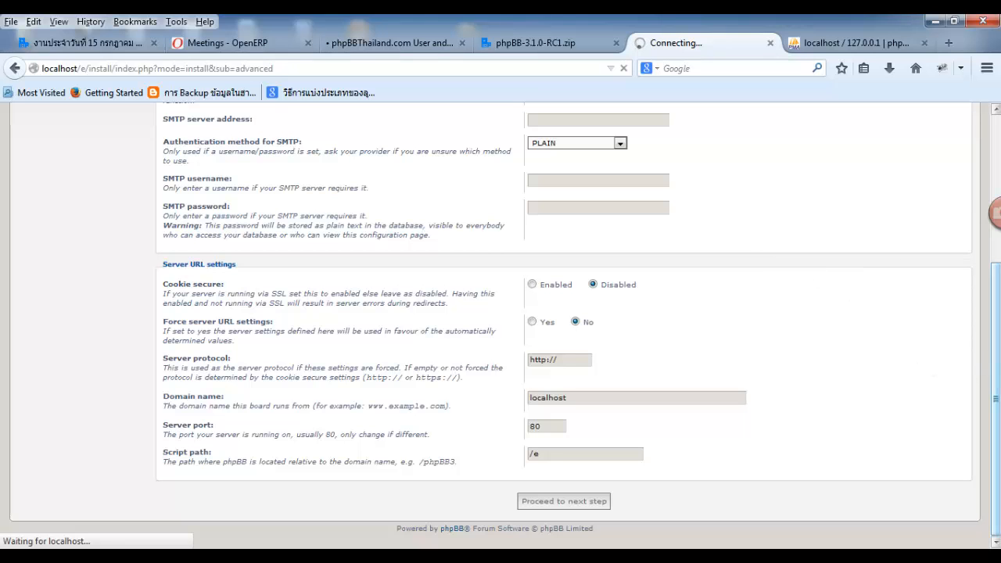
{"action": "scroll", "scroll_direction": "up", "scroll_amount": 3}
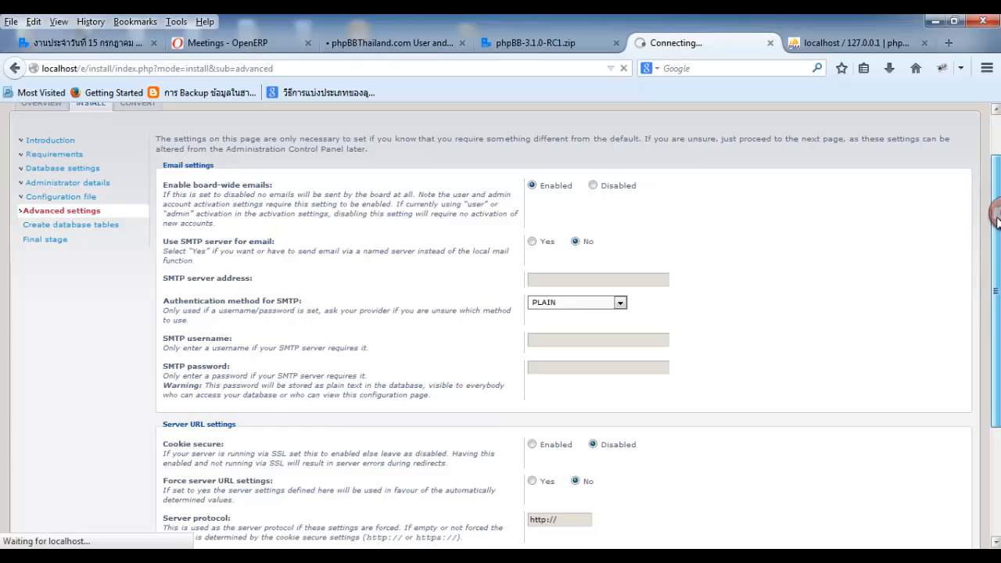
{"action": "scroll", "scroll_direction": "down", "scroll_amount": 3}
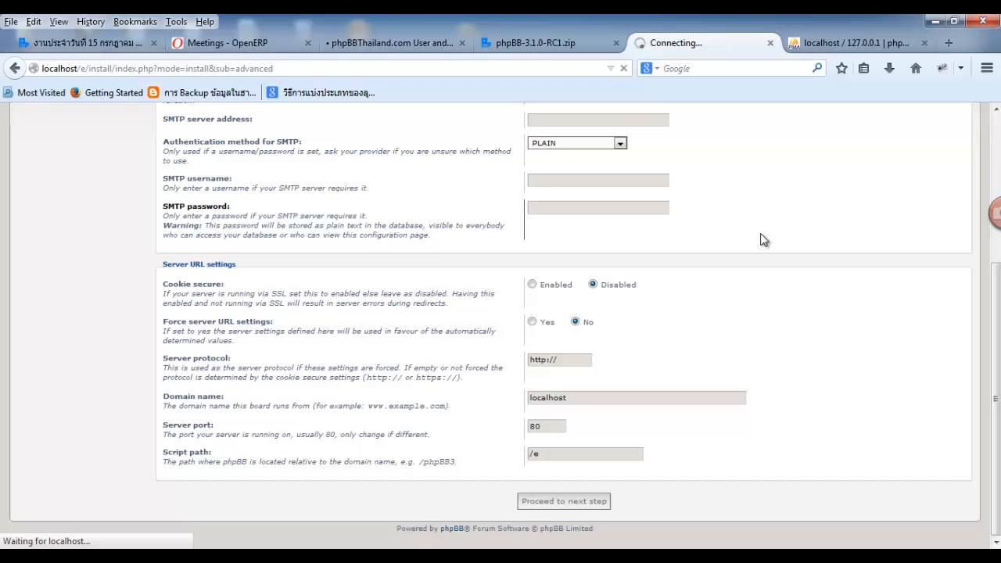
{"action": "left_click", "coordinate": [563, 501]}
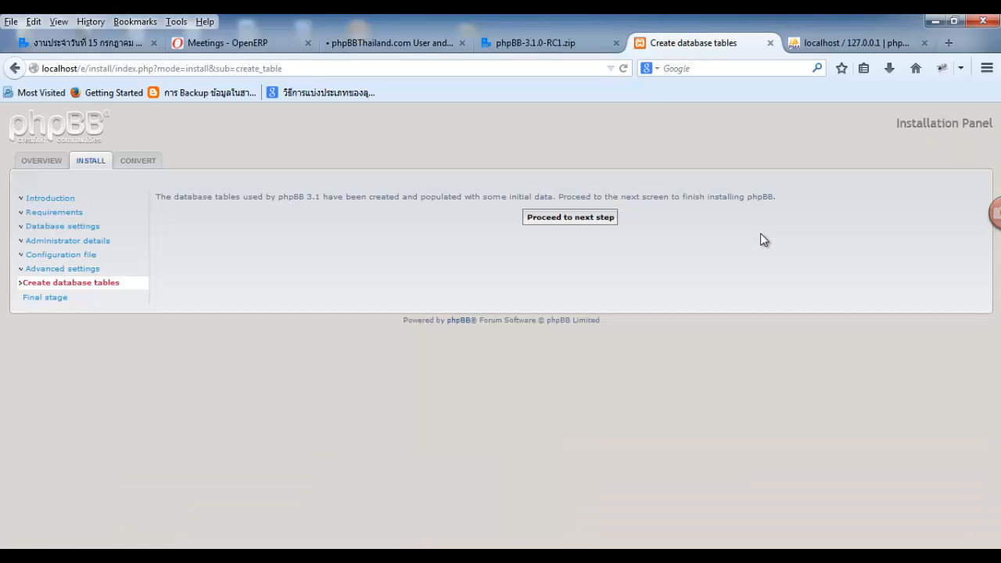
{"action": "mouse_move", "coordinate": [638, 240]}
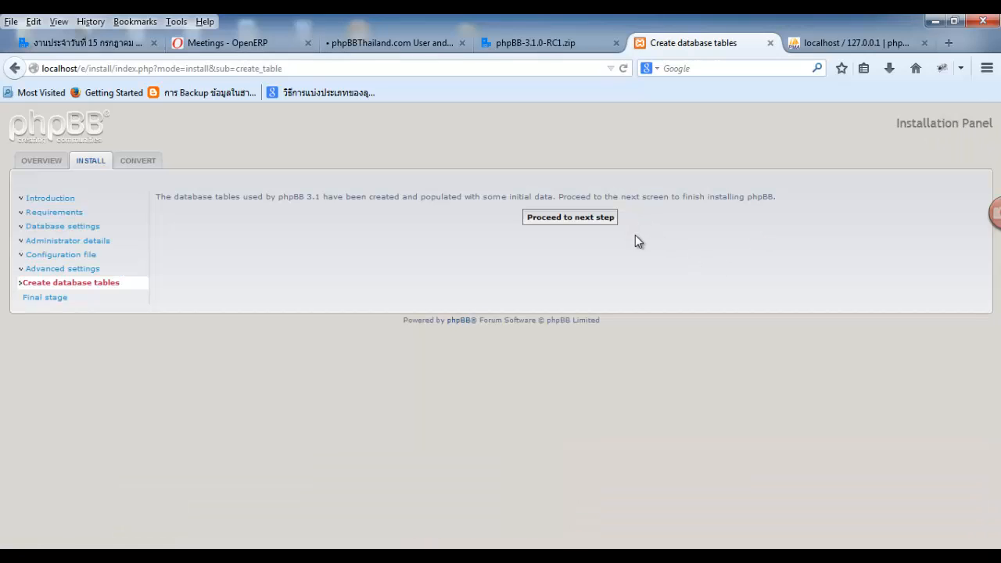
- Advance from Create database tables to the Final stage congratulations page for phpBB 3.1.0-RC1
{"action": "left_click", "coordinate": [569, 216]}
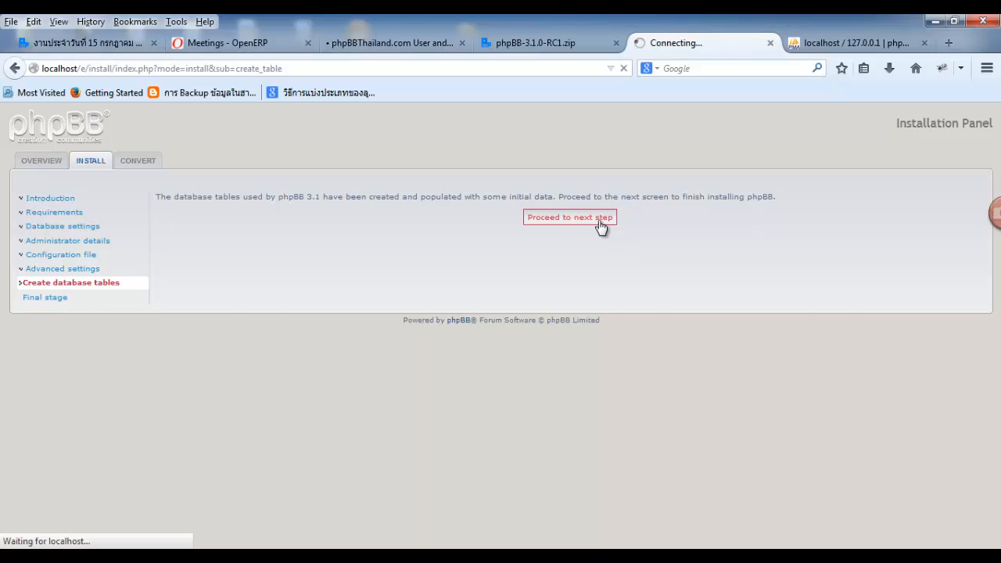
{"action": "mouse_move", "coordinate": [747, 281]}
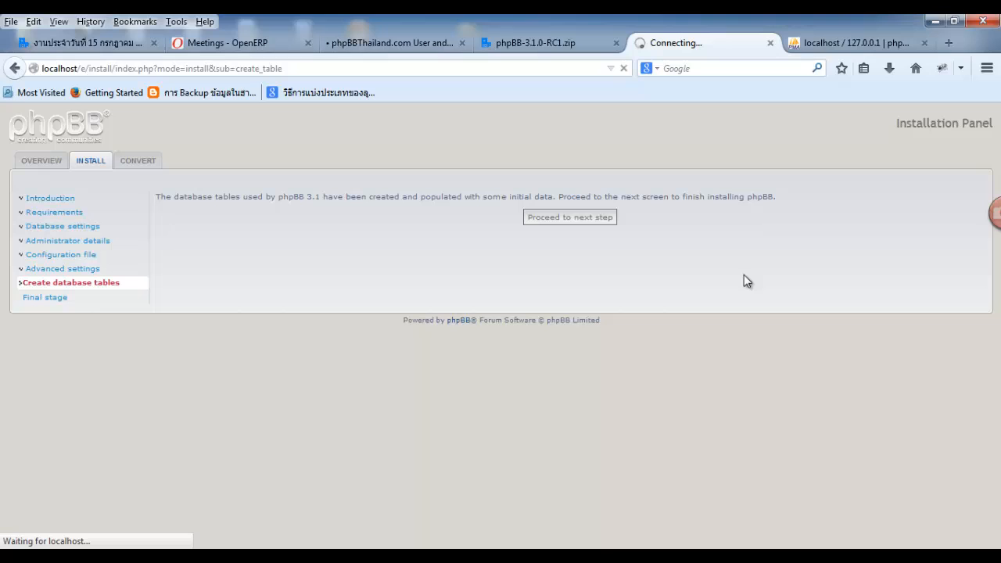
{"action": "mouse_move", "coordinate": [669, 244]}
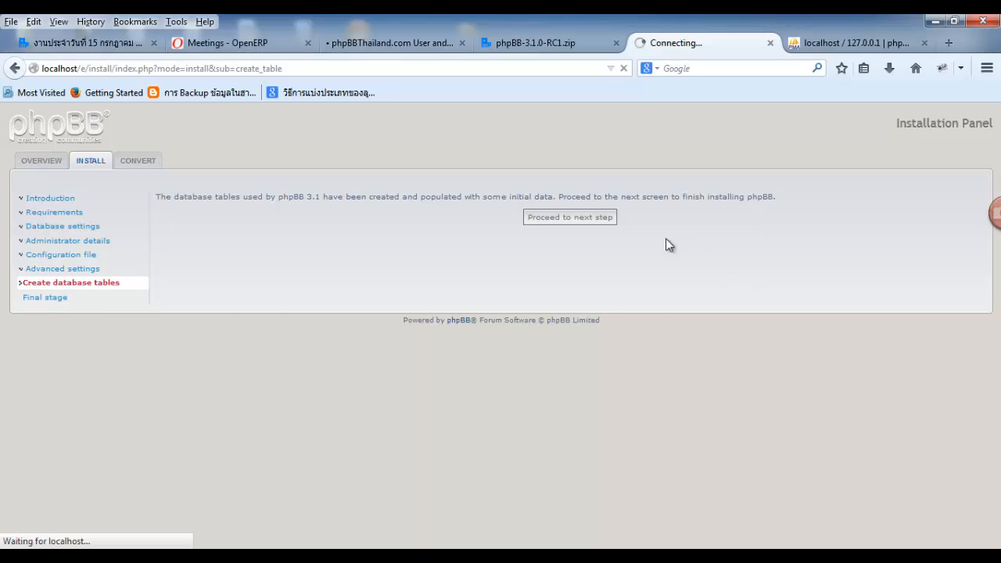
{"action": "mouse_move", "coordinate": [639, 244]}
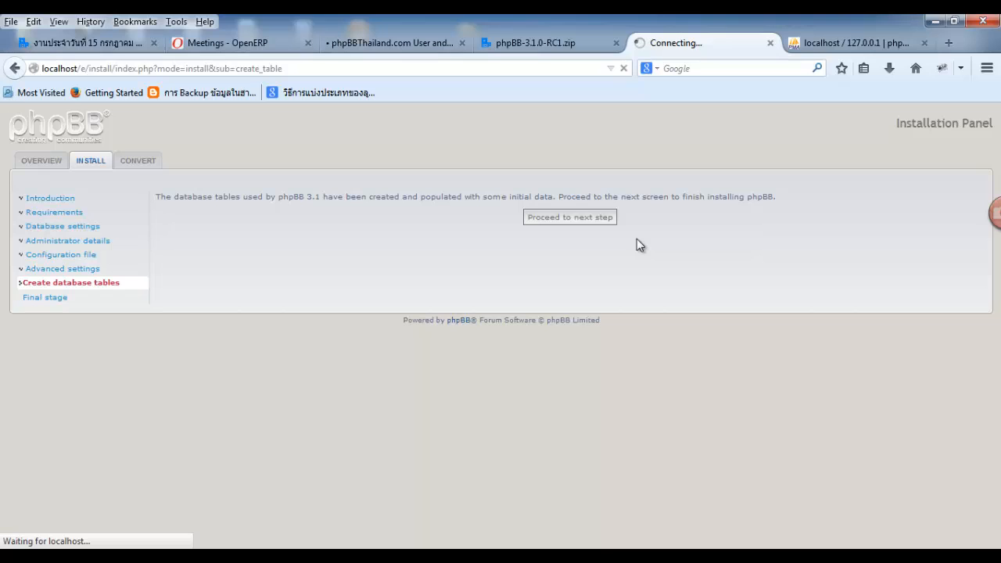
{"action": "mouse_move", "coordinate": [654, 244]}
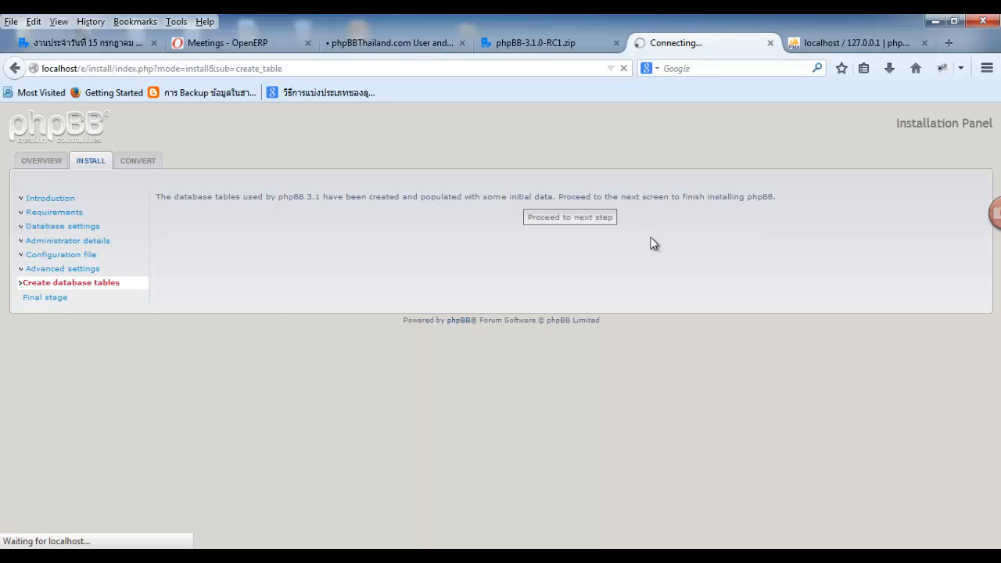
{"action": "mouse_move", "coordinate": [658, 243]}
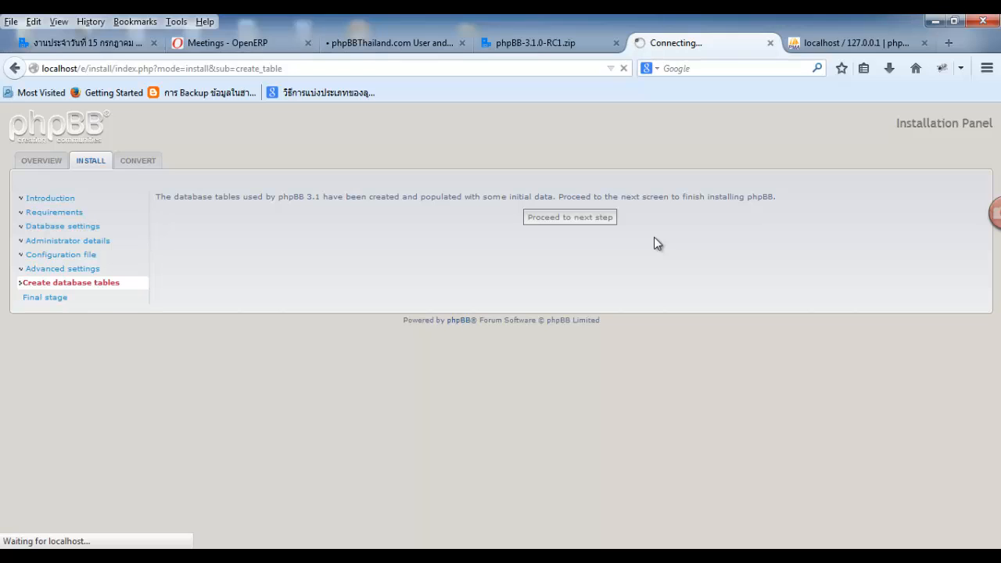
{"action": "left_click", "coordinate": [569, 217]}
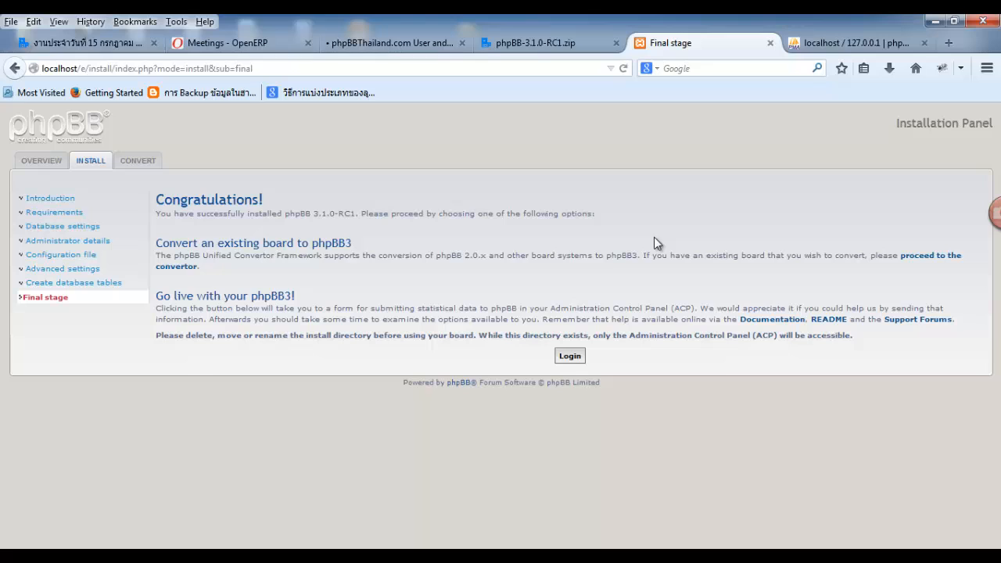
{"action": "mouse_move", "coordinate": [569, 356]}
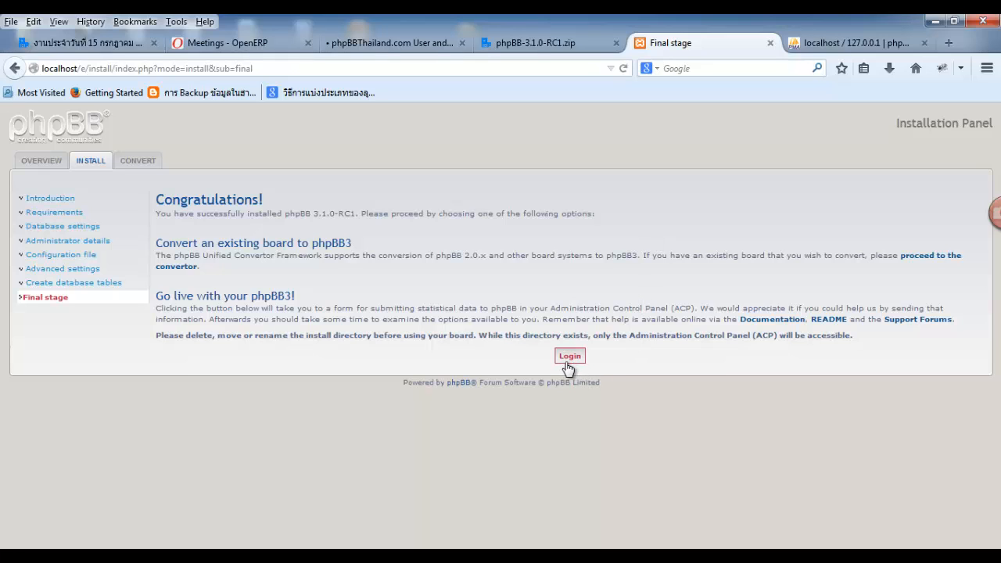
- Log in as admin from the Final stage page to the Send statistical information page
{"action": "left_click", "coordinate": [569, 356]}
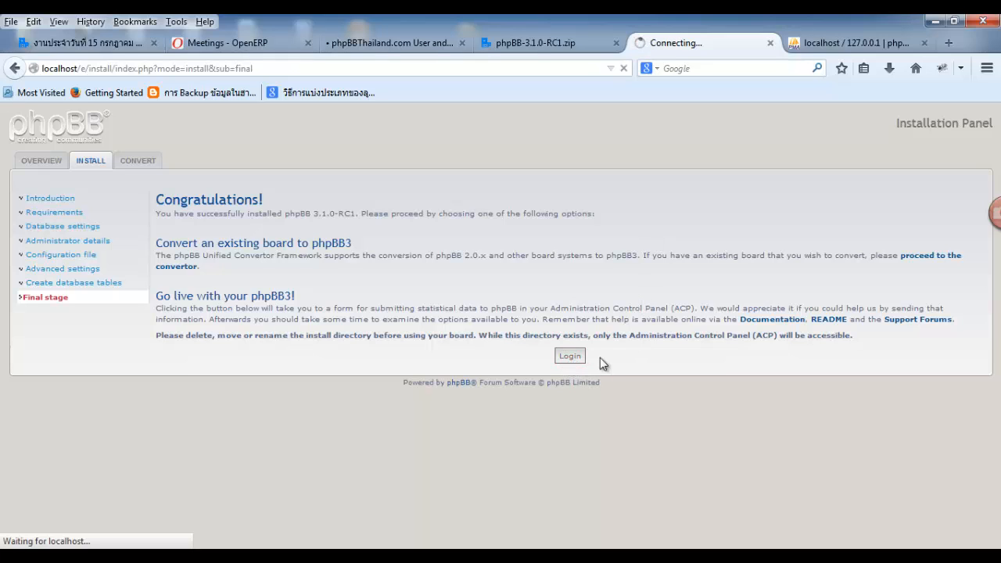
{"action": "mouse_move", "coordinate": [597, 411]}
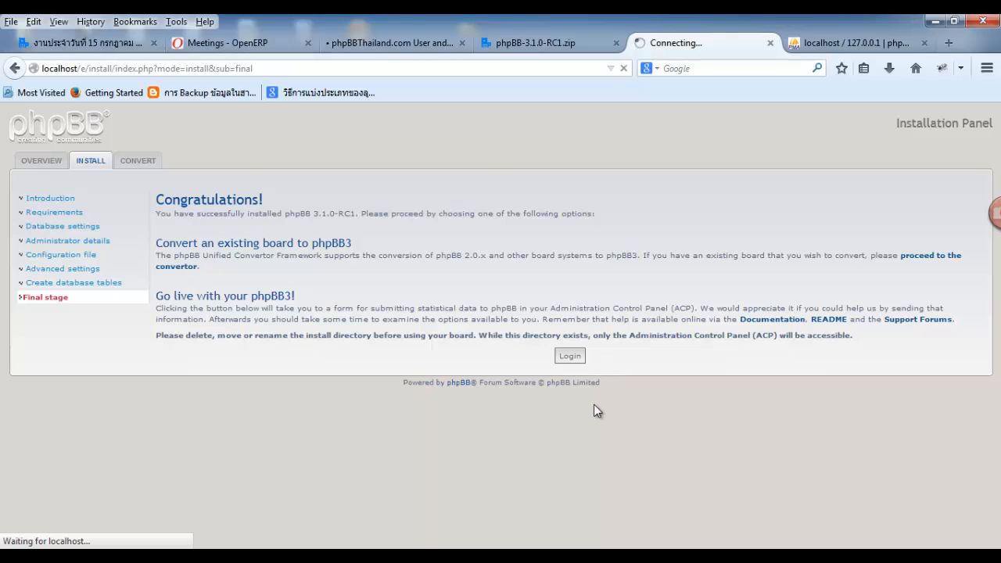
{"action": "left_click", "coordinate": [569, 355]}
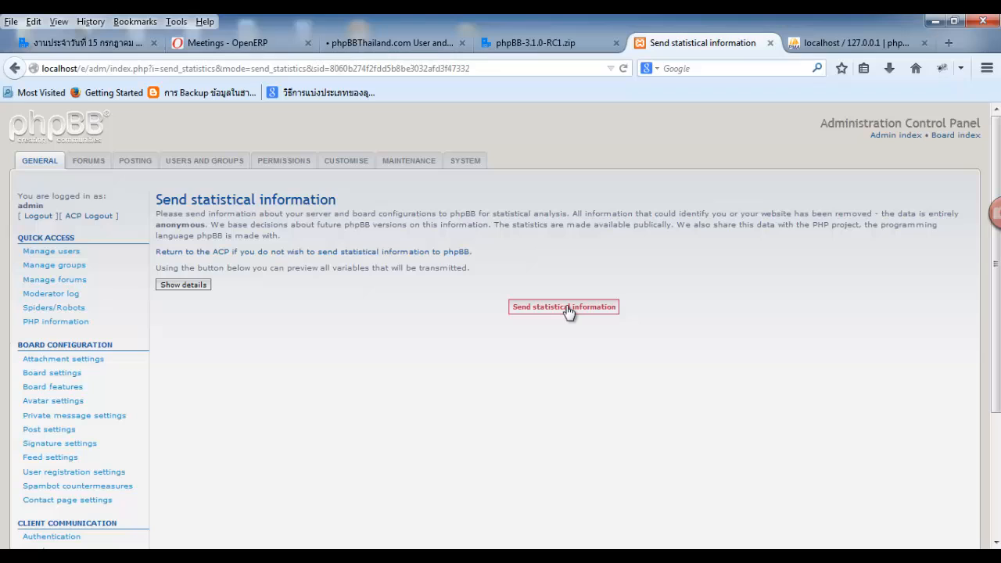
- Send the statistical information, then go to the ACP start page with board statistics
{"action": "left_click", "coordinate": [563, 307]}
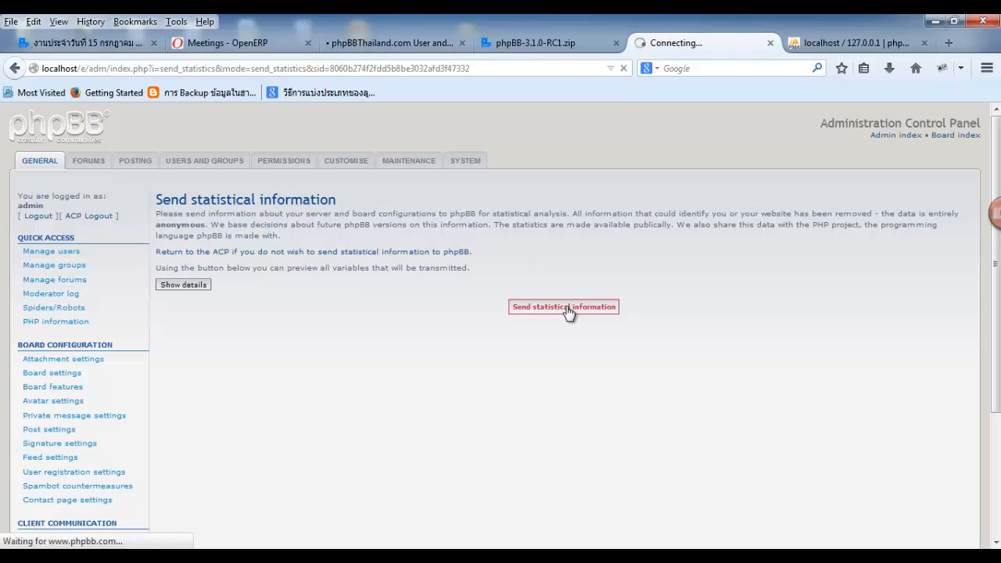
{"action": "left_click", "coordinate": [563, 307]}
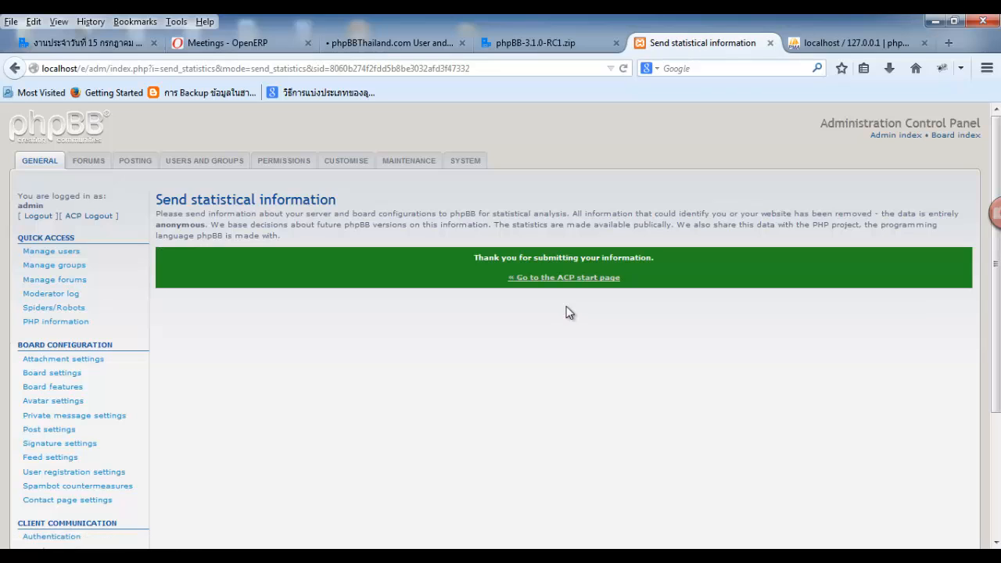
{"action": "mouse_move", "coordinate": [565, 290]}
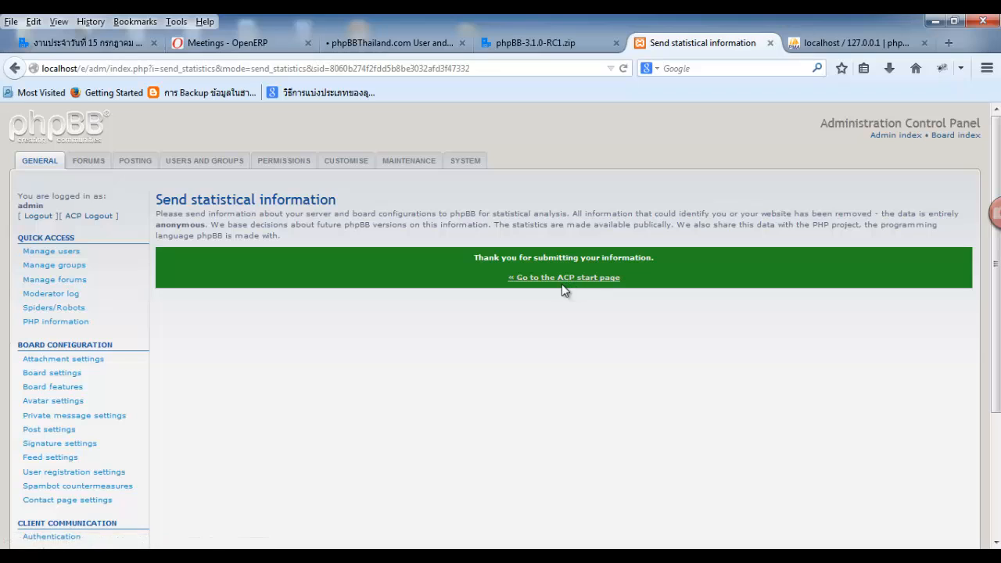
{"action": "mouse_move", "coordinate": [557, 287]}
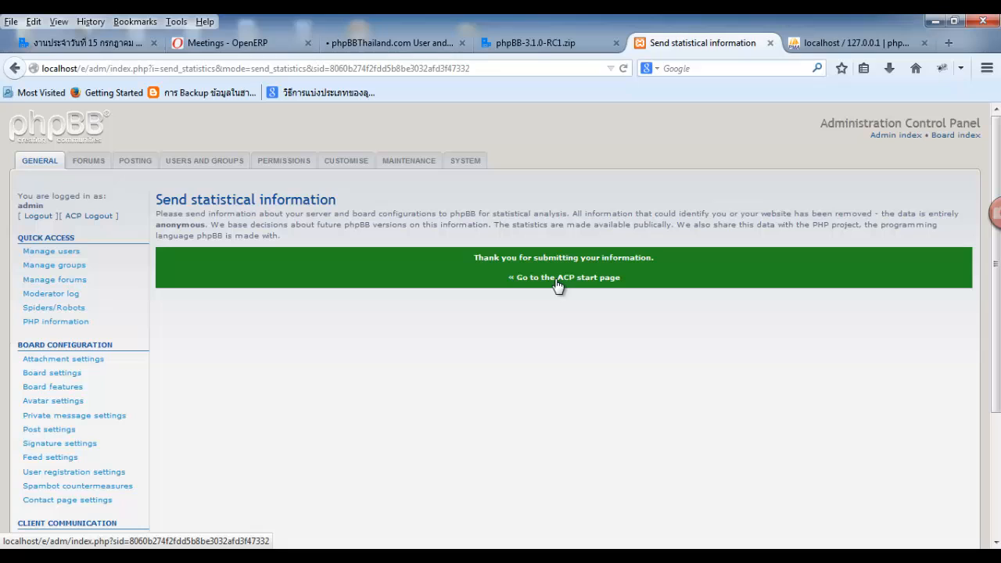
{"action": "left_click", "coordinate": [563, 276]}
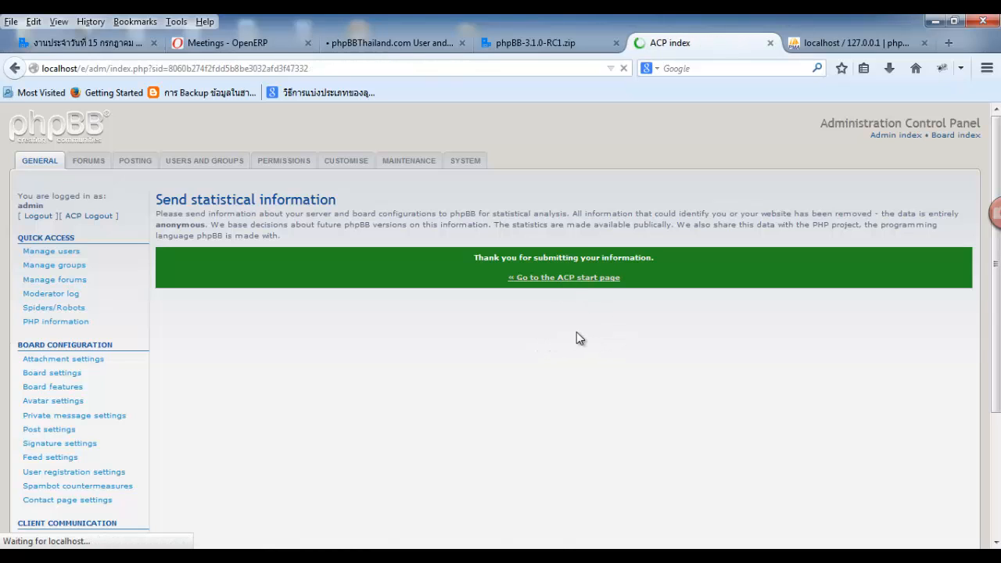
{"action": "left_click", "coordinate": [563, 277]}
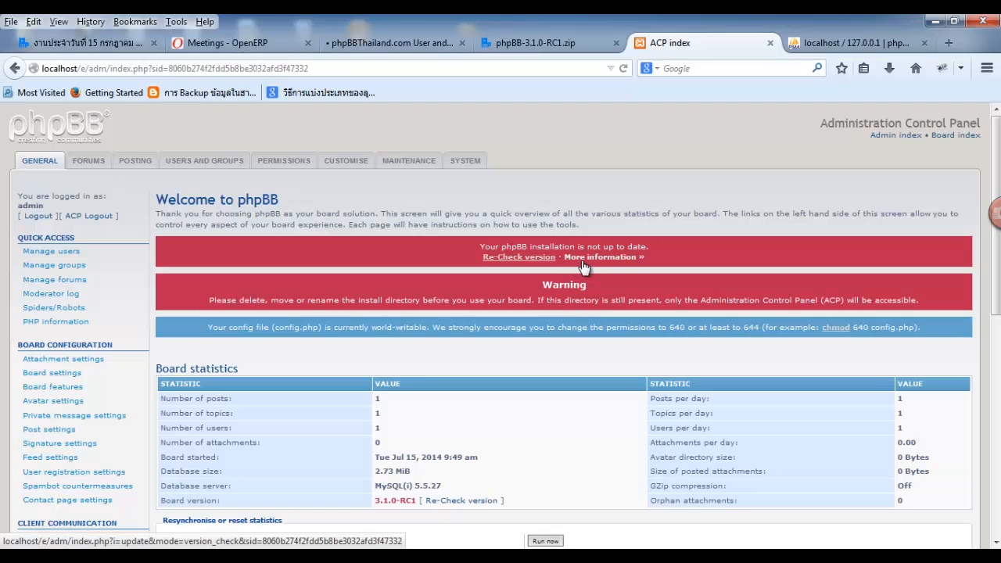
{"action": "scroll", "scroll_direction": "down", "scroll_amount": 3}
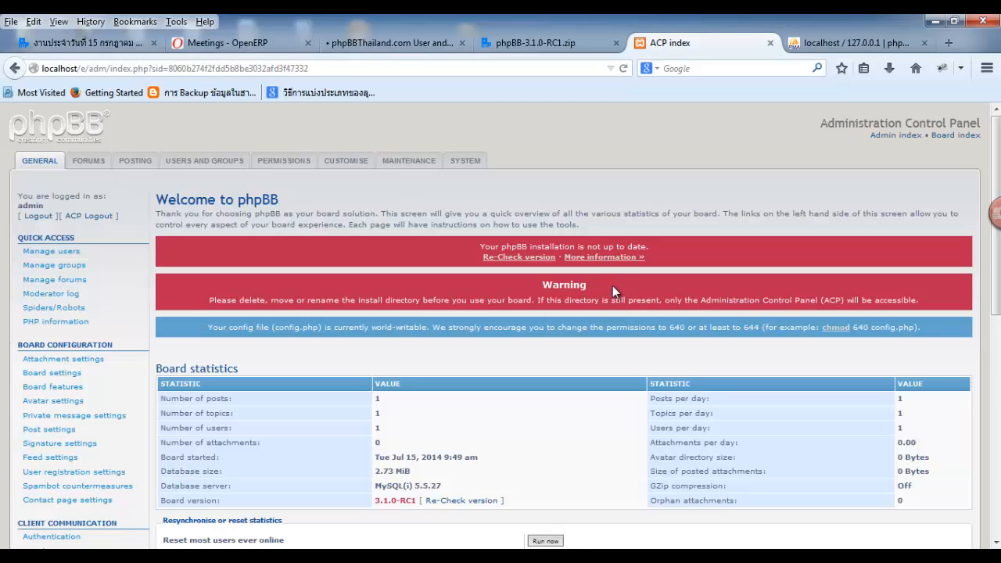
{"action": "mouse_move", "coordinate": [719, 282]}
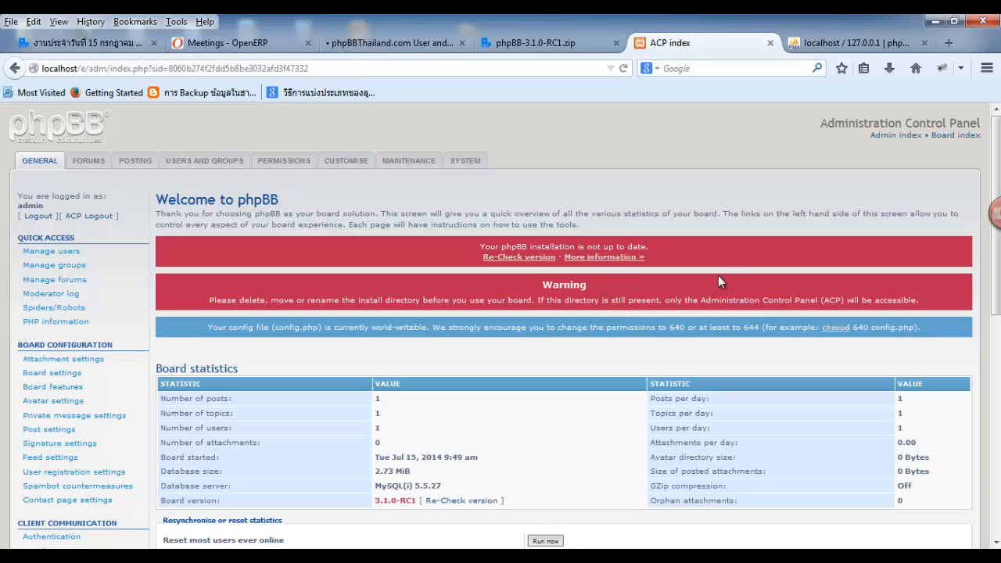
{"action": "scroll", "scroll_direction": "down", "scroll_amount": 3}
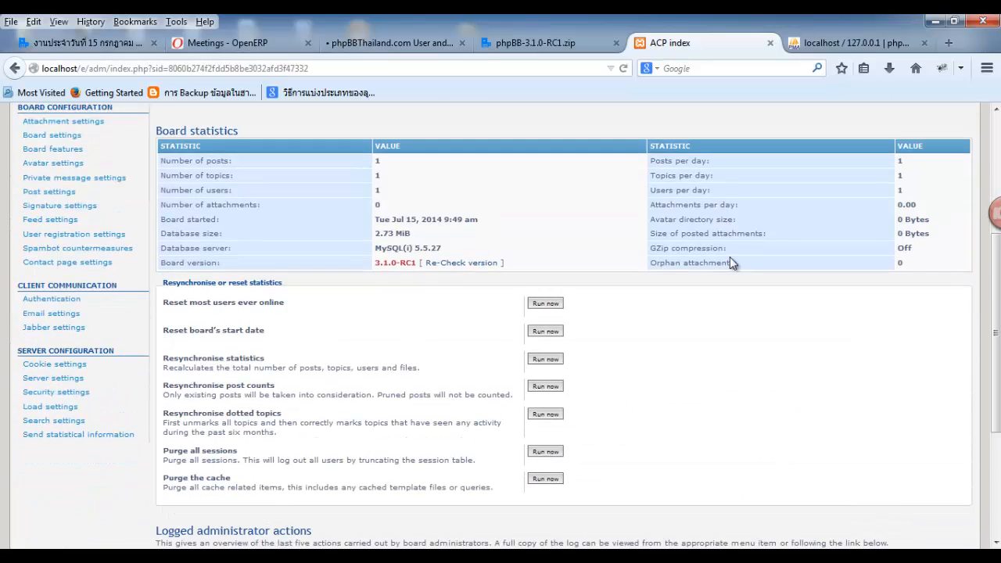